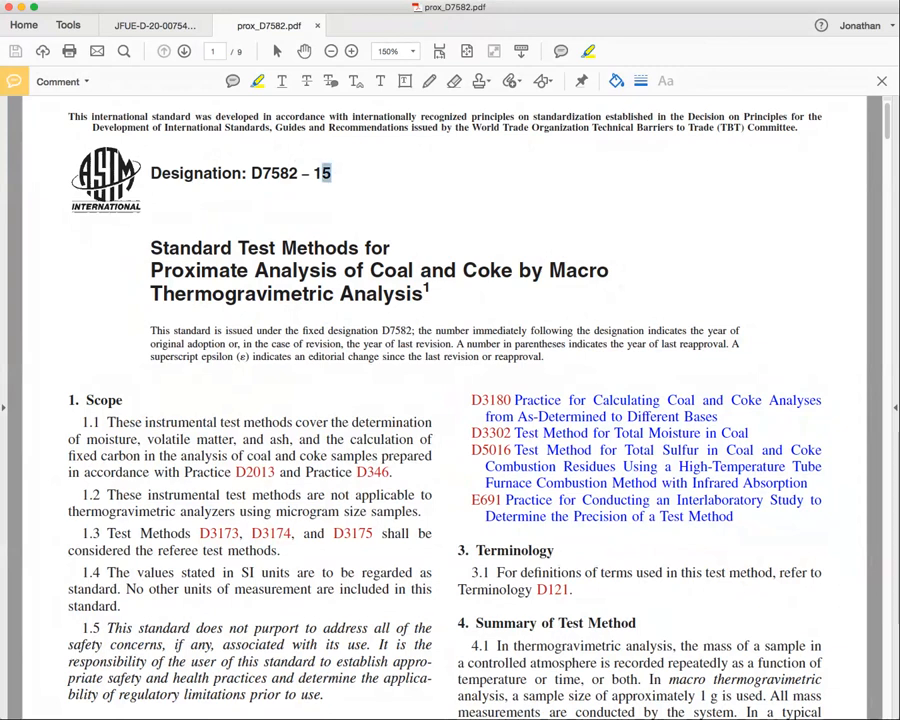
Highlight the '15' in the designation 'D7582 – 15' and continue reading down
{"action": "double_click", "coordinate": [322, 172]}
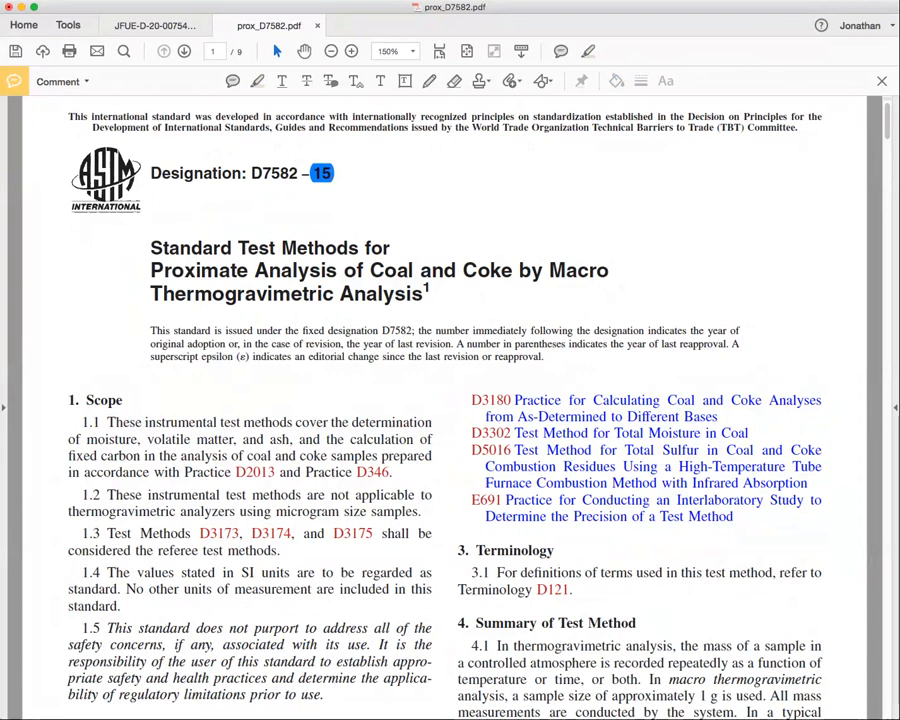
{"action": "scroll", "scroll_direction": "down", "scroll_amount": 3}
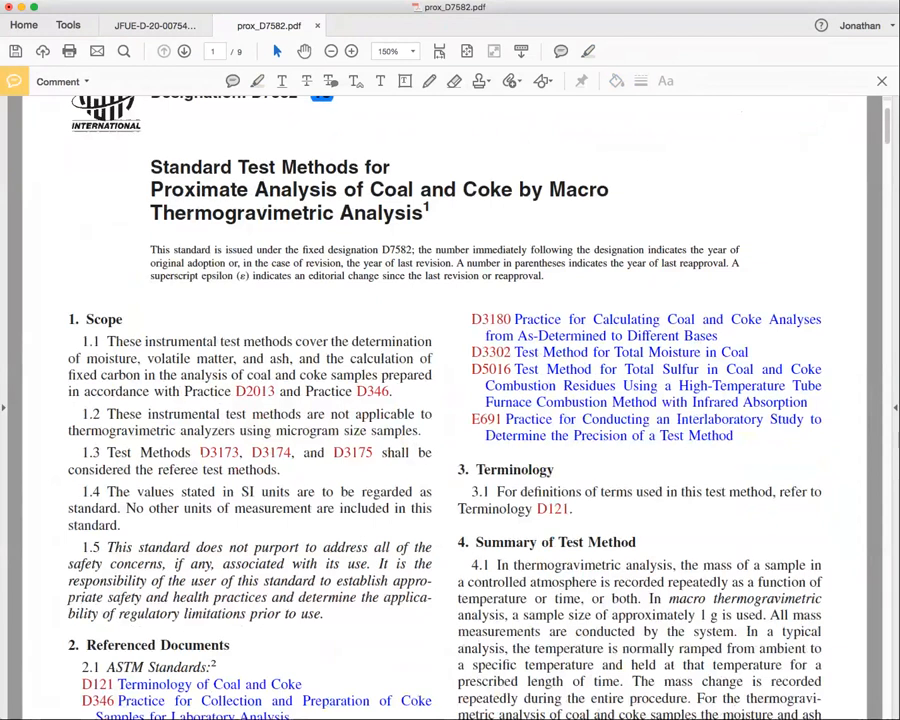
{"action": "scroll", "scroll_direction": "down", "scroll_amount": 3}
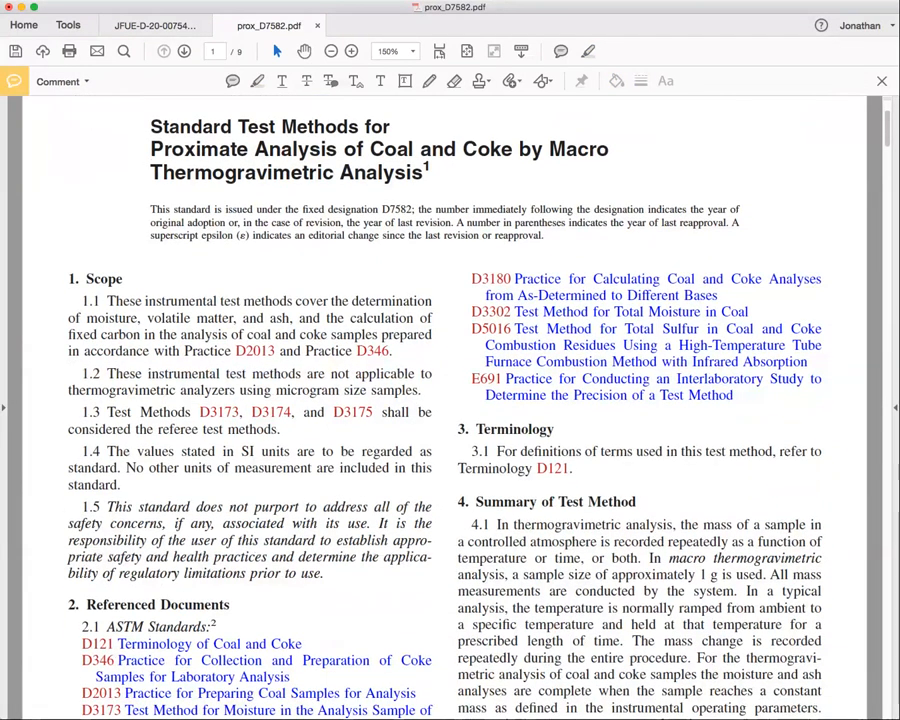
Highlight 'fixed carbon' in Scope 1.1 and read on toward section 4
{"action": "double_click", "coordinate": [92, 318]}
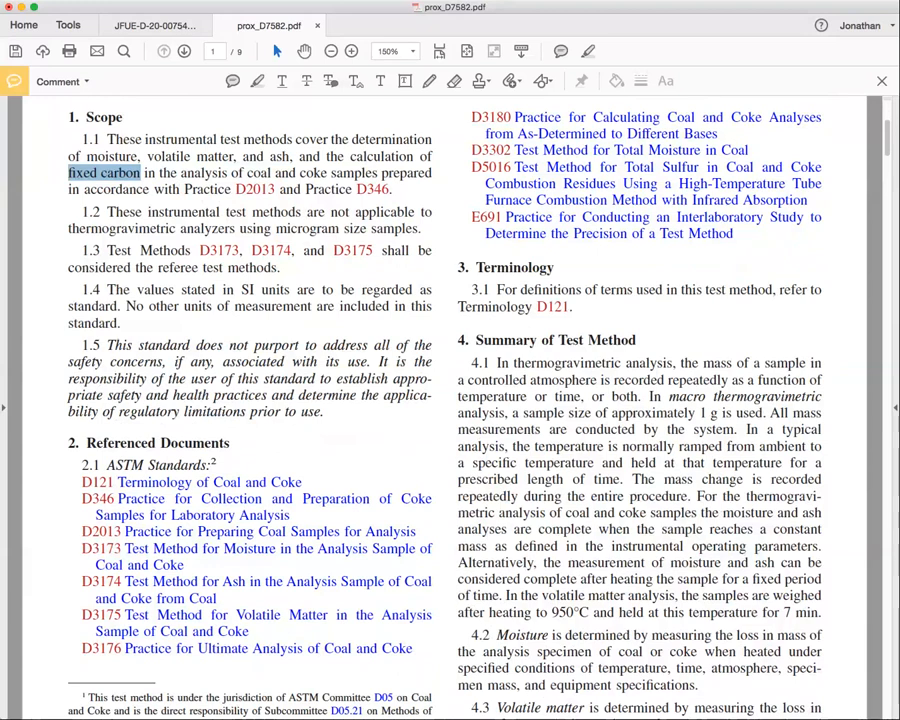
{"action": "scroll", "scroll_direction": "down", "scroll_amount": 3}
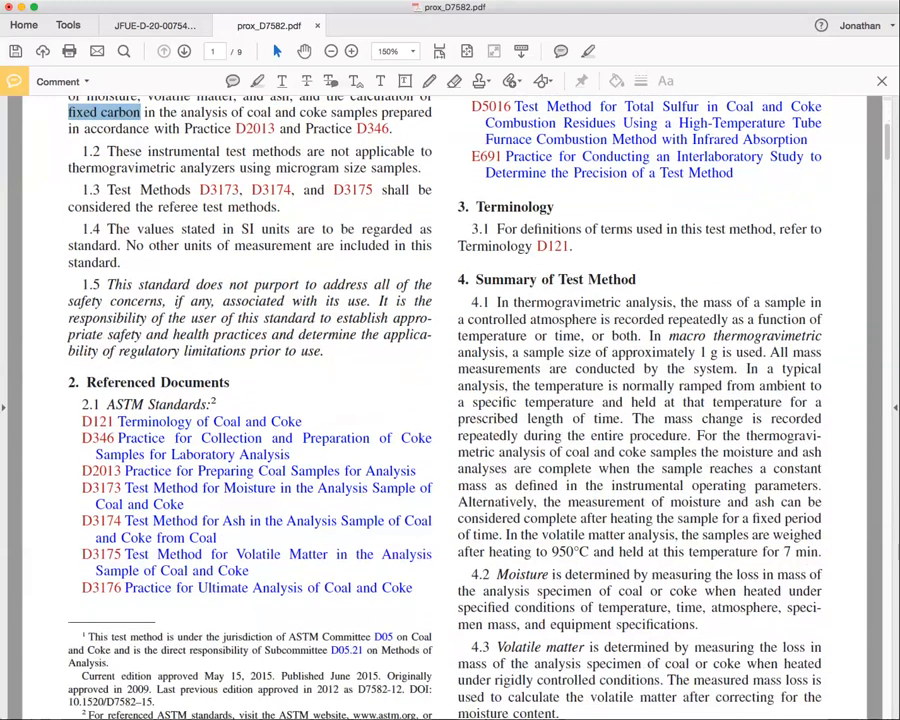
{"action": "scroll", "scroll_direction": "down", "scroll_amount": 3}
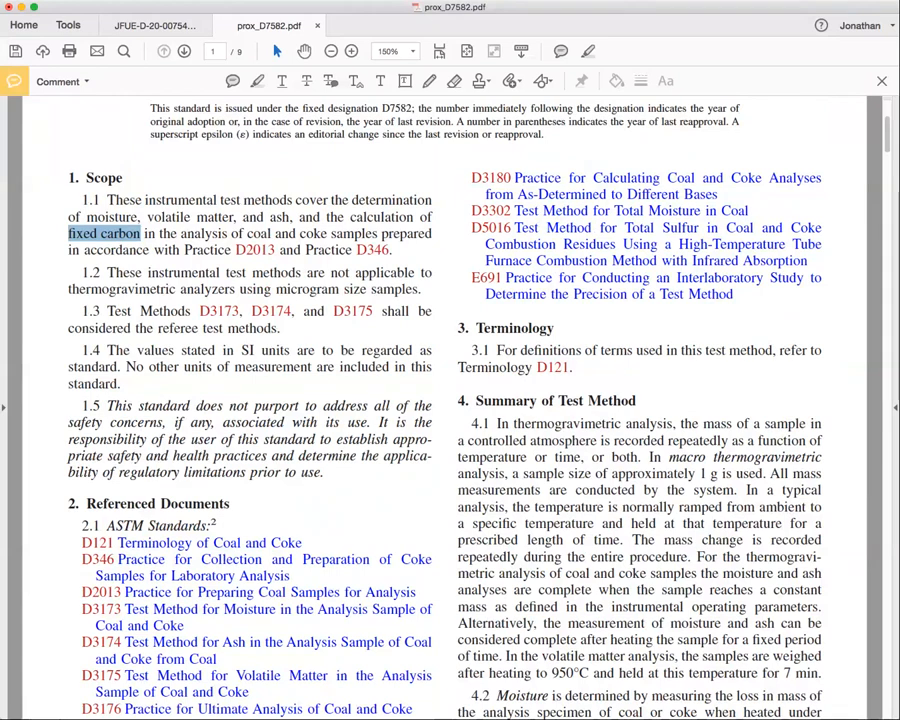
{"action": "scroll", "scroll_direction": "down", "scroll_amount": 3}
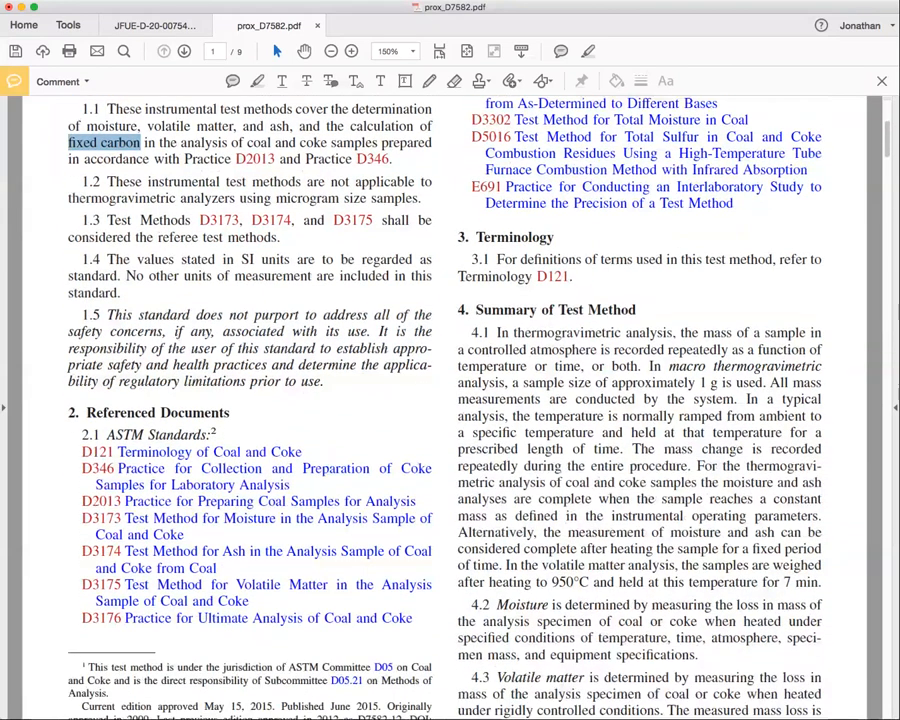
{"action": "scroll", "scroll_direction": "down", "scroll_amount": 3}
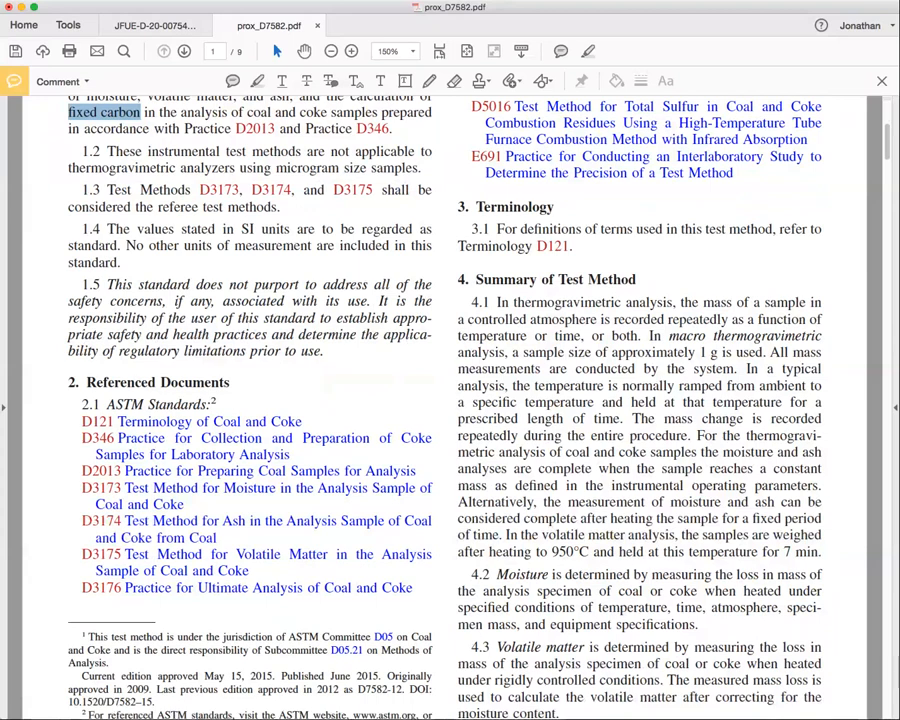
{"action": "scroll", "scroll_direction": "down", "scroll_amount": 3}
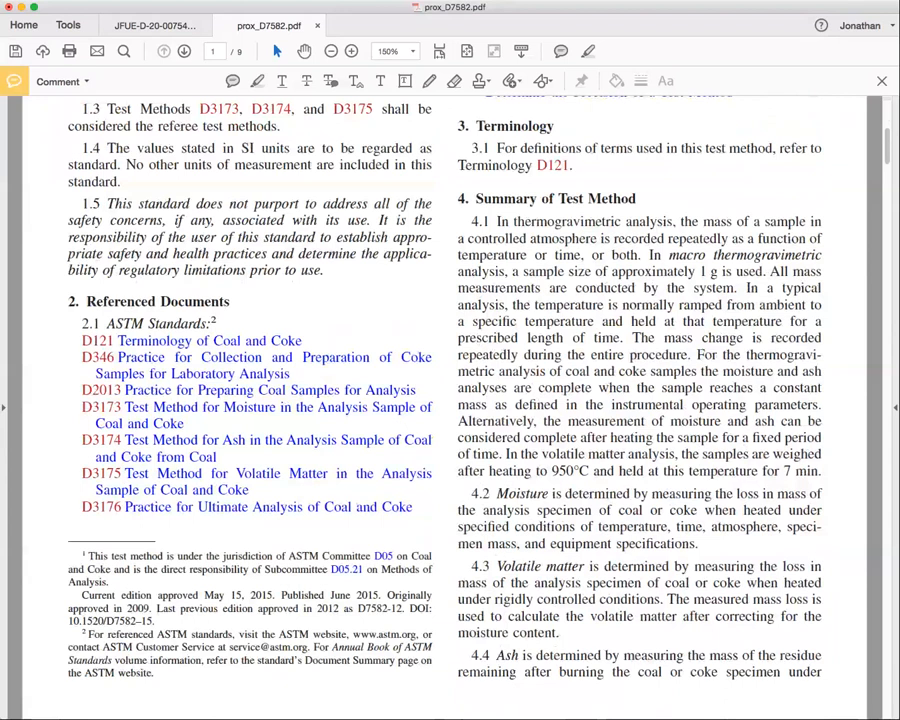
{"action": "scroll", "scroll_direction": "down", "scroll_amount": 3}
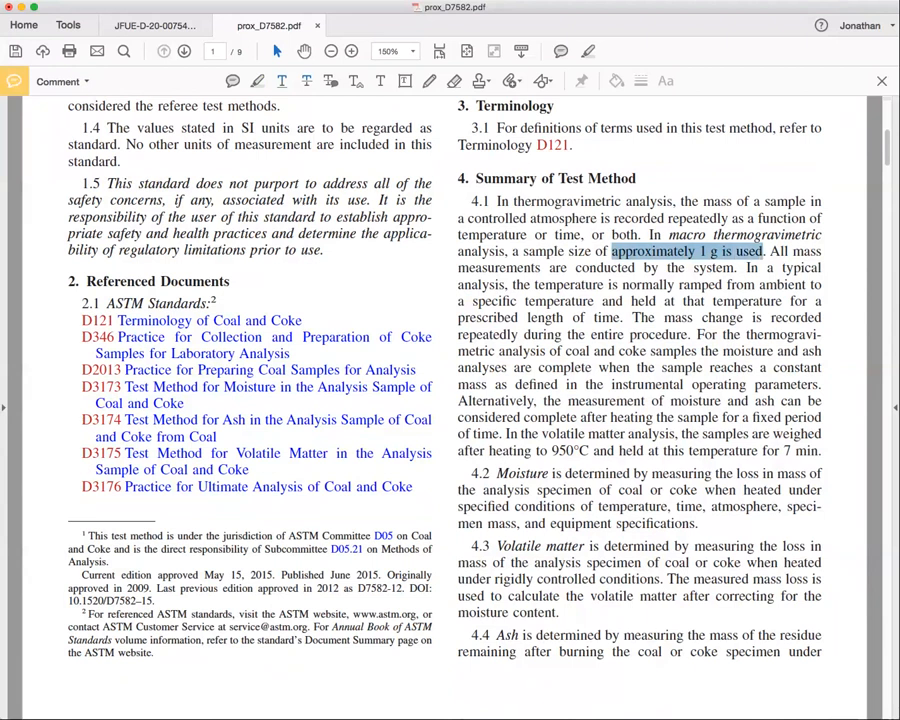
Highlight 'approximately 1 g is used', '950°C' and 'for 7 min' in paragraph 4.1
{"action": "left_click", "coordinate": [686, 252]}
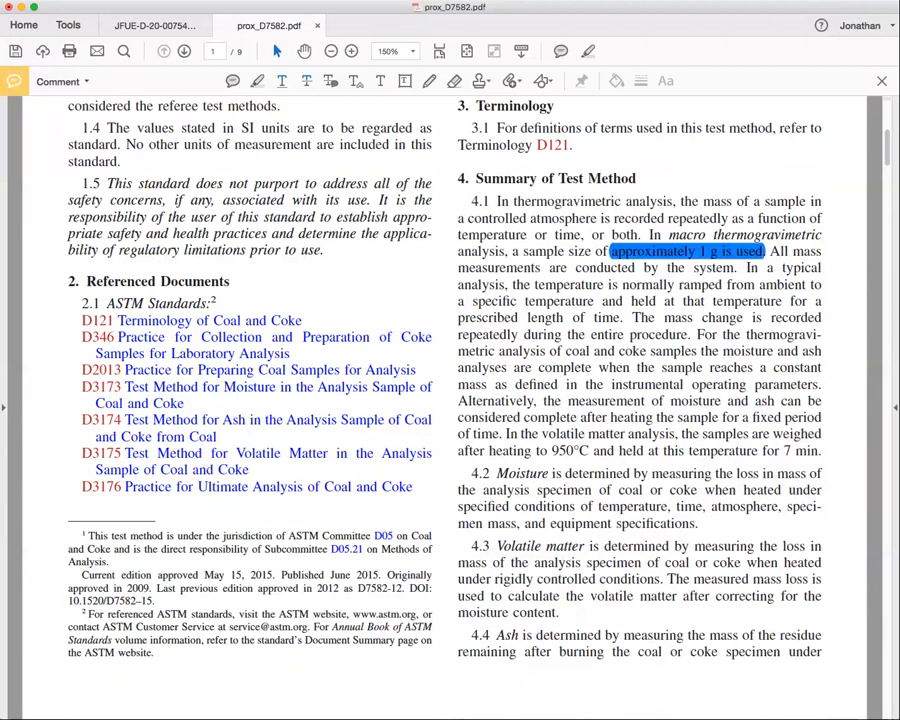
{"action": "scroll", "scroll_direction": "down", "scroll_amount": 3}
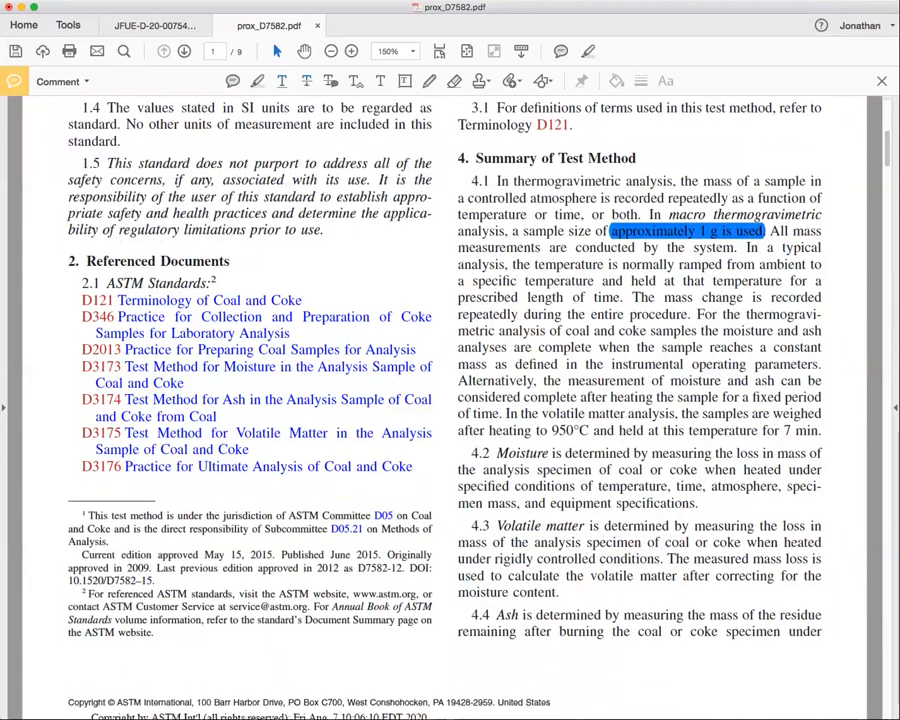
{"action": "scroll", "scroll_direction": "down", "scroll_amount": 3}
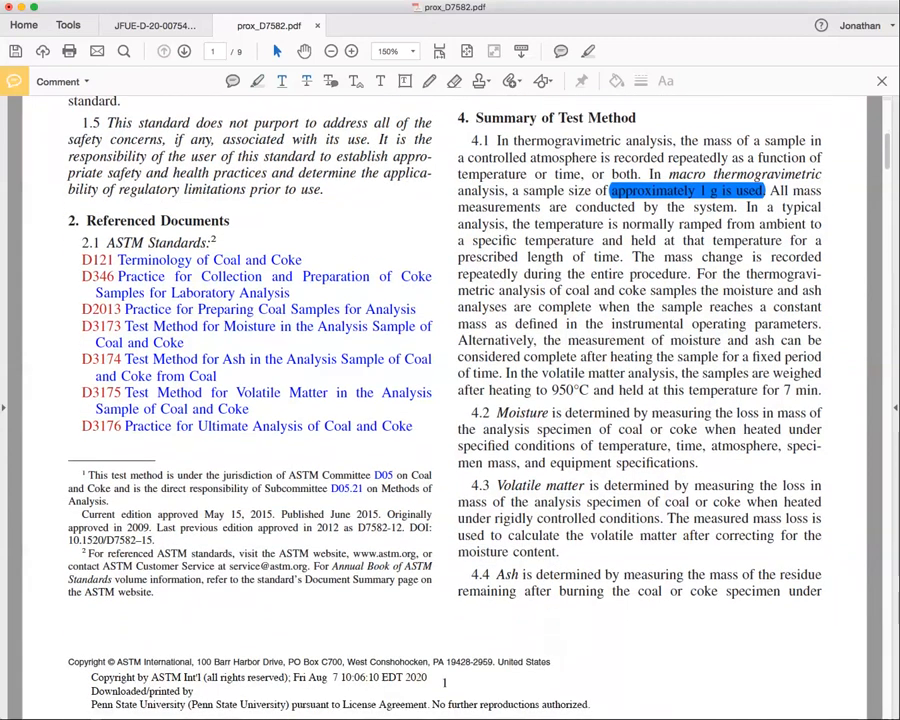
{"action": "double_click", "coordinate": [574, 390]}
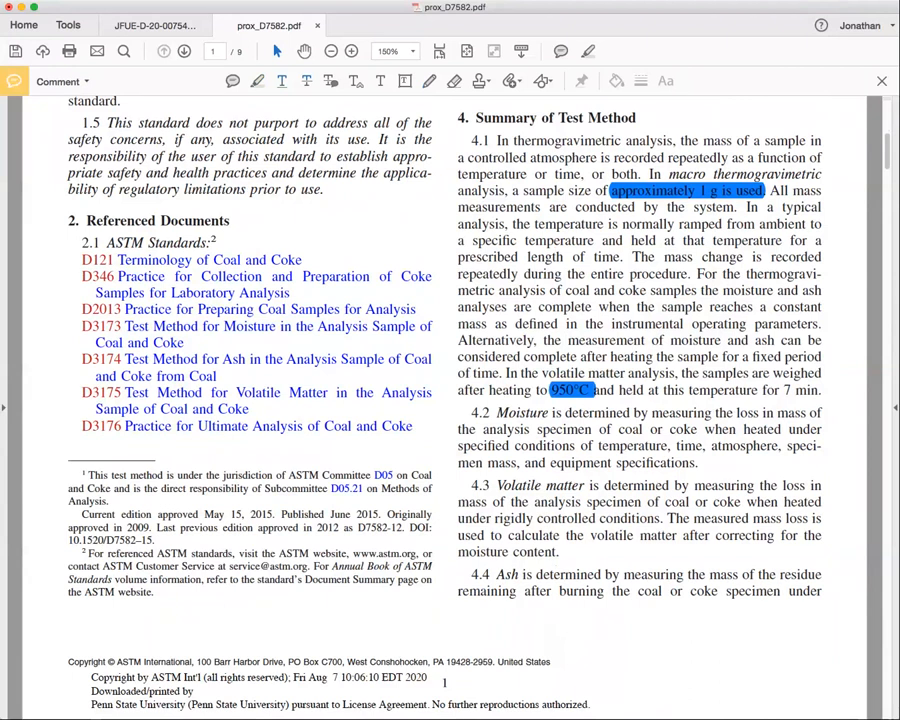
{"action": "left_click_drag", "start_coordinate": [762, 390], "coordinate": [820, 390]}
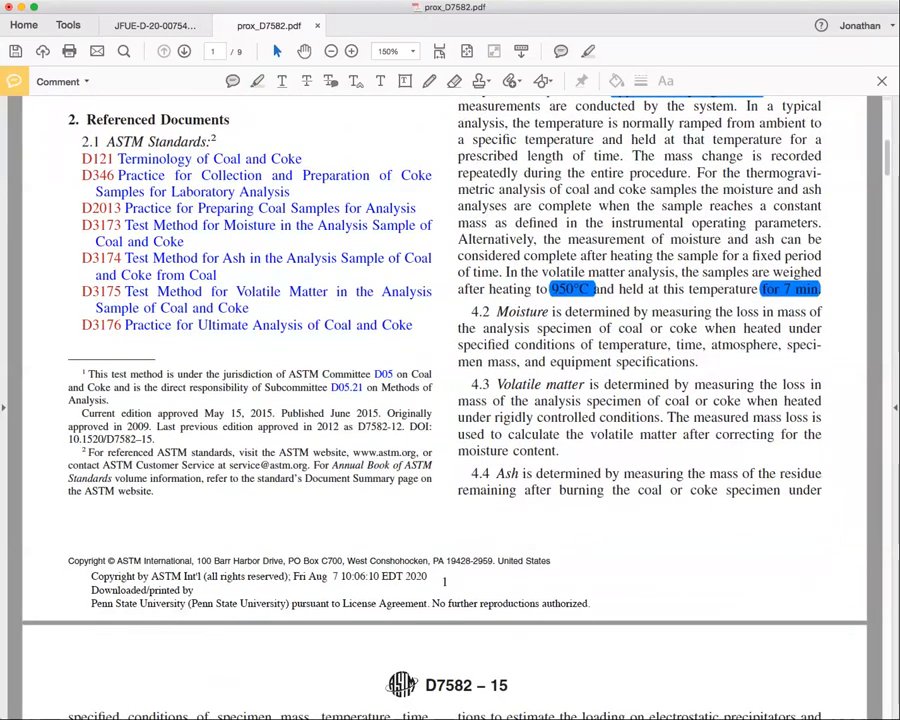
Read down through the sections following 4.1
{"action": "scroll", "scroll_direction": "down", "scroll_amount": 3}
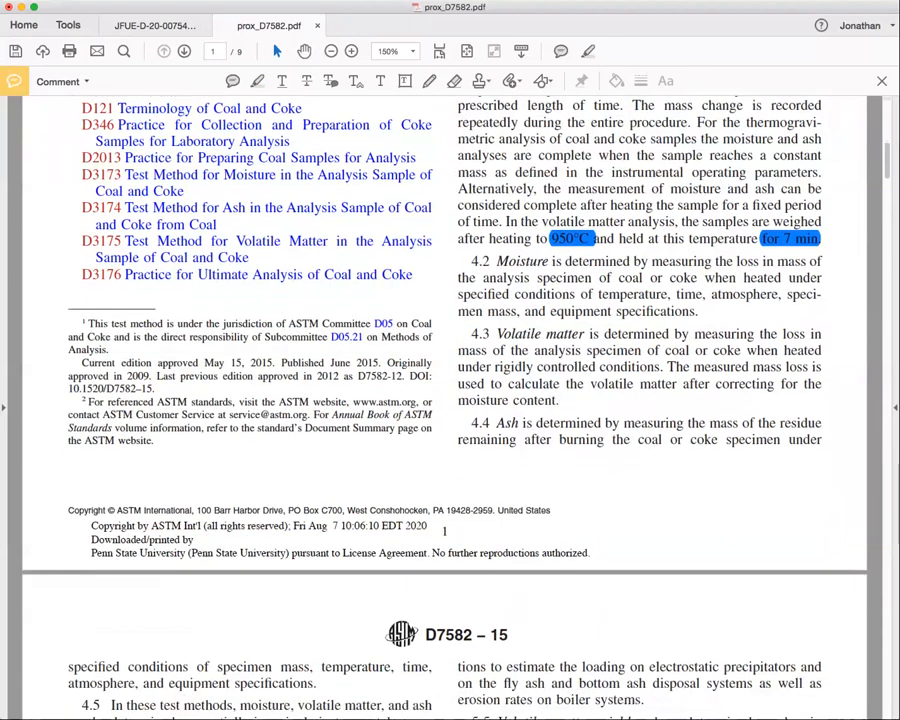
{"action": "scroll", "scroll_direction": "down", "scroll_amount": 3}
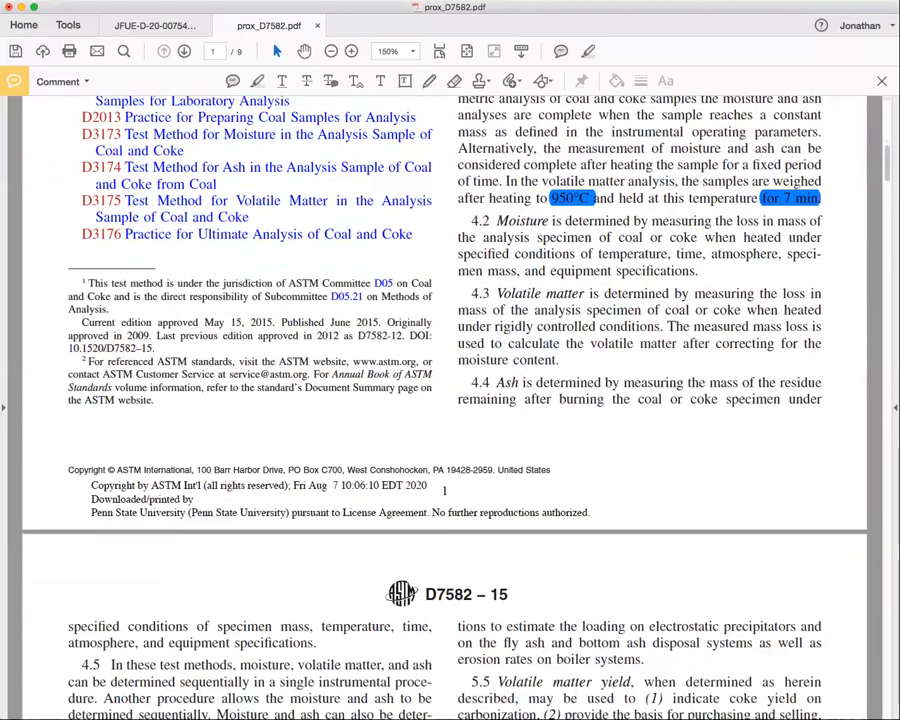
{"action": "scroll", "scroll_direction": "down", "scroll_amount": 3}
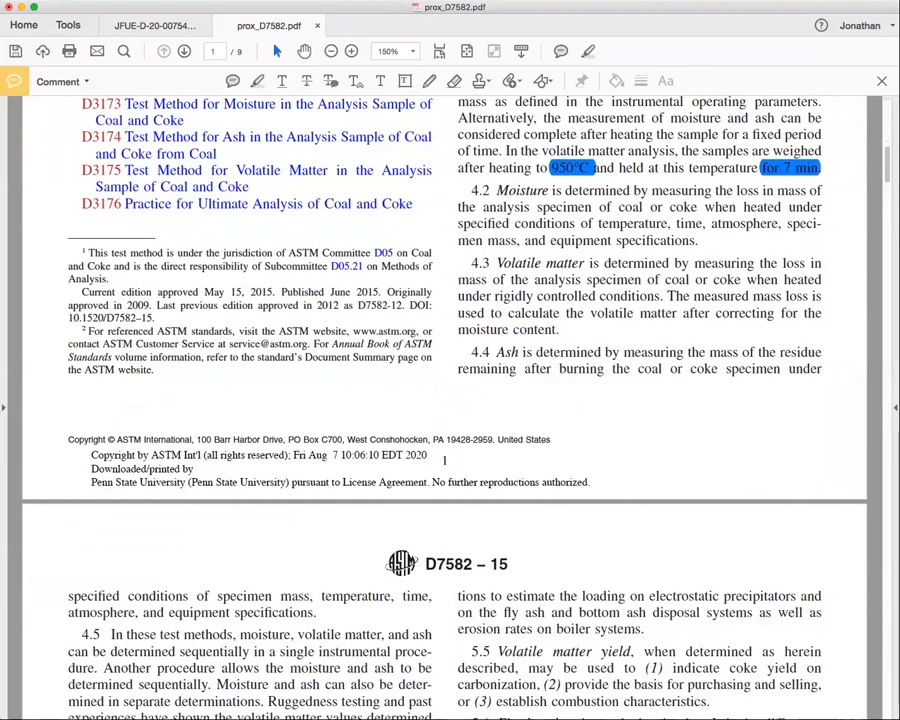
{"action": "scroll", "scroll_direction": "down", "scroll_amount": 3}
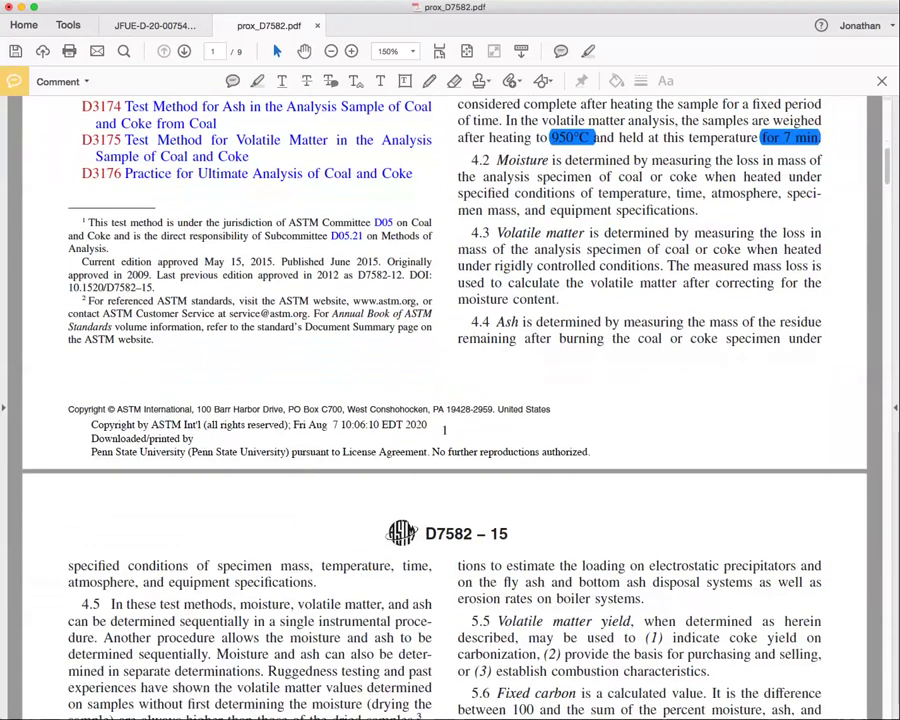
{"action": "scroll", "scroll_direction": "down", "scroll_amount": 3}
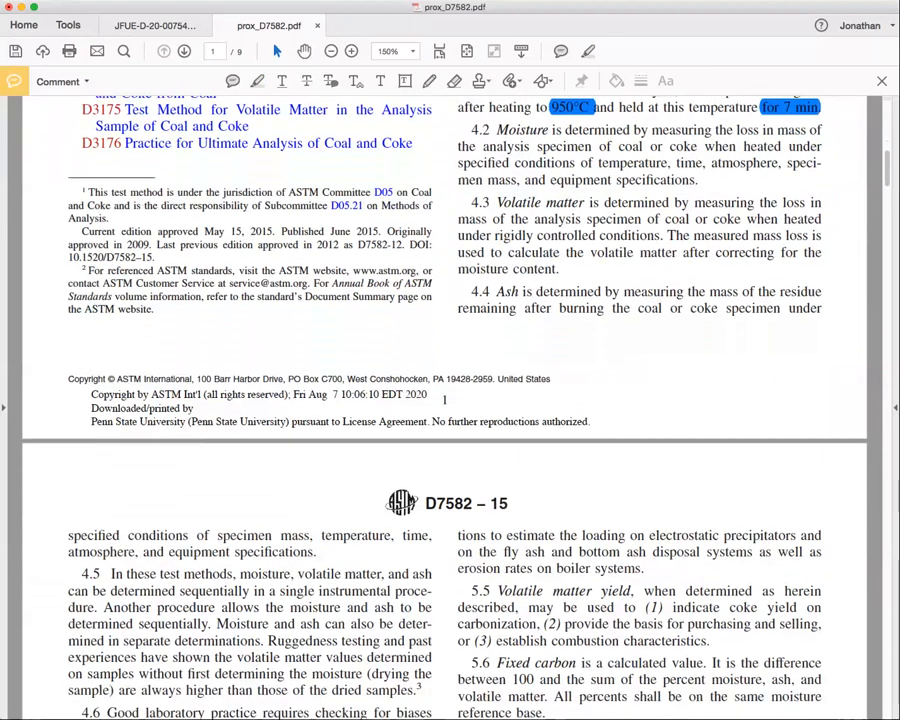
{"action": "scroll", "scroll_direction": "down", "scroll_amount": 3}
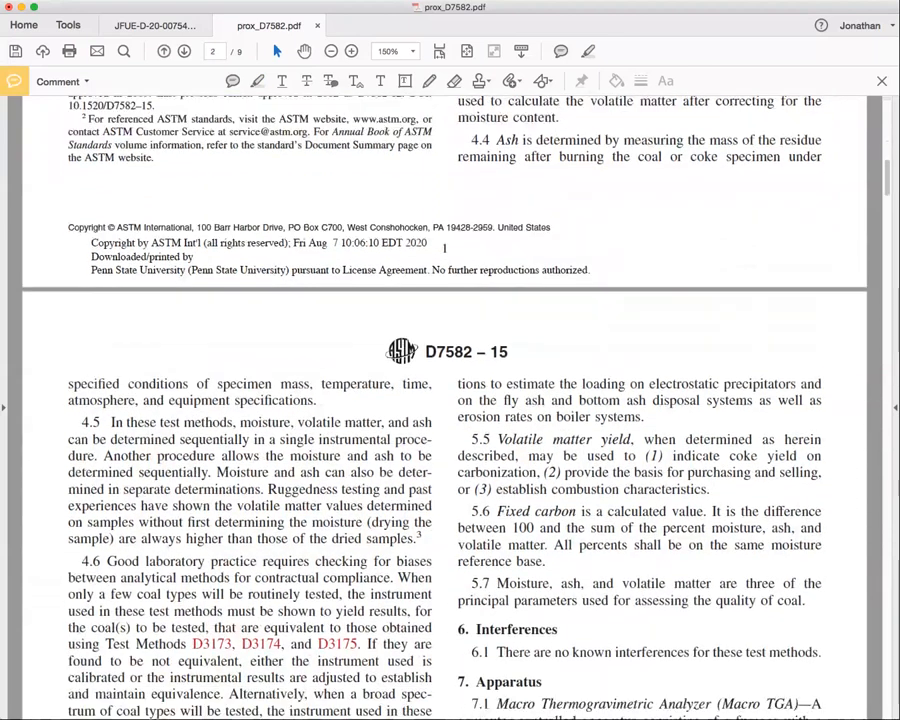
{"action": "scroll", "scroll_direction": "down", "scroll_amount": 3}
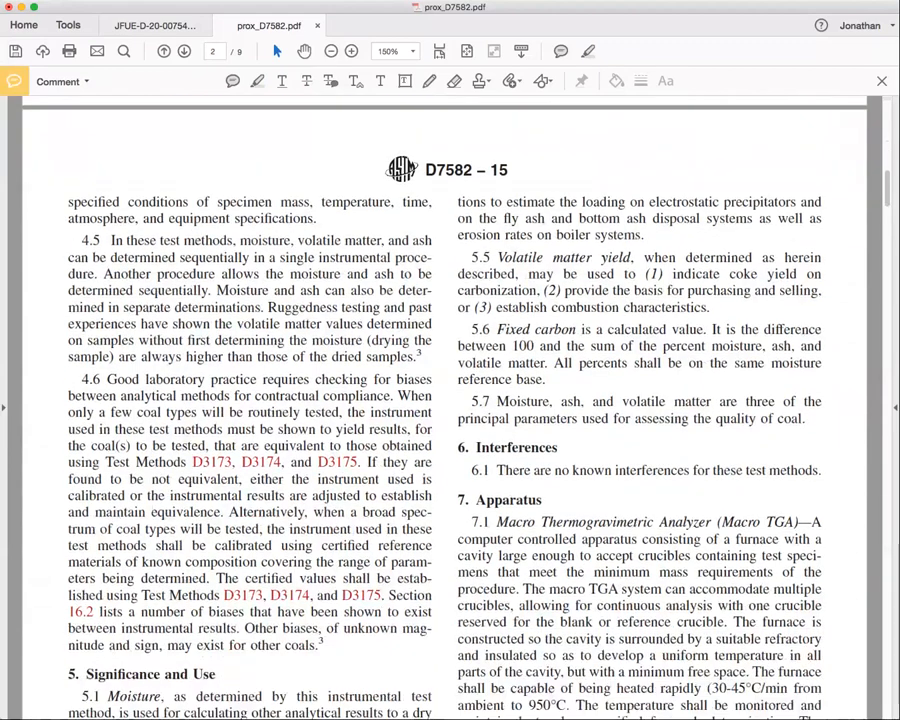
{"action": "scroll", "scroll_direction": "down", "scroll_amount": 3}
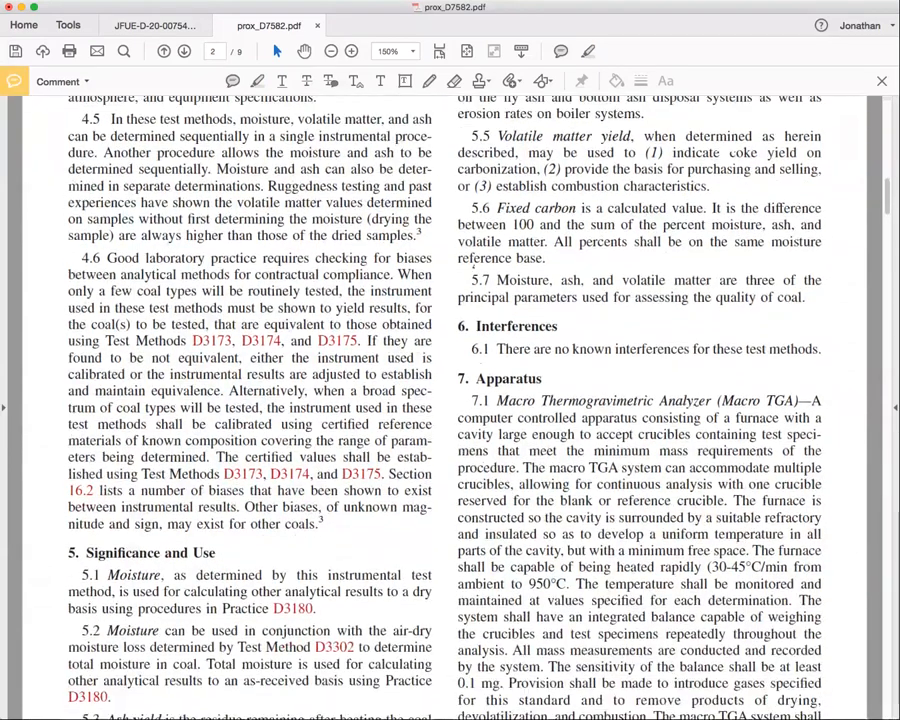
{"action": "scroll", "scroll_direction": "down", "scroll_amount": 3}
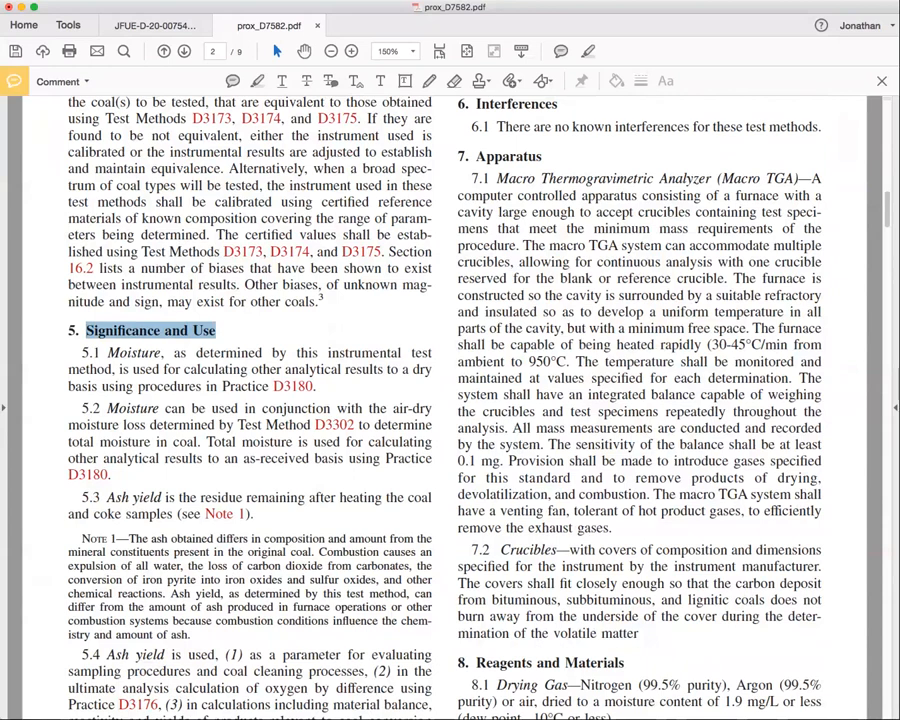
{"action": "scroll", "scroll_direction": "down", "scroll_amount": 3}
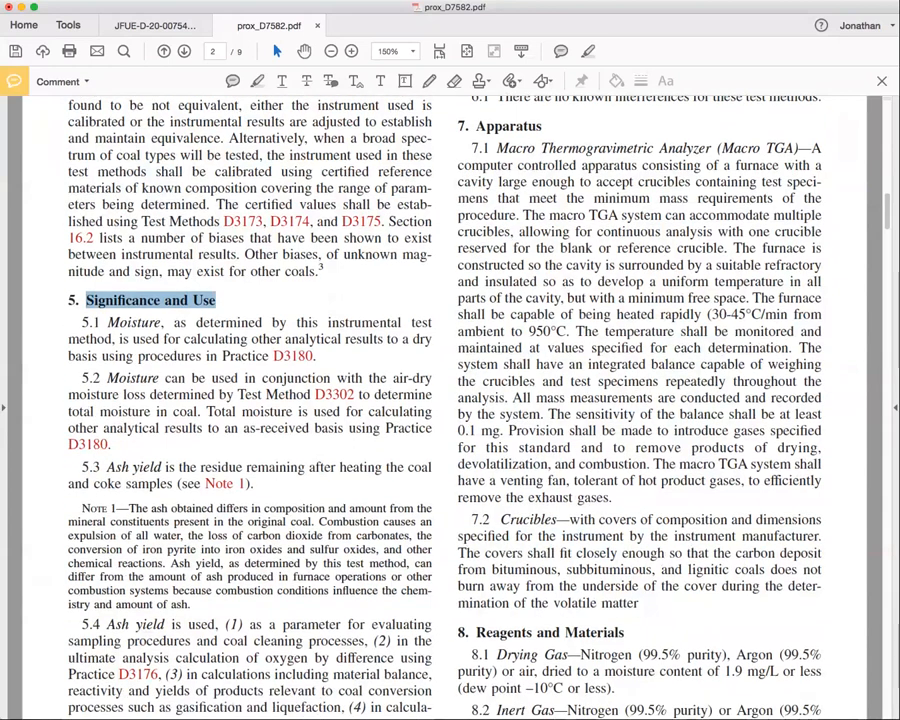
{"action": "left_click_drag", "start_coordinate": [104, 378], "coordinate": [310, 394]}
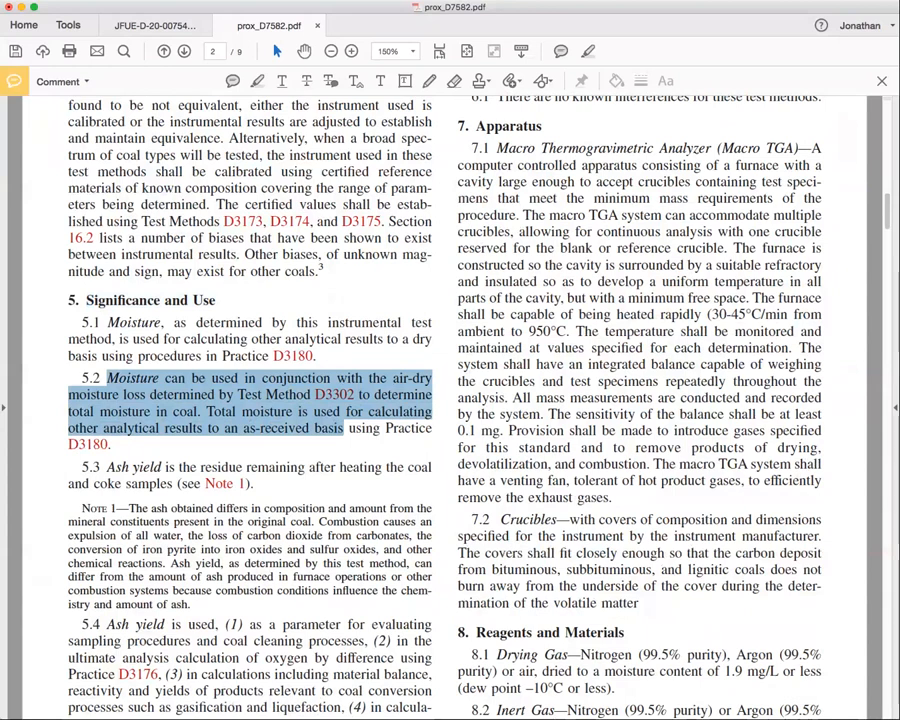
{"action": "scroll", "scroll_direction": "down", "scroll_amount": 3}
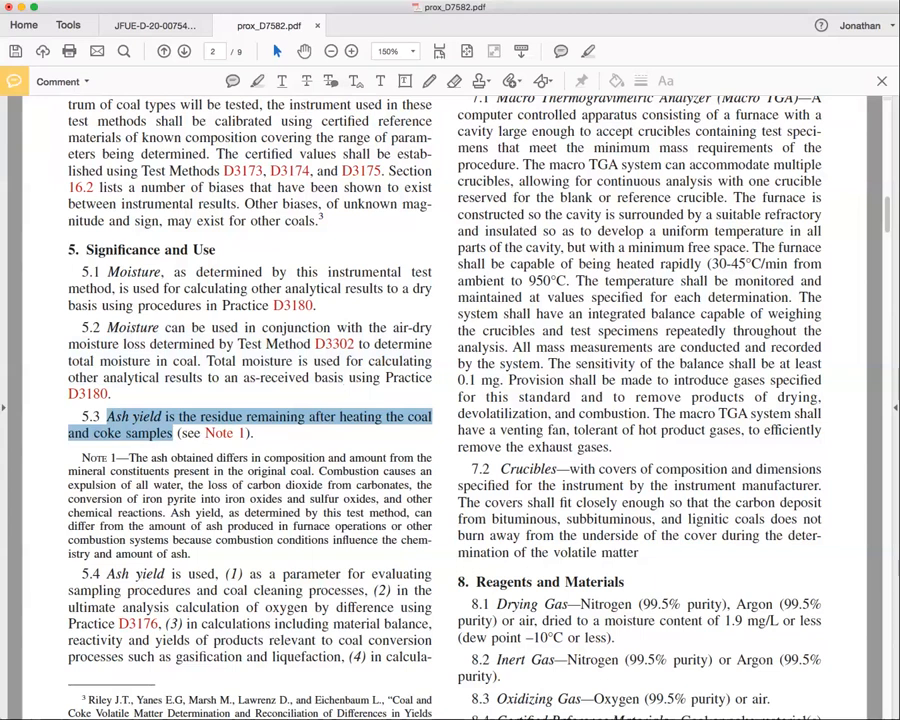
{"action": "scroll", "scroll_direction": "down", "scroll_amount": 3}
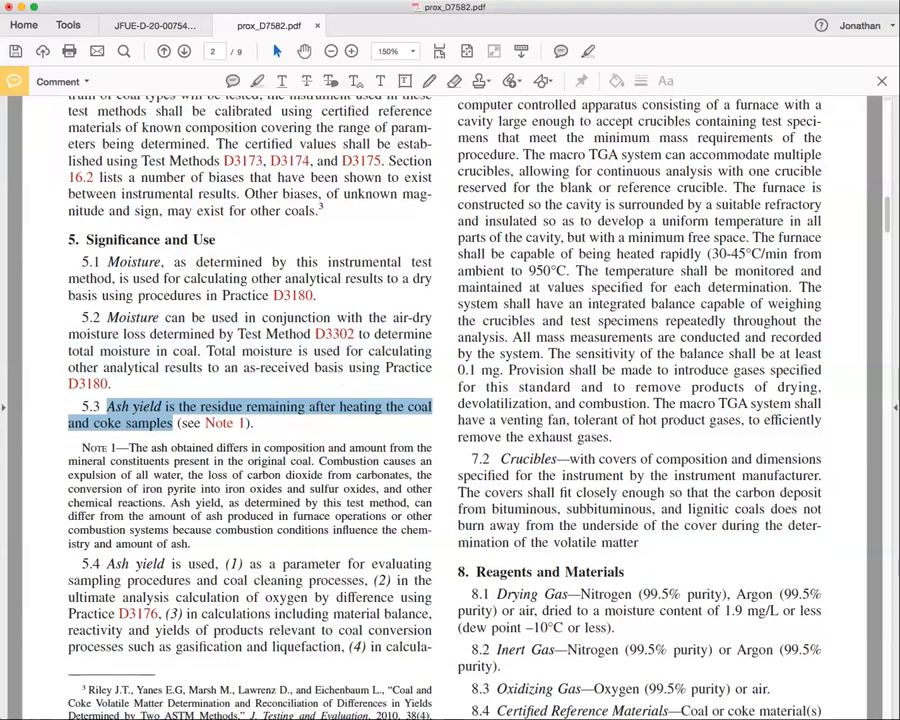
{"action": "scroll", "scroll_direction": "down", "scroll_amount": 3}
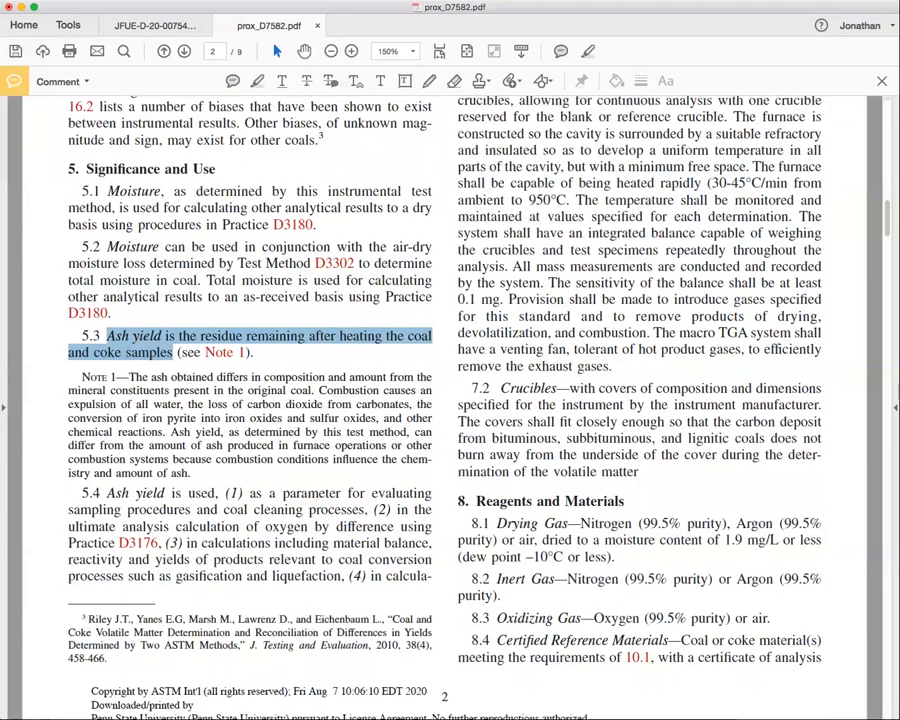
{"action": "scroll", "scroll_direction": "down", "scroll_amount": 3}
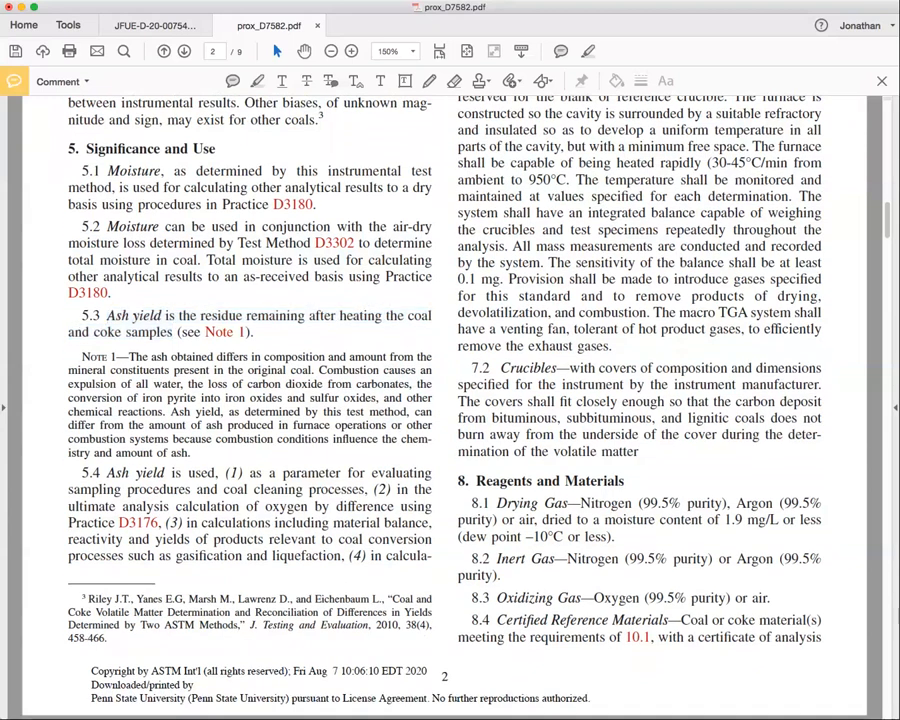
{"action": "left_click_drag", "start_coordinate": [248, 472], "coordinate": [368, 488]}
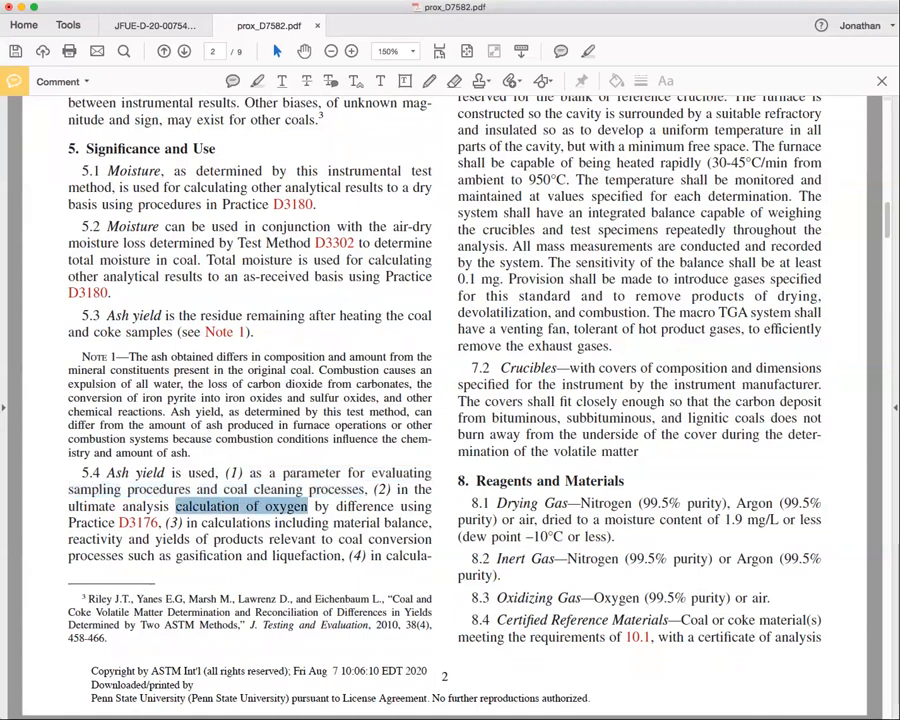
{"action": "scroll", "scroll_direction": "down", "scroll_amount": 3}
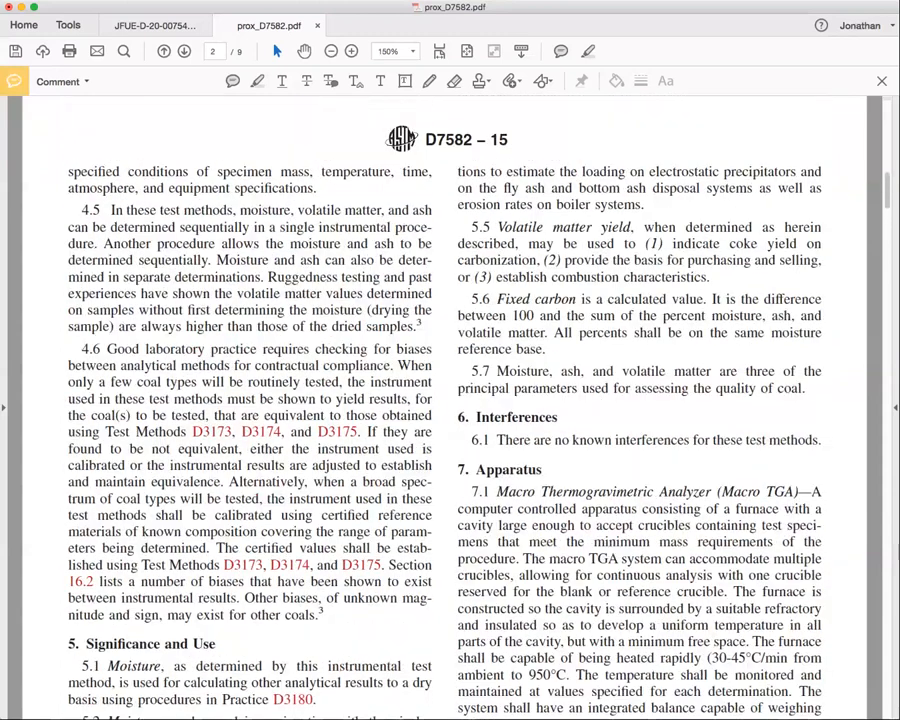
{"action": "left_click_drag", "start_coordinate": [582, 172], "coordinate": [796, 172]}
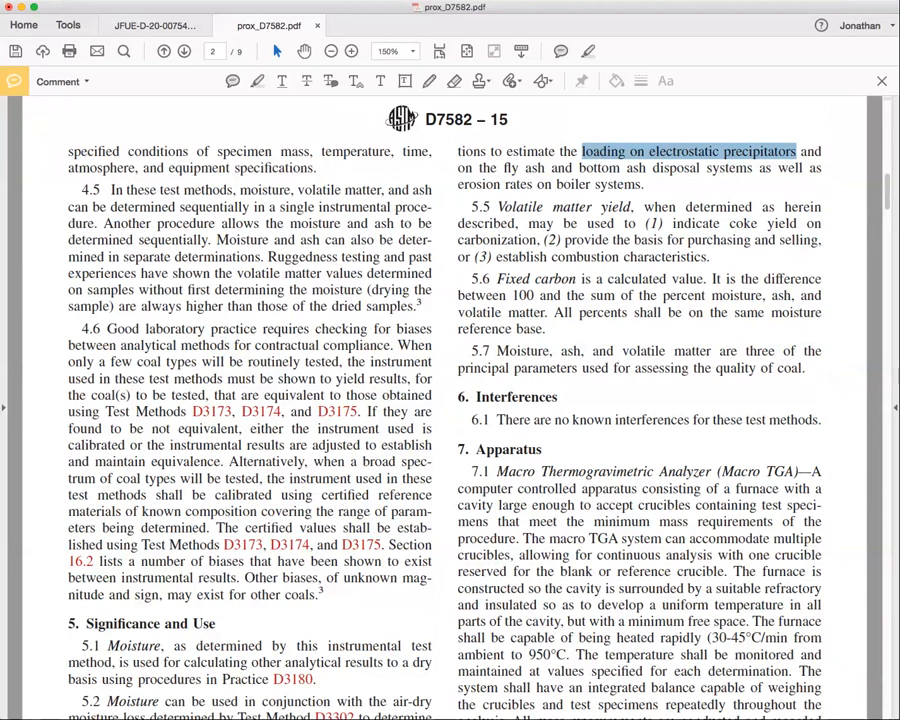
{"action": "scroll", "scroll_direction": "down", "scroll_amount": 3}
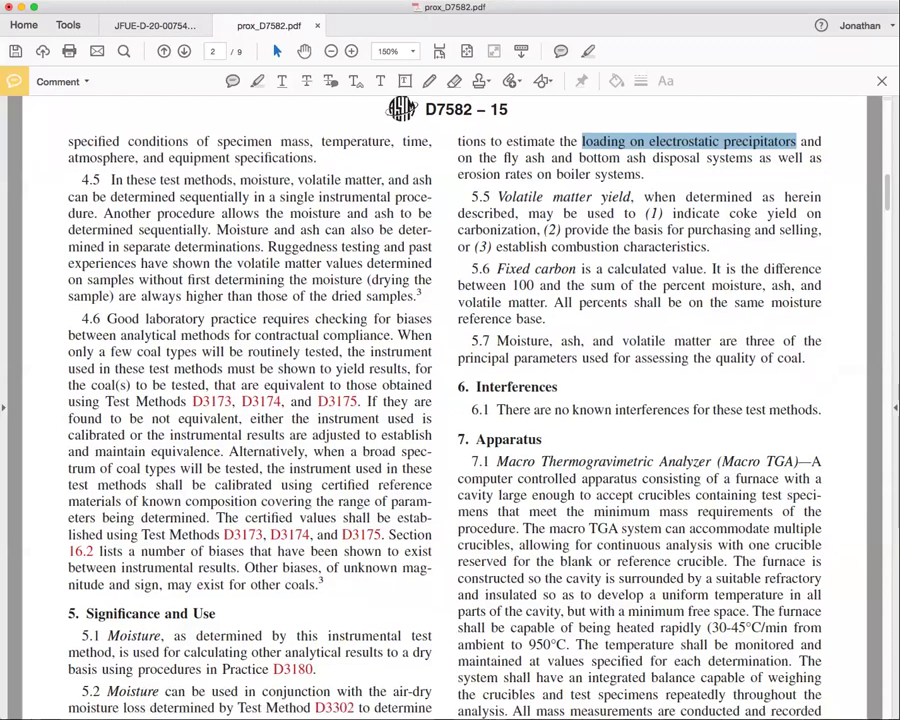
{"action": "scroll", "scroll_direction": "down", "scroll_amount": 3}
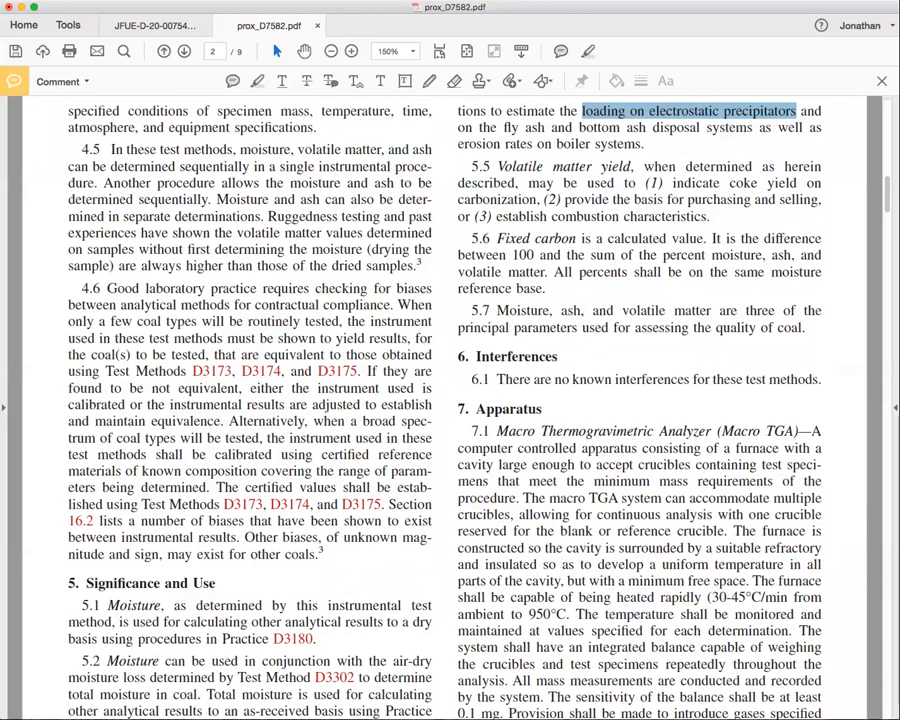
{"action": "scroll", "scroll_direction": "down", "scroll_amount": 3}
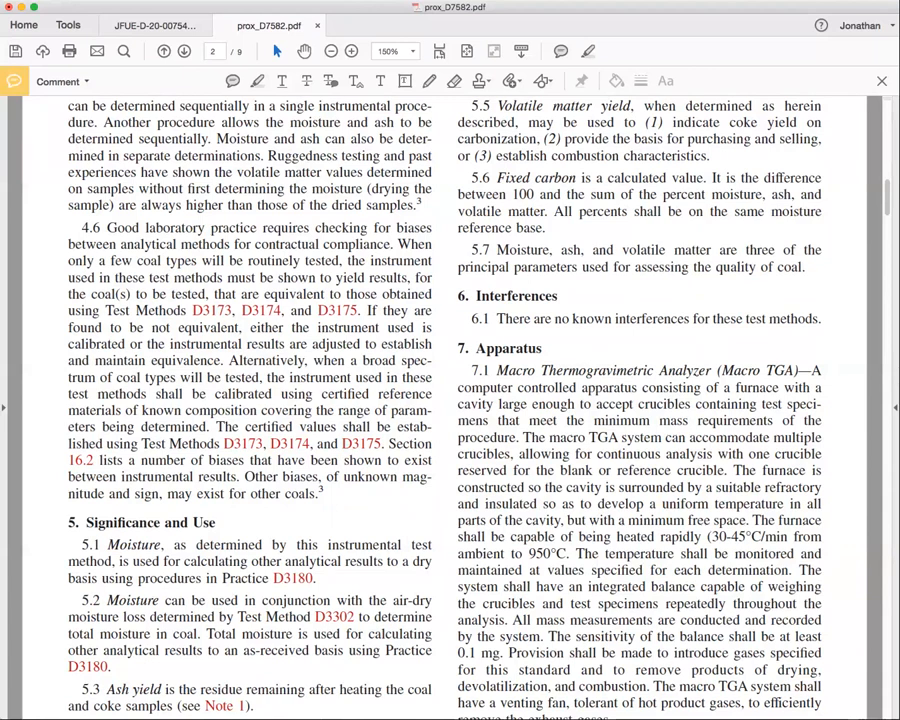
Highlight the 30-45°C/min heating rate to 950°C in section 7.1 and read on
{"action": "scroll", "scroll_direction": "down", "scroll_amount": 3}
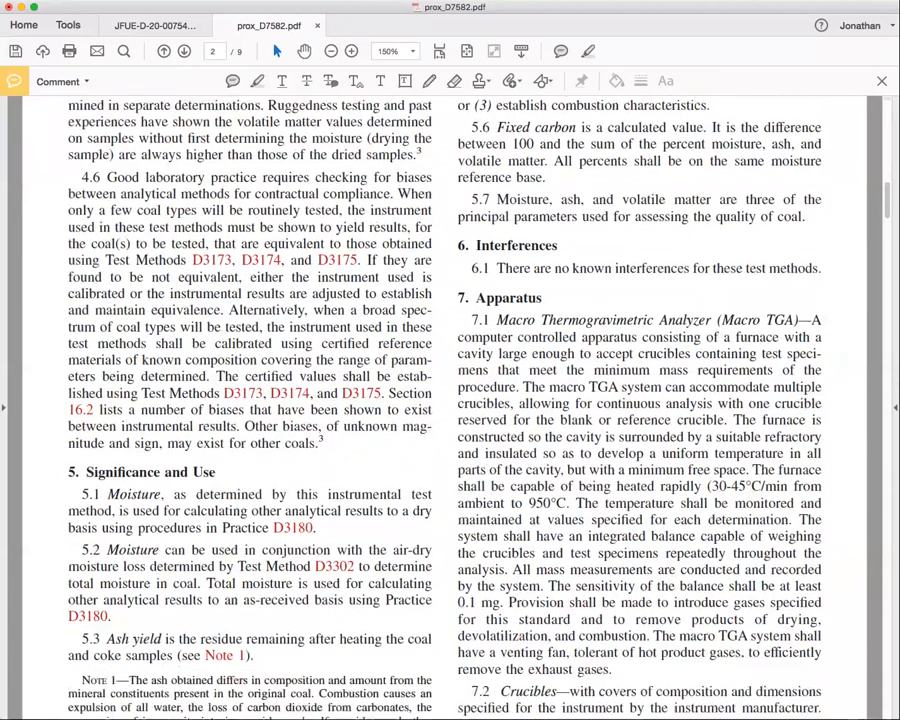
{"action": "scroll", "scroll_direction": "down", "scroll_amount": 3}
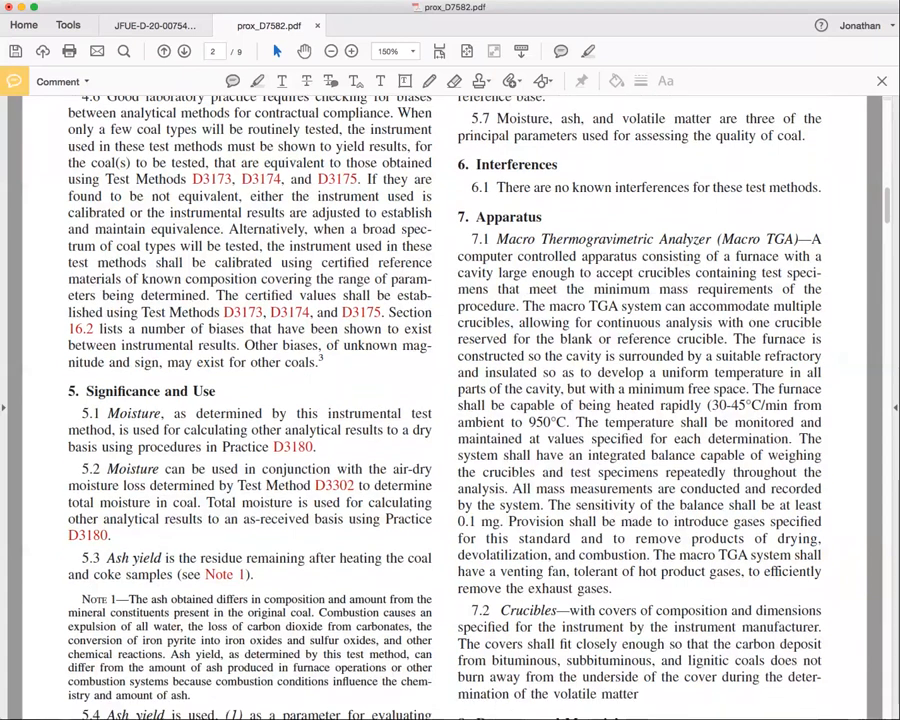
{"action": "double_click", "coordinate": [720, 406]}
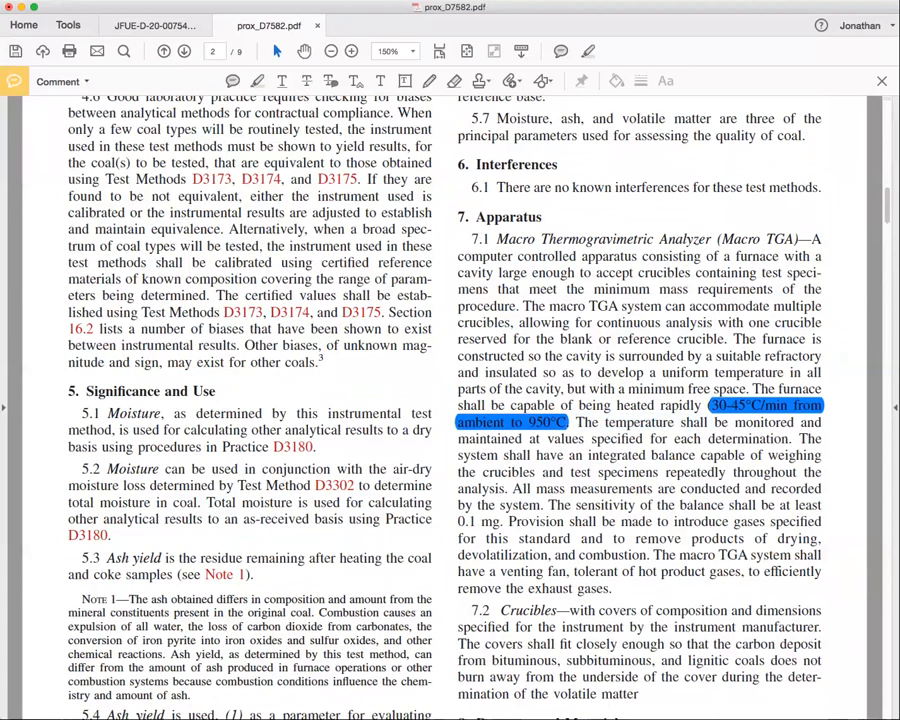
{"action": "scroll", "scroll_direction": "down", "scroll_amount": 3}
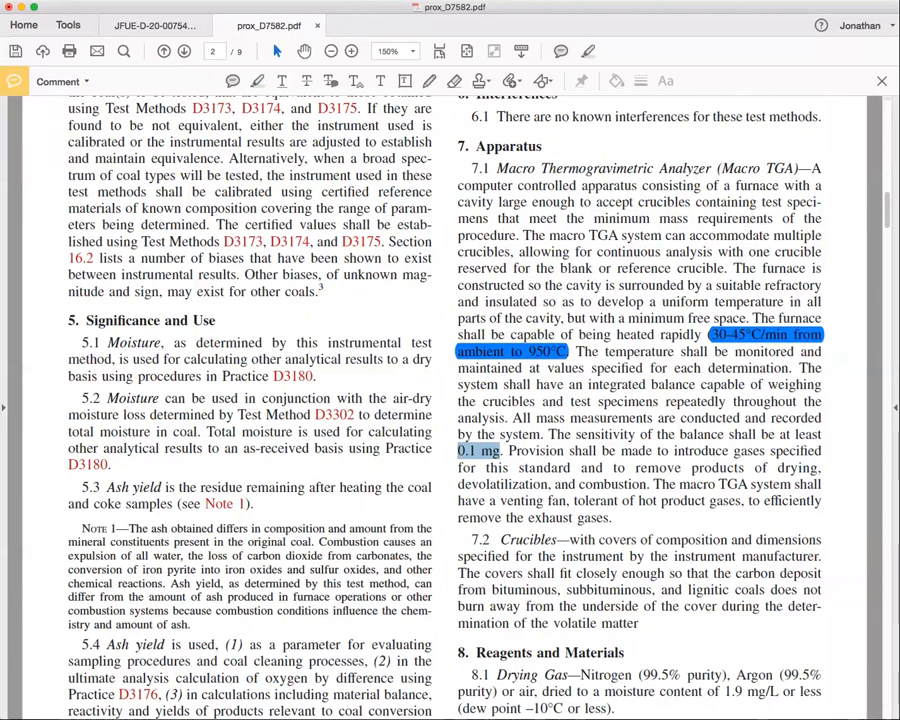
{"action": "mouse_move", "coordinate": [258, 80]}
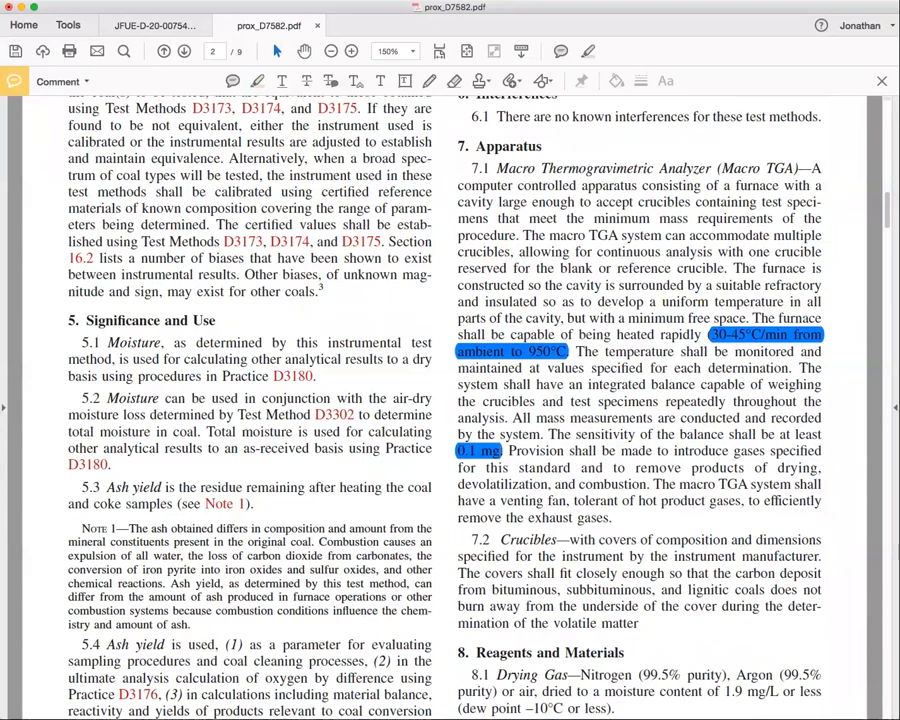
{"action": "scroll", "scroll_direction": "down", "scroll_amount": 3}
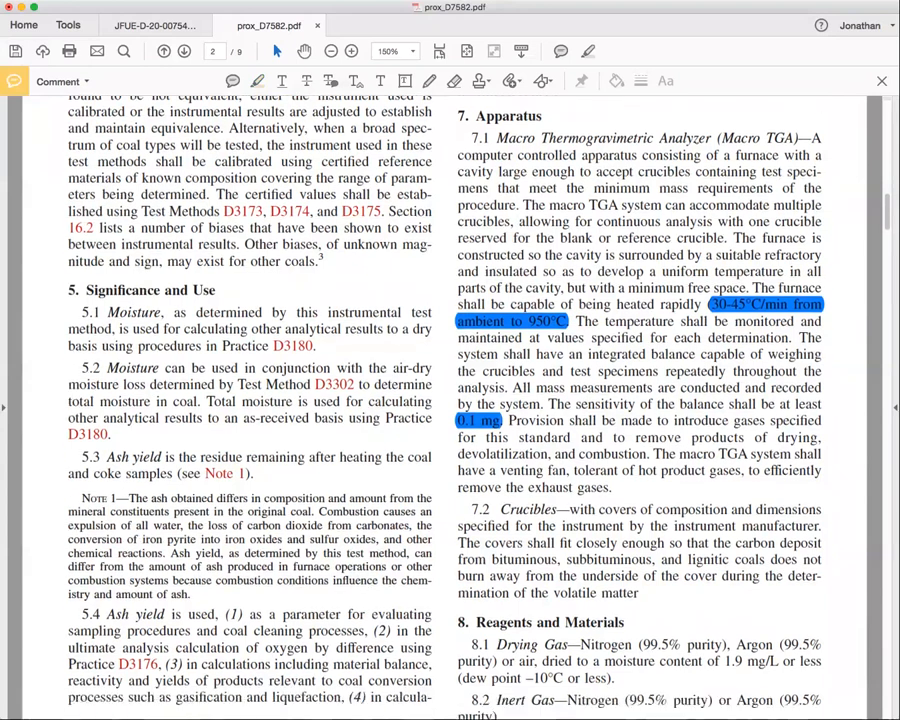
{"action": "scroll", "scroll_direction": "down", "scroll_amount": 3}
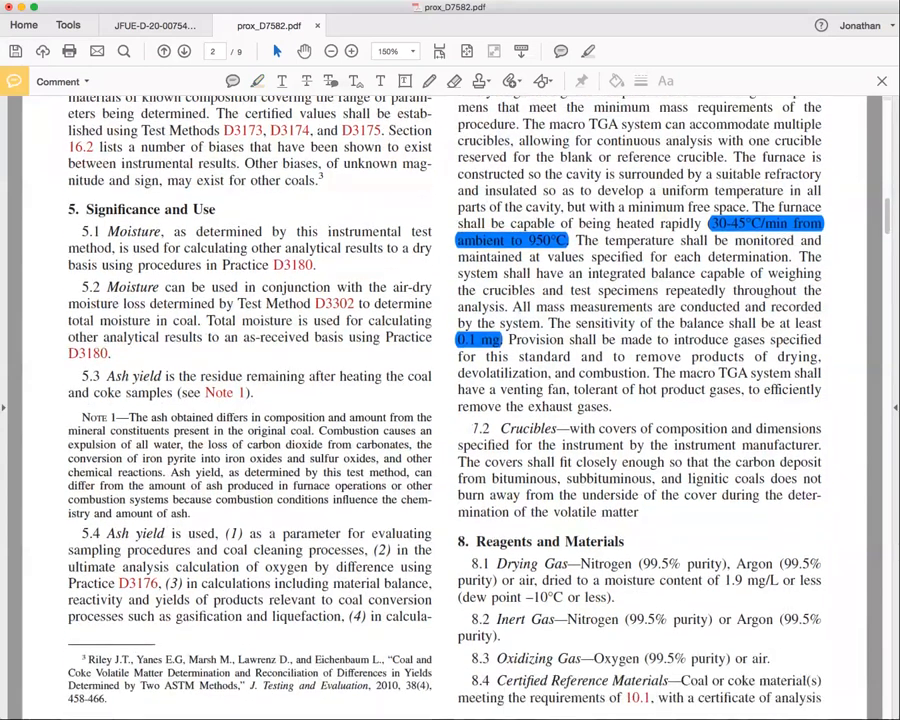
{"action": "scroll", "scroll_direction": "down", "scroll_amount": 3}
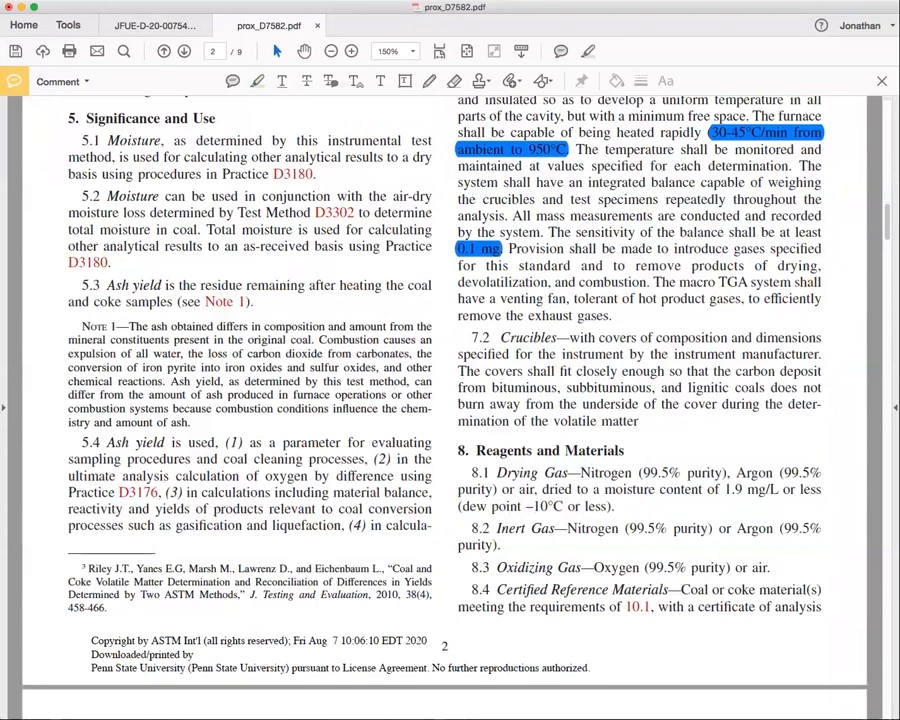
Highlight 'Crucibles' and 'covers' in section 7.2 and read into Reagents
{"action": "double_click", "coordinate": [528, 336]}
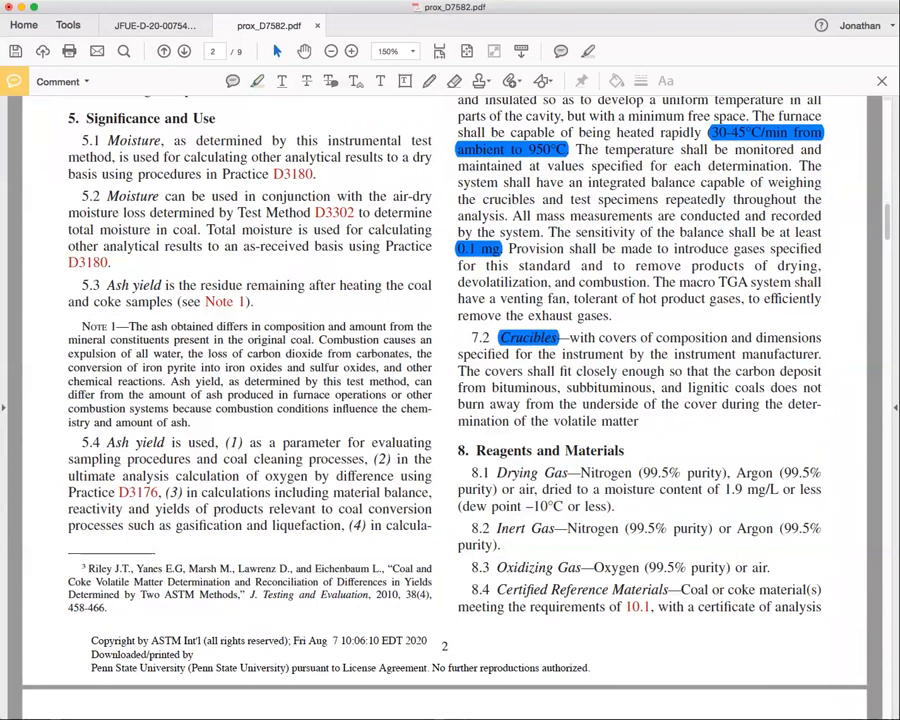
{"action": "double_click", "coordinate": [500, 370]}
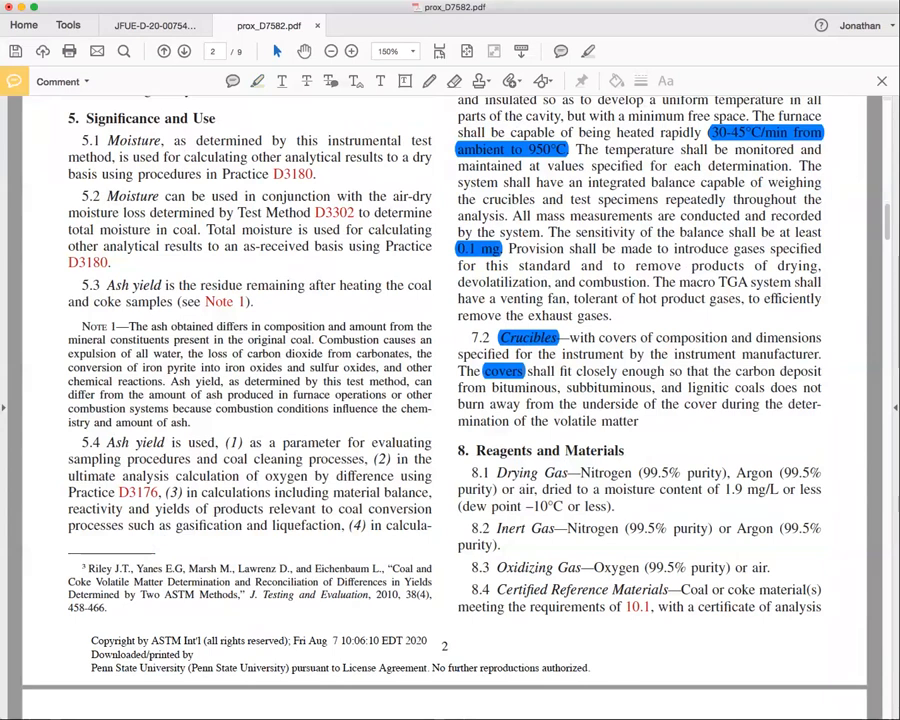
{"action": "scroll", "scroll_direction": "down", "scroll_amount": 3}
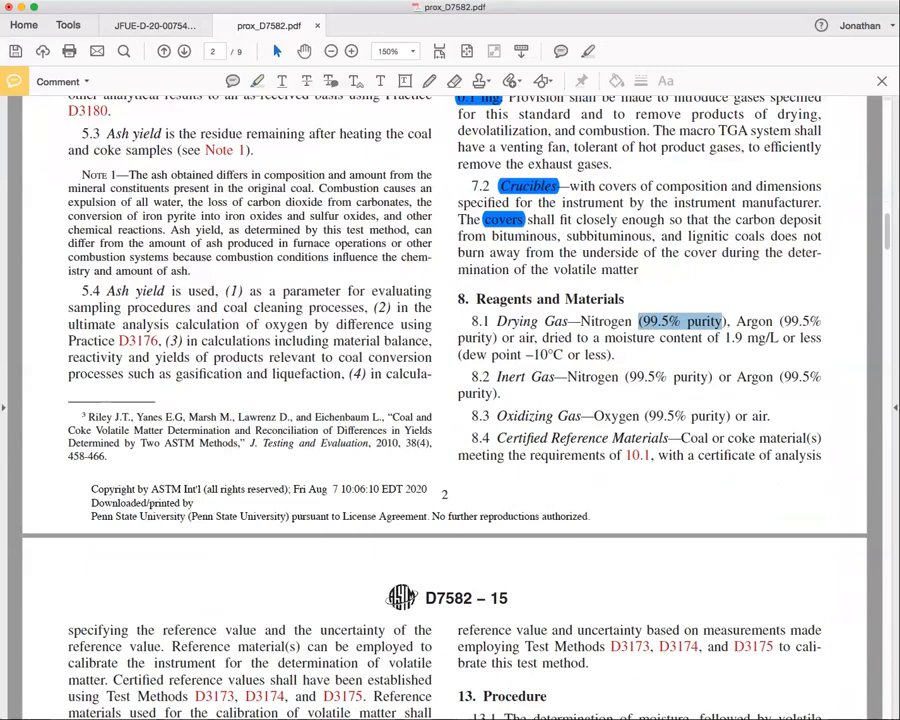
{"action": "scroll", "scroll_direction": "down", "scroll_amount": 3}
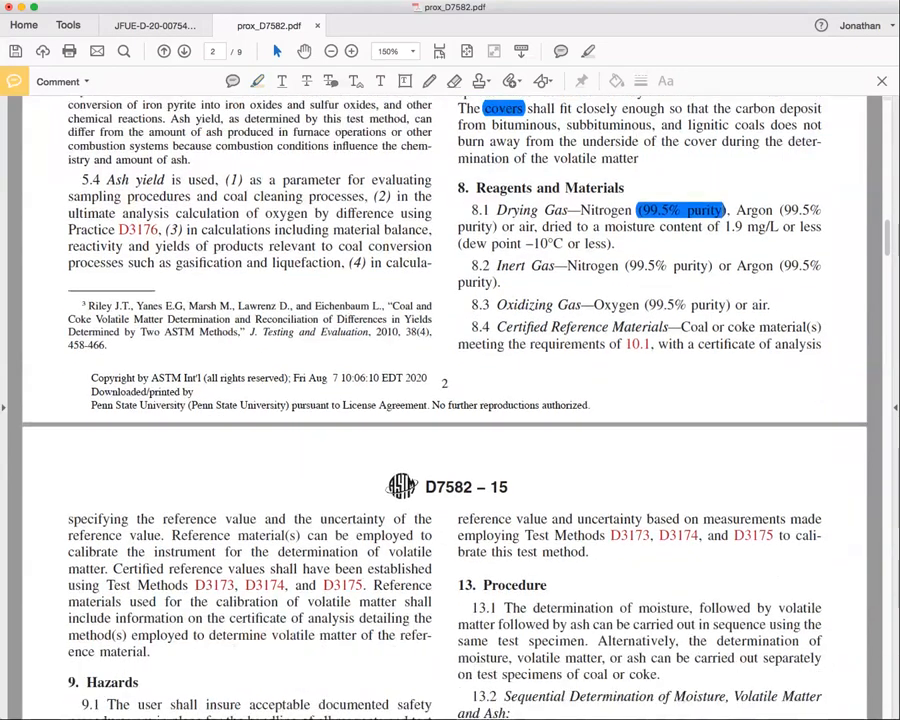
{"action": "scroll", "scroll_direction": "down", "scroll_amount": 3}
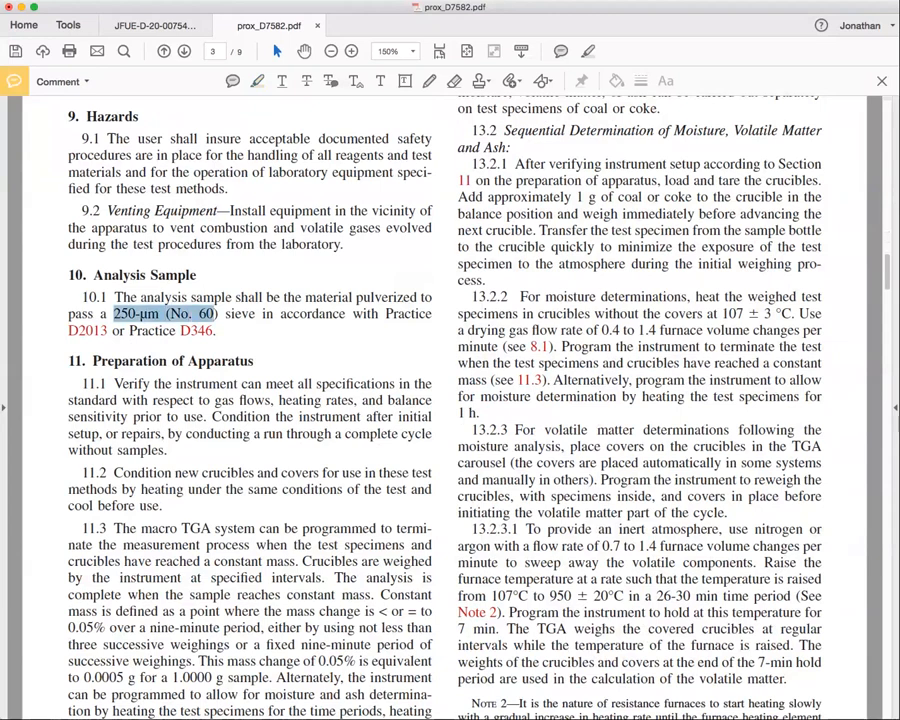
{"action": "mouse_move", "coordinate": [256, 80]}
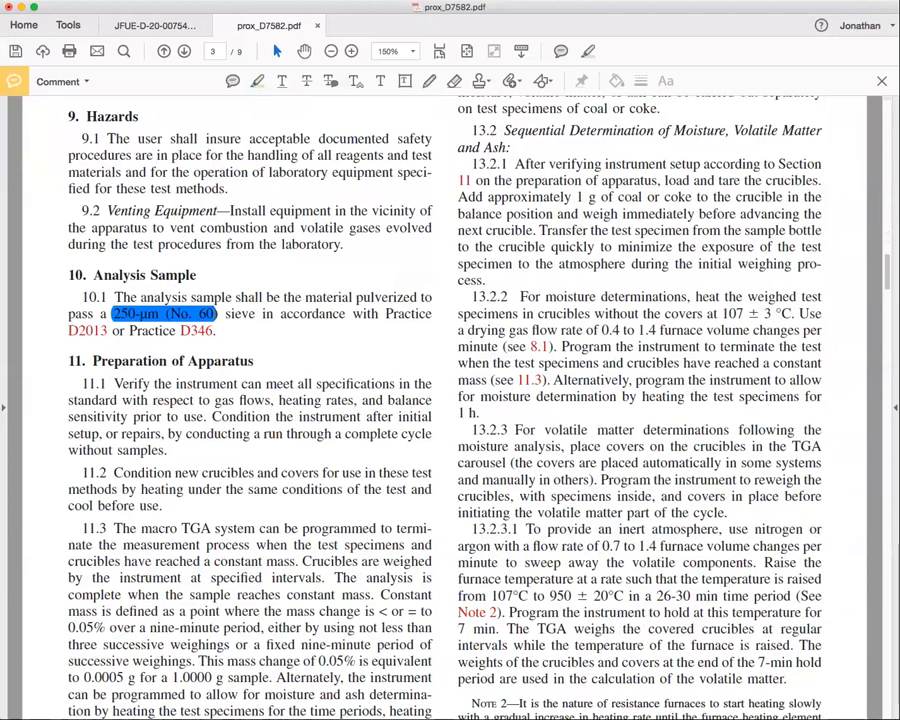
Read through Hazards, Analysis Sample and Apparatus Preparation toward the 250-μm sieve size
{"action": "scroll", "scroll_direction": "down", "scroll_amount": 3}
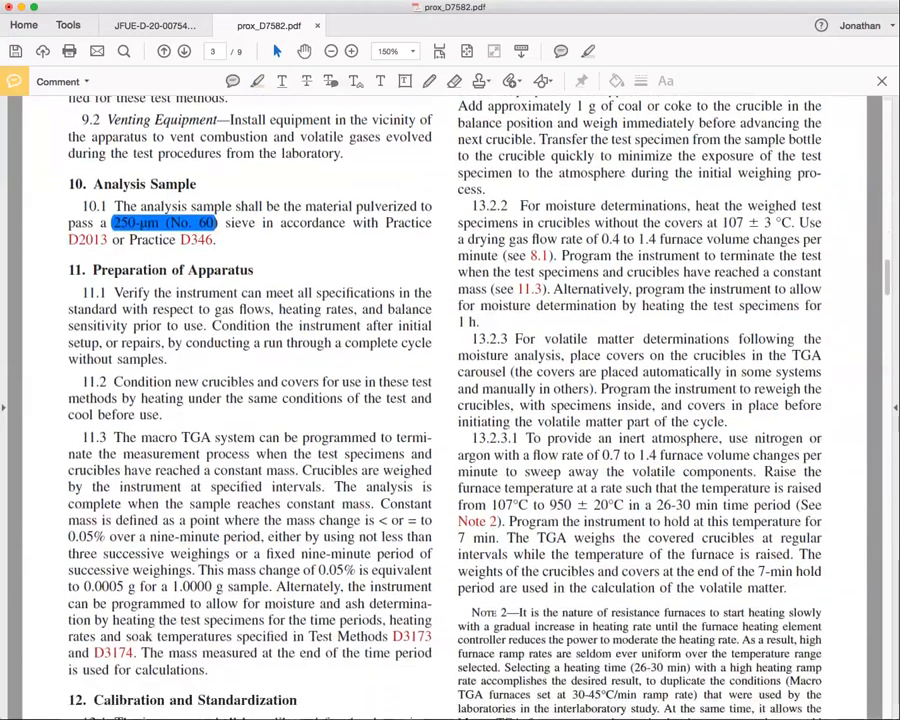
{"action": "scroll", "scroll_direction": "down", "scroll_amount": 3}
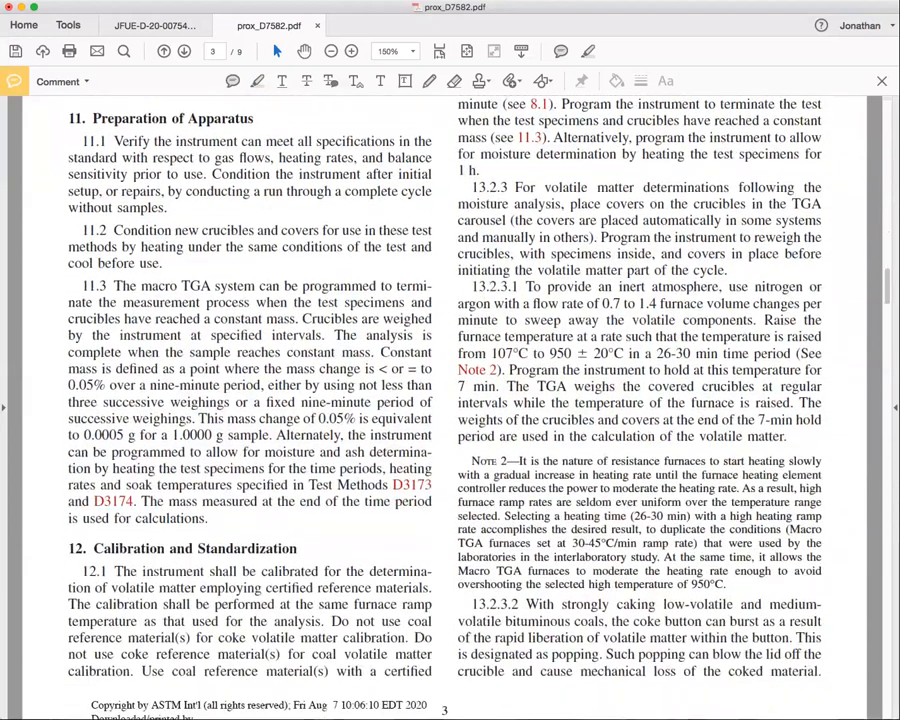
{"action": "scroll", "scroll_direction": "down", "scroll_amount": 3}
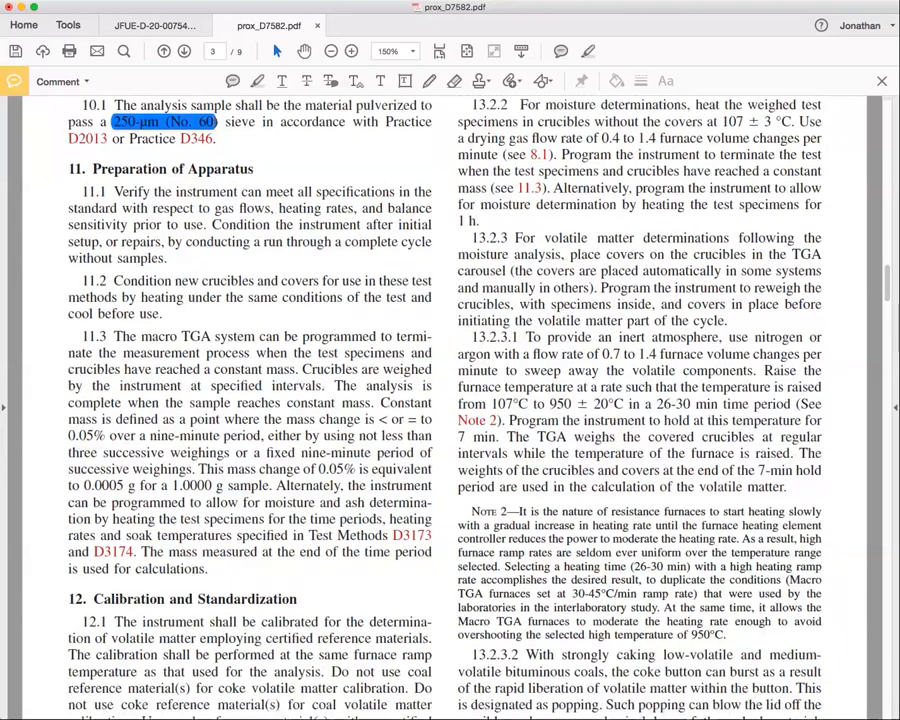
{"action": "scroll", "scroll_direction": "down", "scroll_amount": 3}
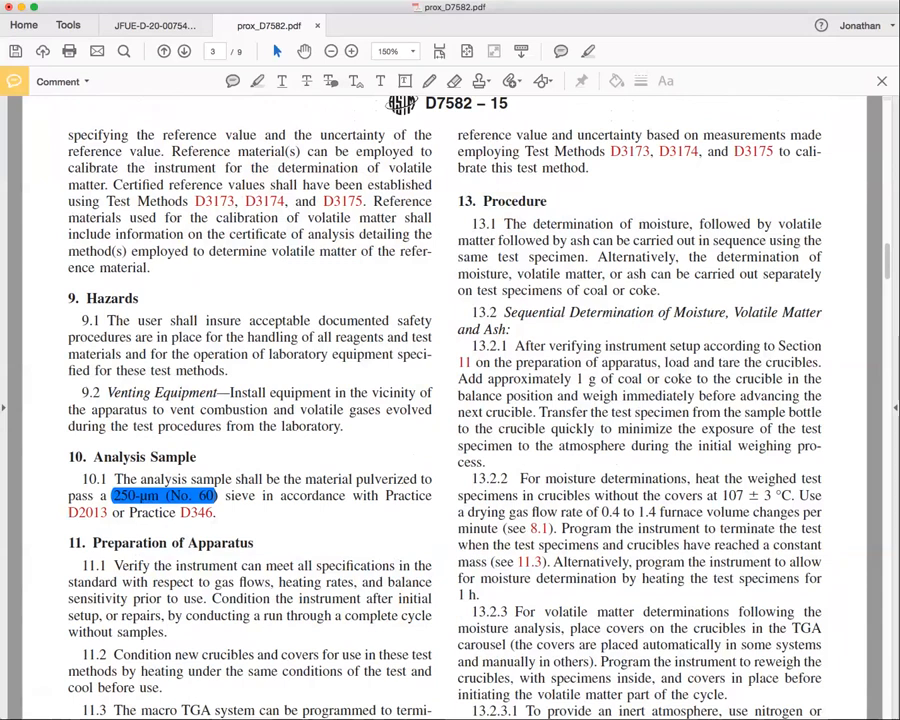
Read down to Procedure paragraphs 13.2.1–13.2.2 with the 107 ± 3 °C oven temperature
{"action": "scroll", "scroll_direction": "down", "scroll_amount": 3}
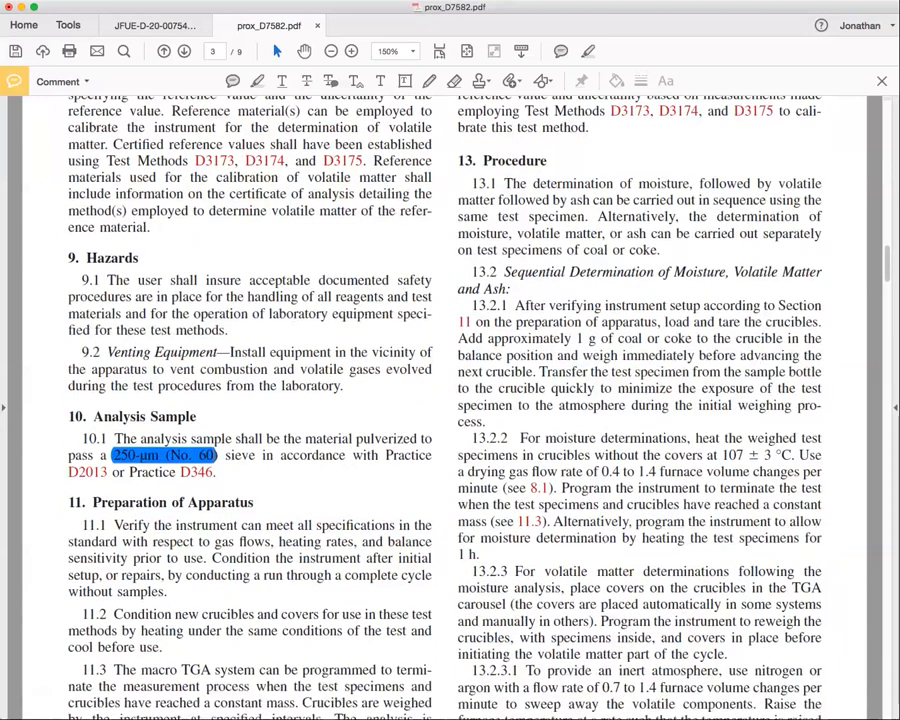
{"action": "scroll", "scroll_direction": "down", "scroll_amount": 3}
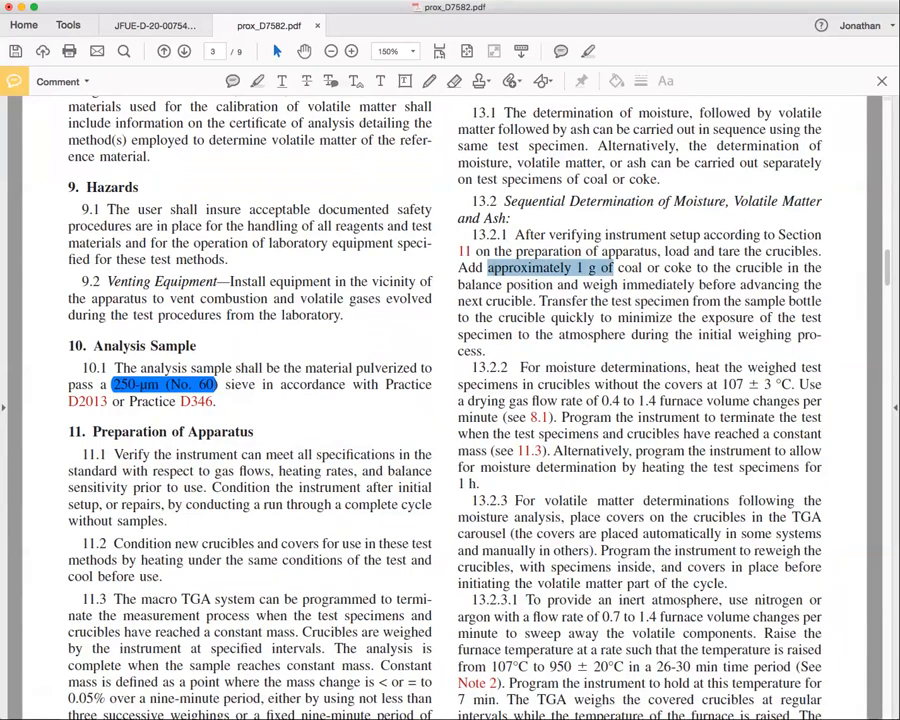
{"action": "mouse_move", "coordinate": [256, 82]}
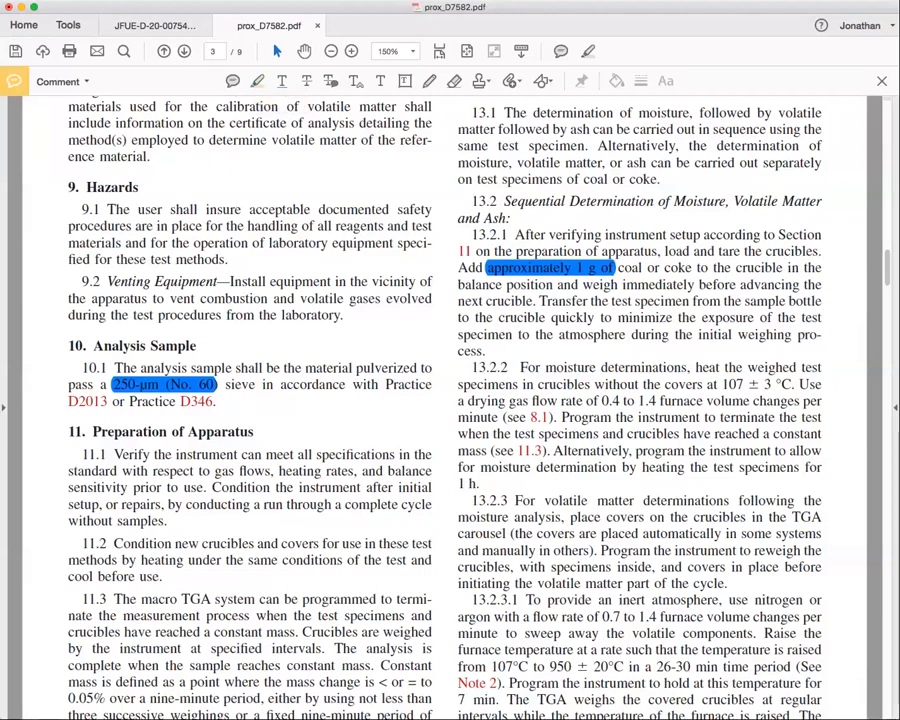
{"action": "scroll", "scroll_direction": "down", "scroll_amount": 3}
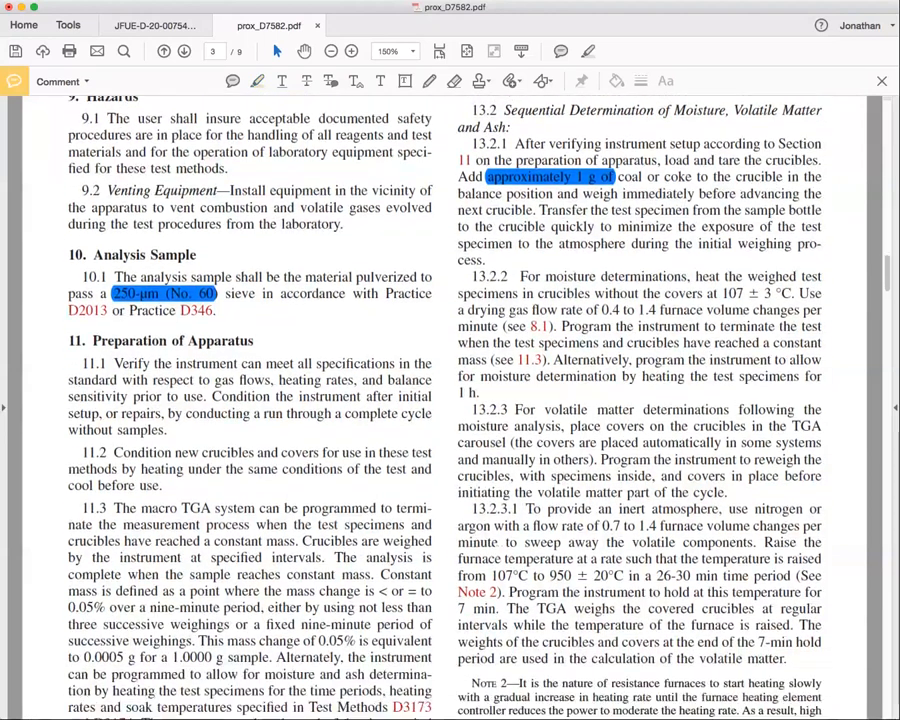
{"action": "scroll", "scroll_direction": "down", "scroll_amount": 3}
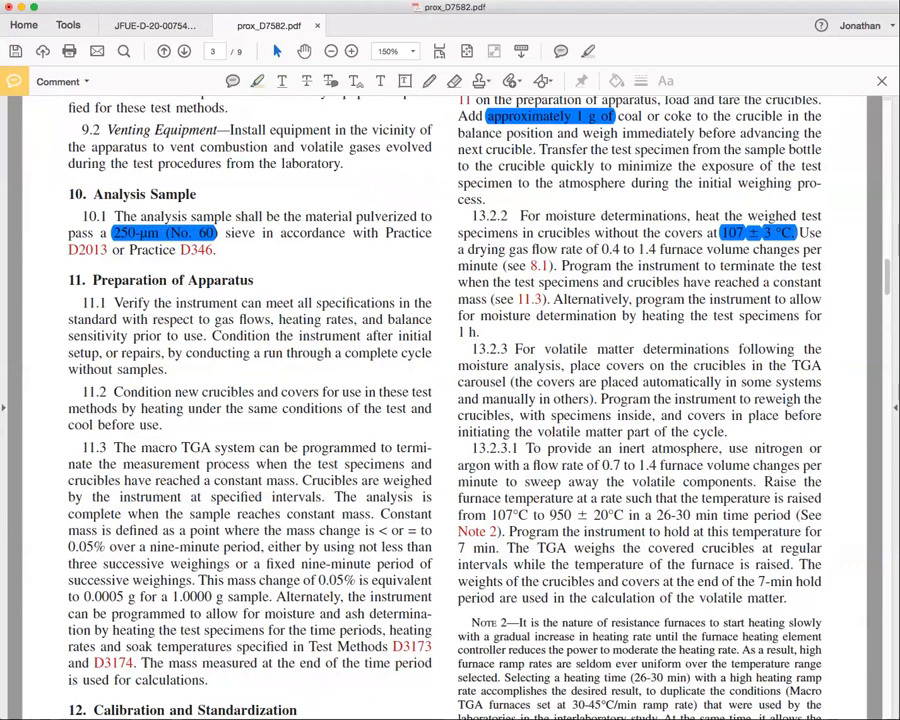
{"action": "scroll", "scroll_direction": "down", "scroll_amount": 3}
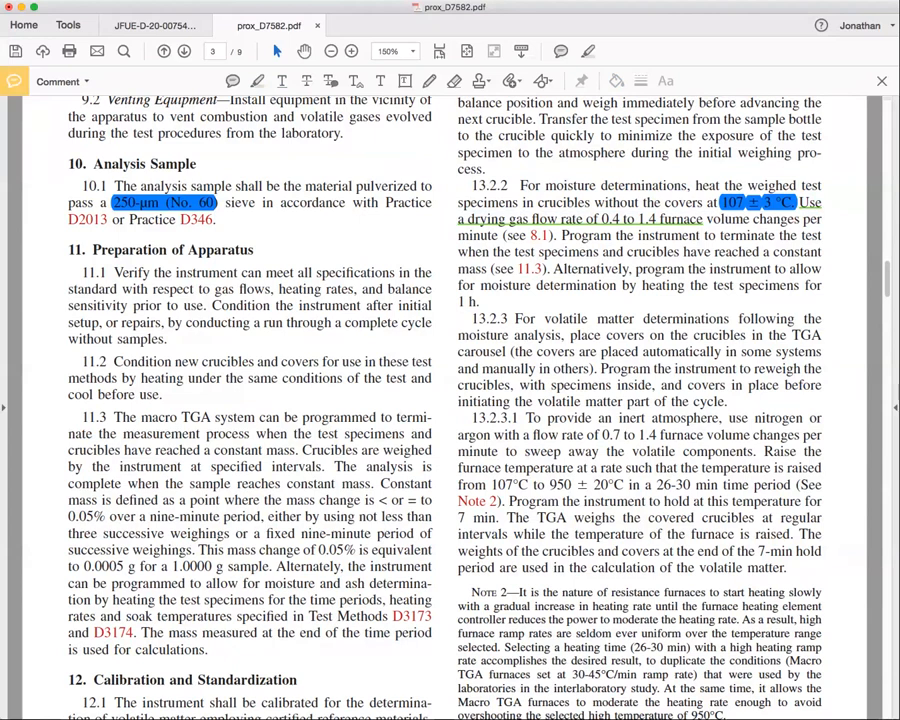
Highlight 'place covers' in 13.2.3 and read on to the 13.2.3.1 flow rate and ramp
{"action": "double_click", "coordinate": [476, 236]}
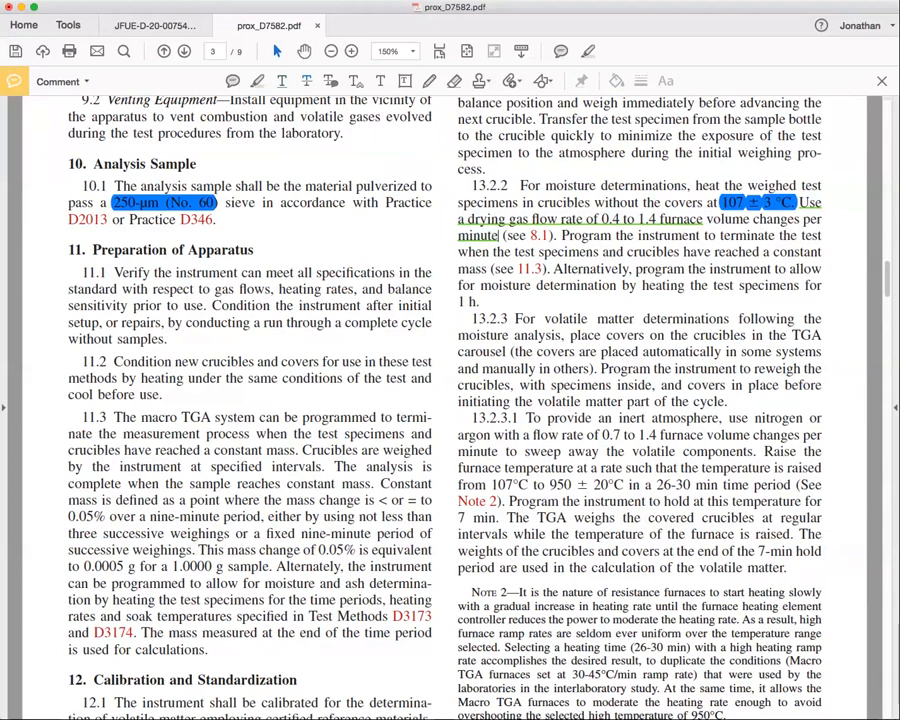
{"action": "scroll", "scroll_direction": "down", "scroll_amount": 3}
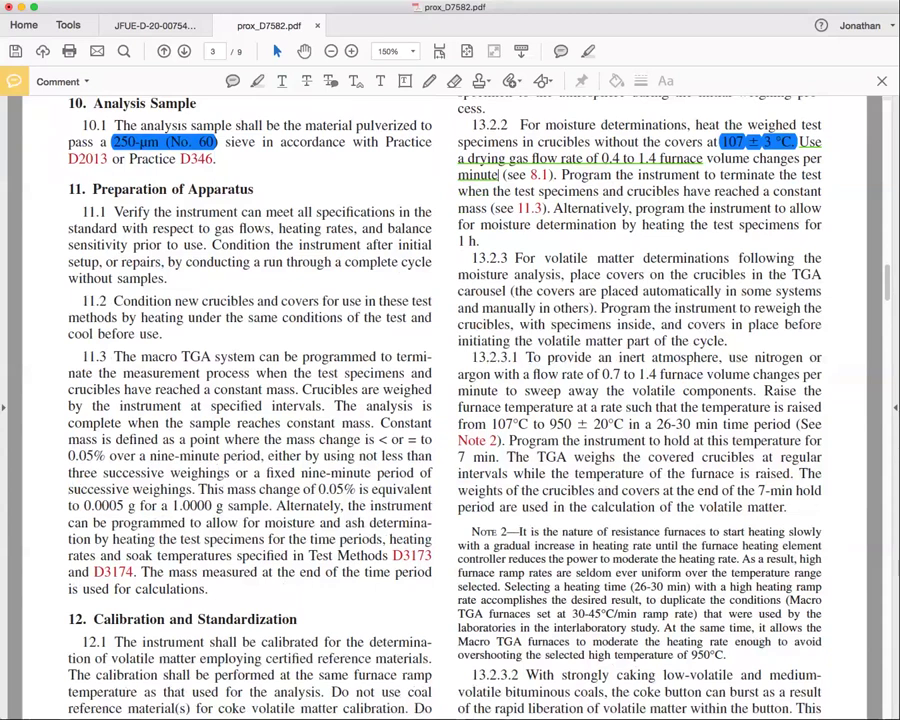
{"action": "scroll", "scroll_direction": "down", "scroll_amount": 3}
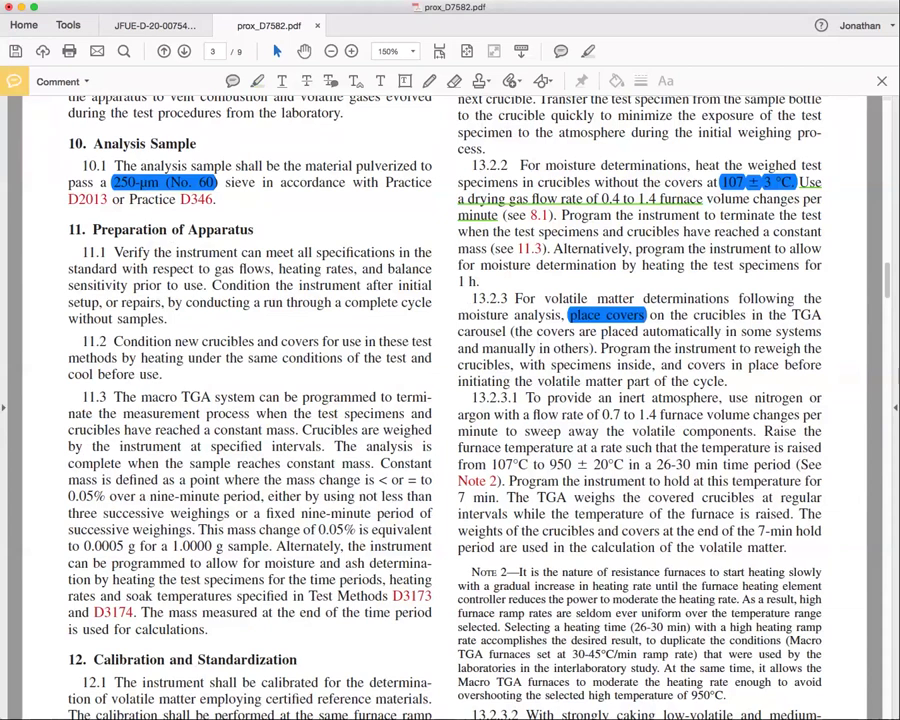
{"action": "scroll", "scroll_direction": "down", "scroll_amount": 3}
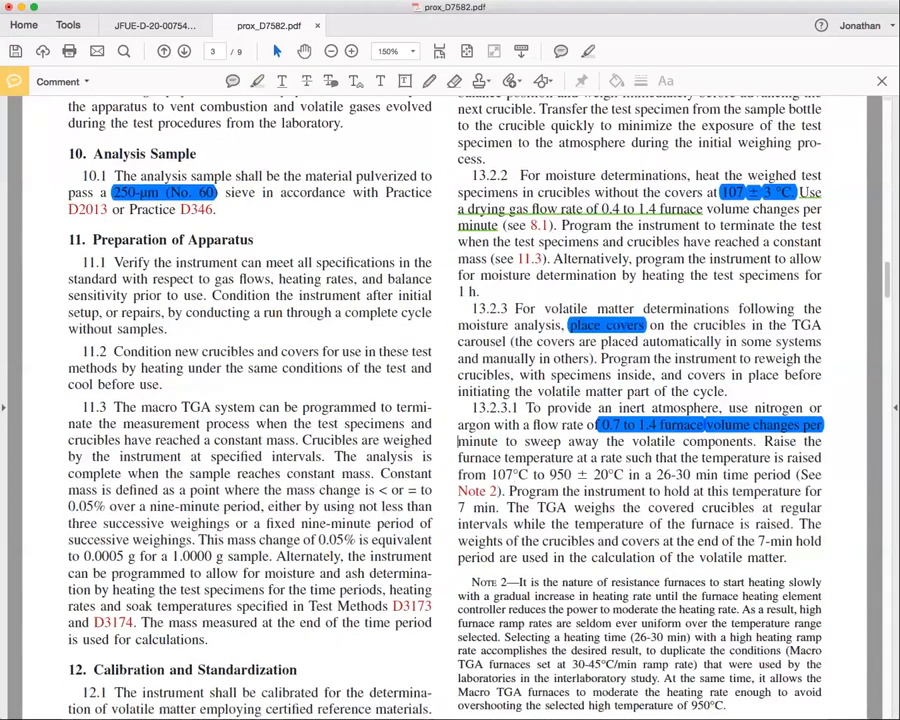
Review the 7 min hold in 13.2.3.1 and read down to 13.2.3.2
{"action": "scroll", "scroll_direction": "up", "scroll_amount": 3}
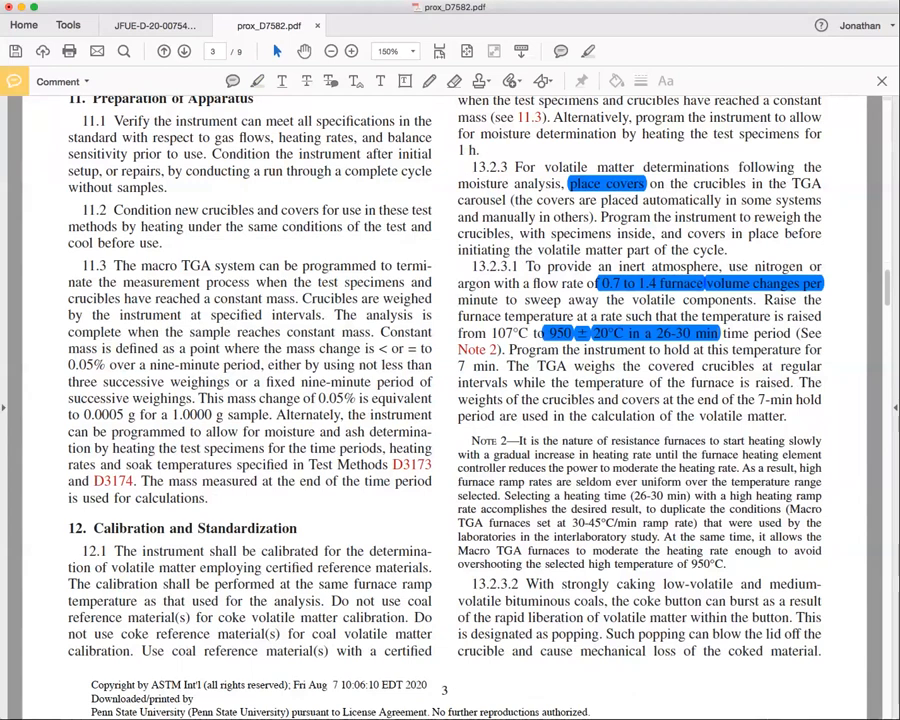
{"action": "scroll", "scroll_direction": "down", "scroll_amount": 3}
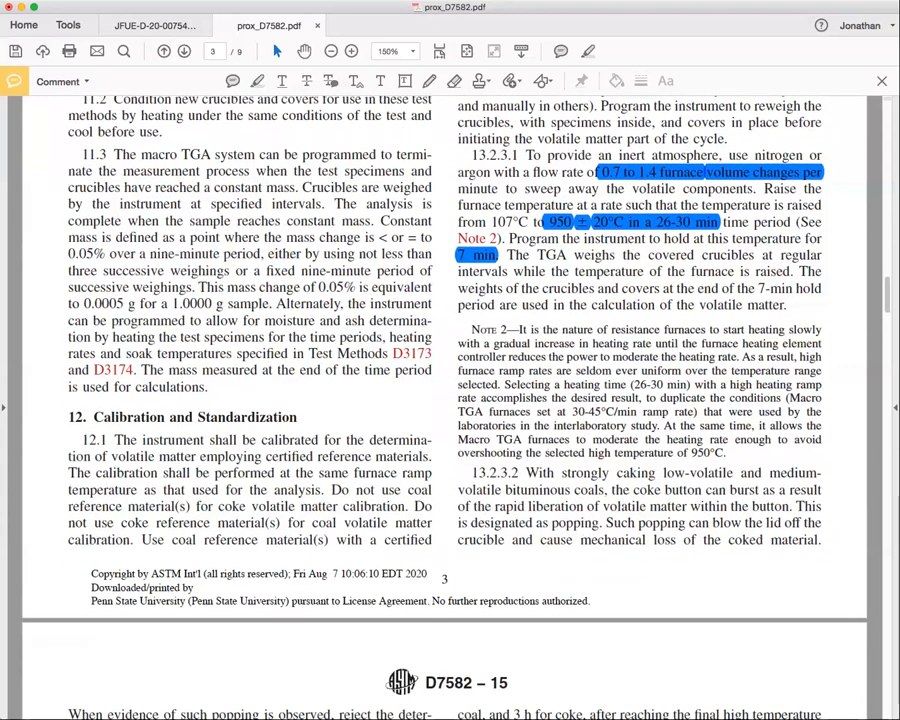
{"action": "scroll", "scroll_direction": "down", "scroll_amount": 3}
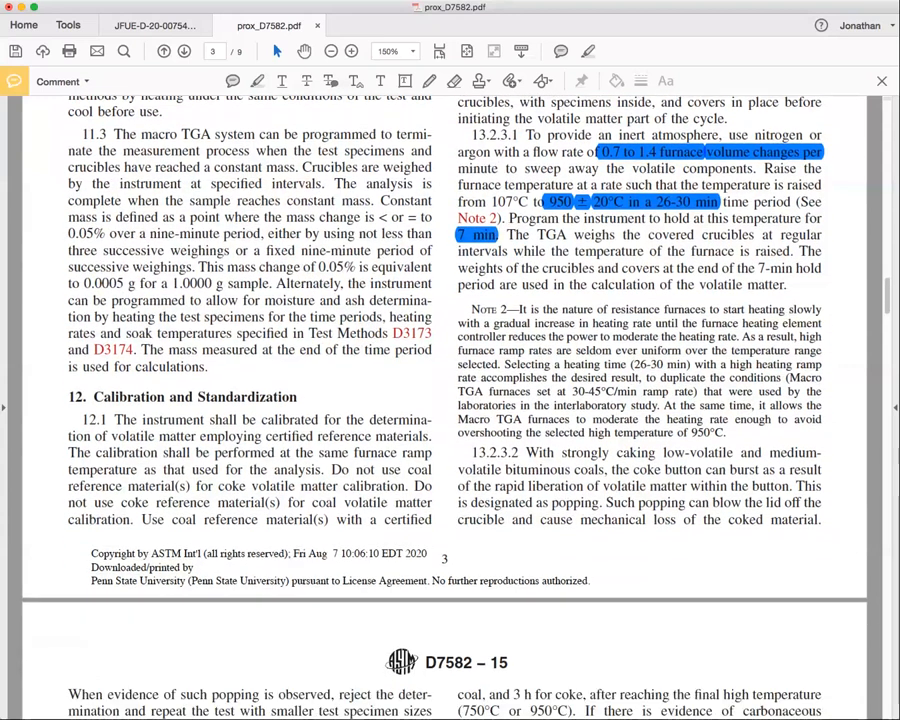
{"action": "scroll", "scroll_direction": "down", "scroll_amount": 3}
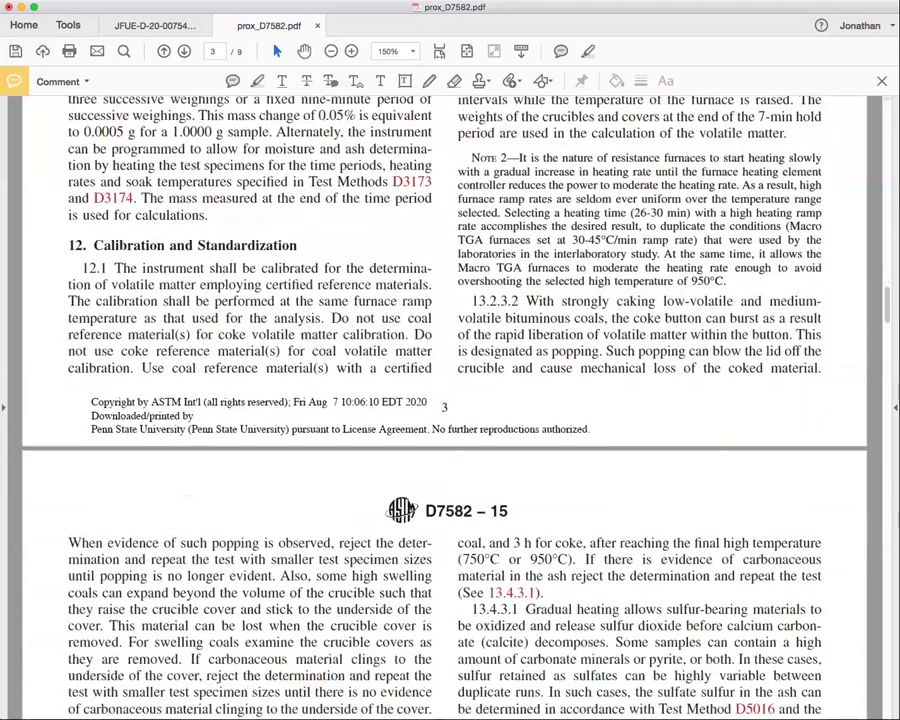
{"action": "scroll", "scroll_direction": "down", "scroll_amount": 3}
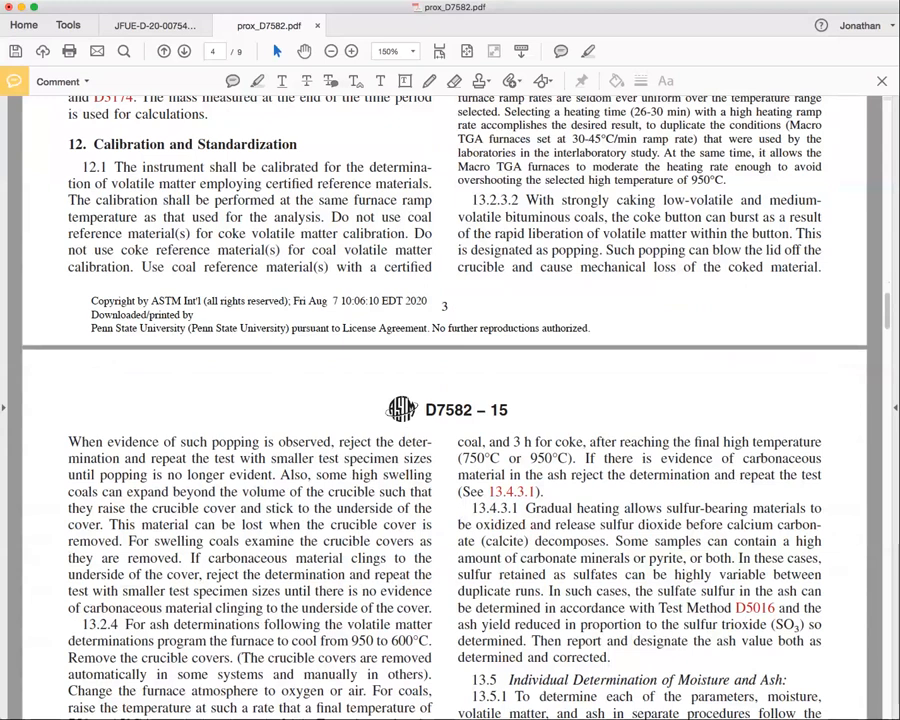
Highlight the word 'popping' in 13.2.3.2 and move on to page 4
{"action": "double_click", "coordinate": [576, 248]}
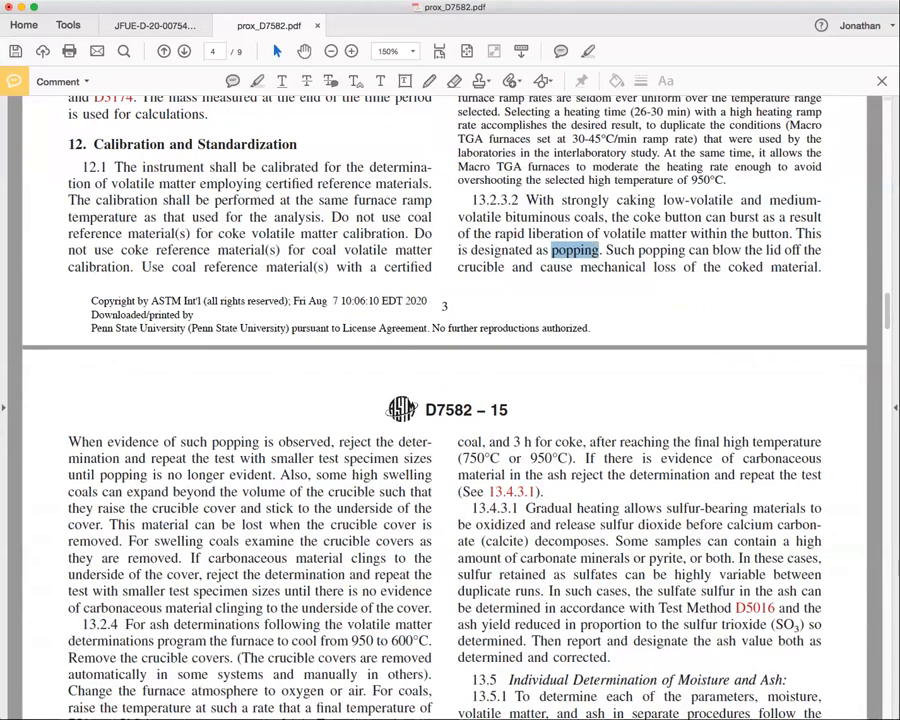
{"action": "double_click", "coordinate": [576, 250]}
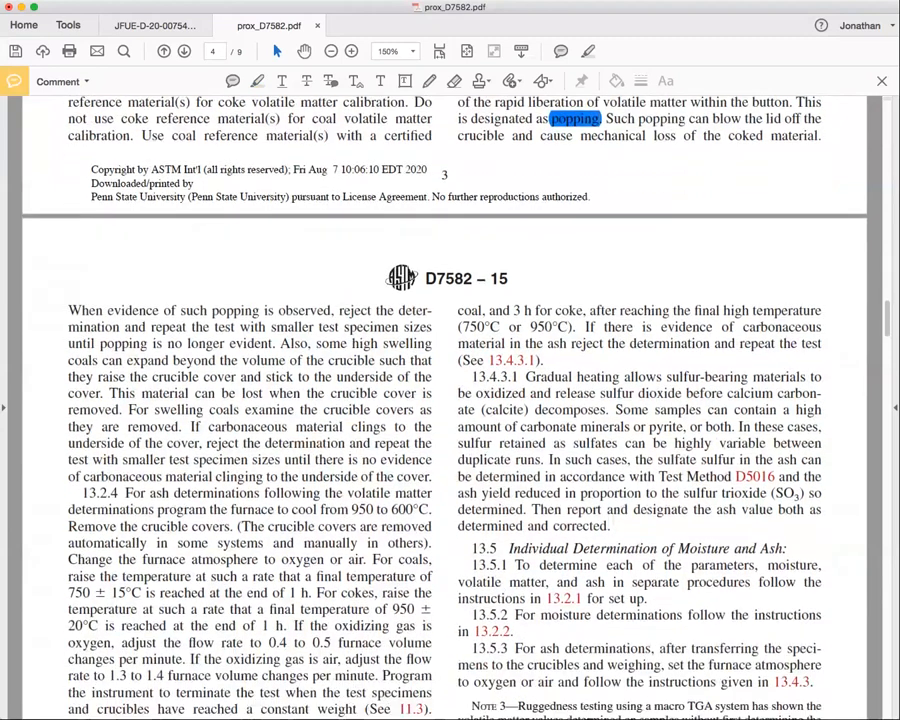
{"action": "scroll", "scroll_direction": "down", "scroll_amount": 3}
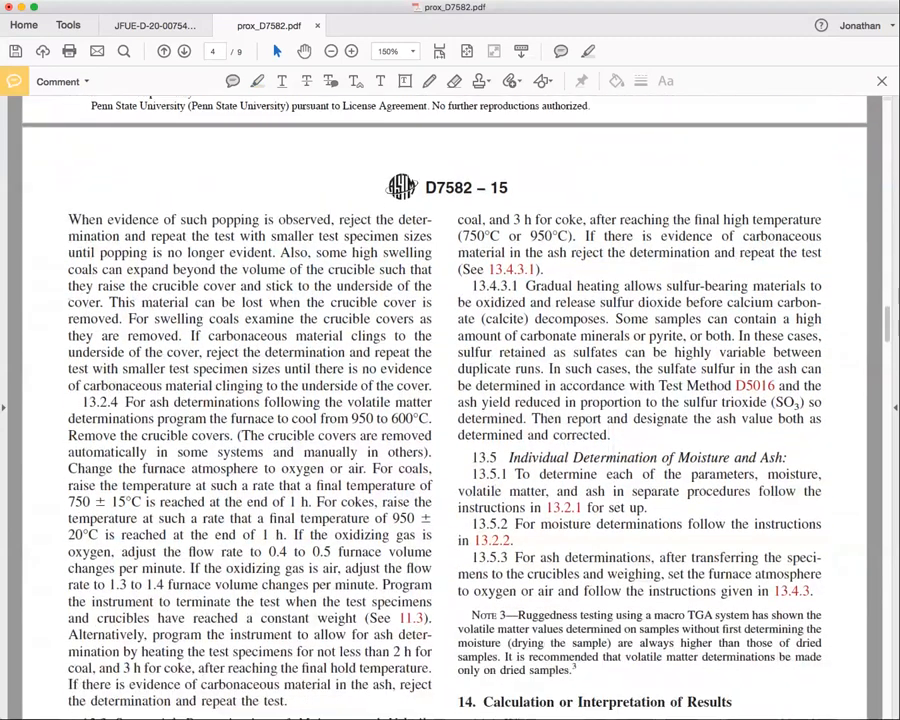
{"action": "scroll", "scroll_direction": "down", "scroll_amount": 3}
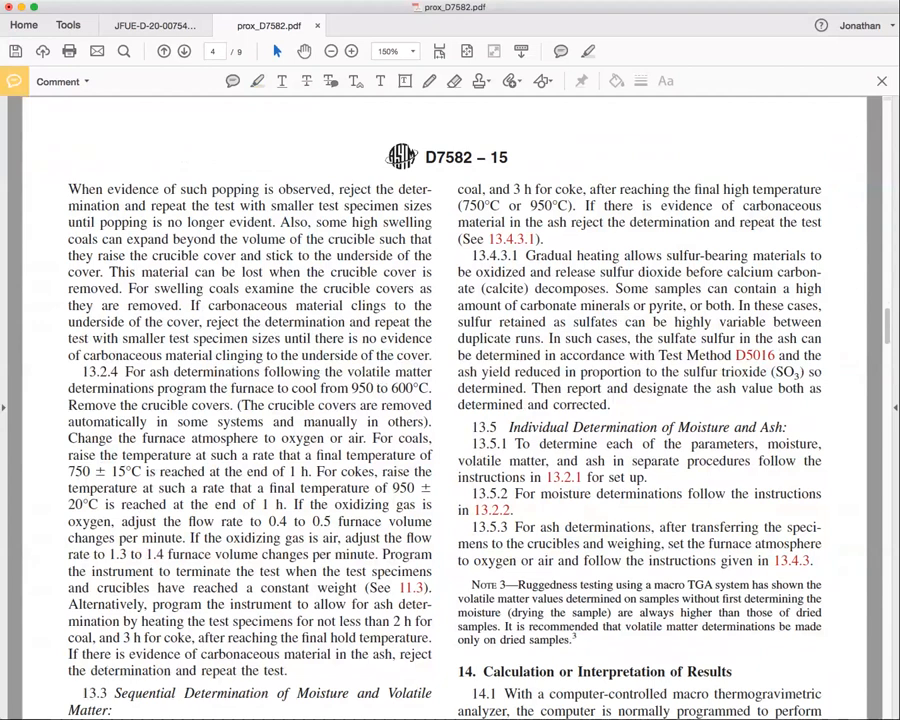
{"action": "scroll", "scroll_direction": "down", "scroll_amount": 3}
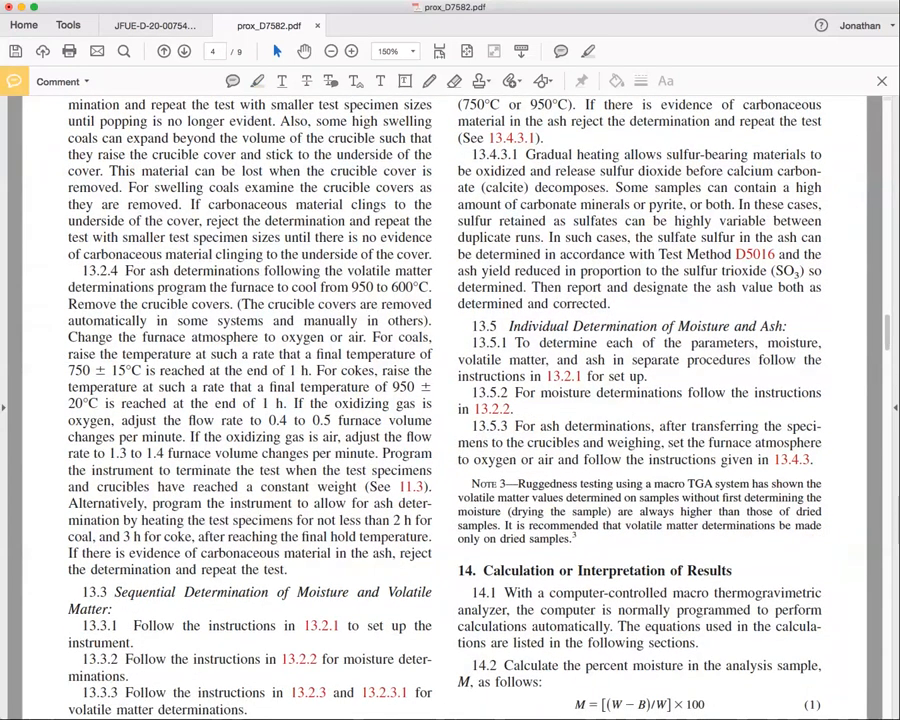
Highlight cooling to 600°C with cover removal and the oxygen-or-air atmosphere in 13.2.4
{"action": "left_click_drag", "start_coordinate": [350, 288], "coordinate": [424, 288]}
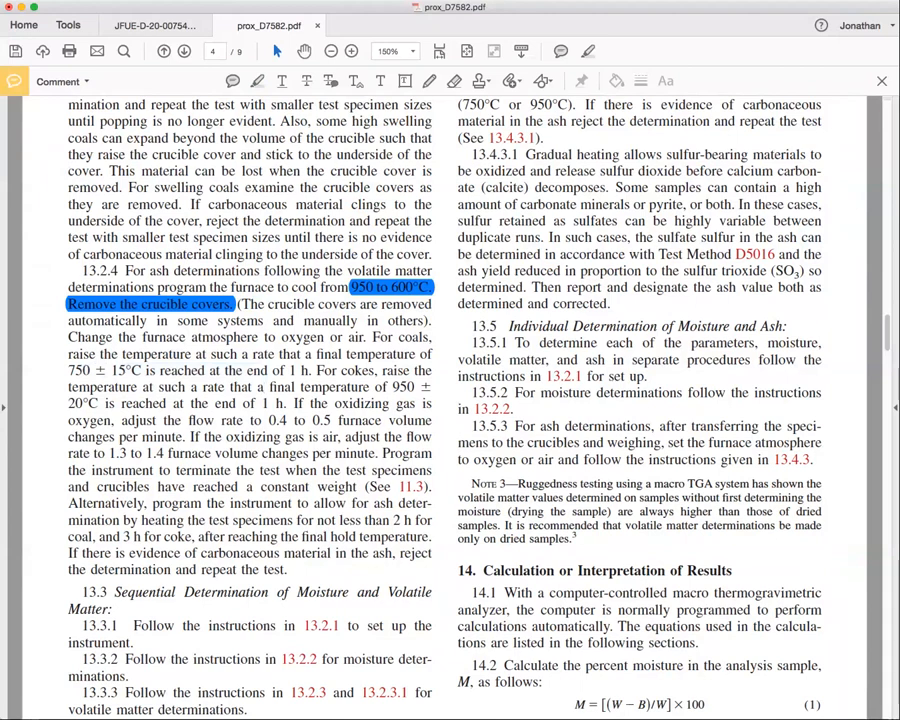
{"action": "left_click_drag", "start_coordinate": [144, 336], "coordinate": [364, 336]}
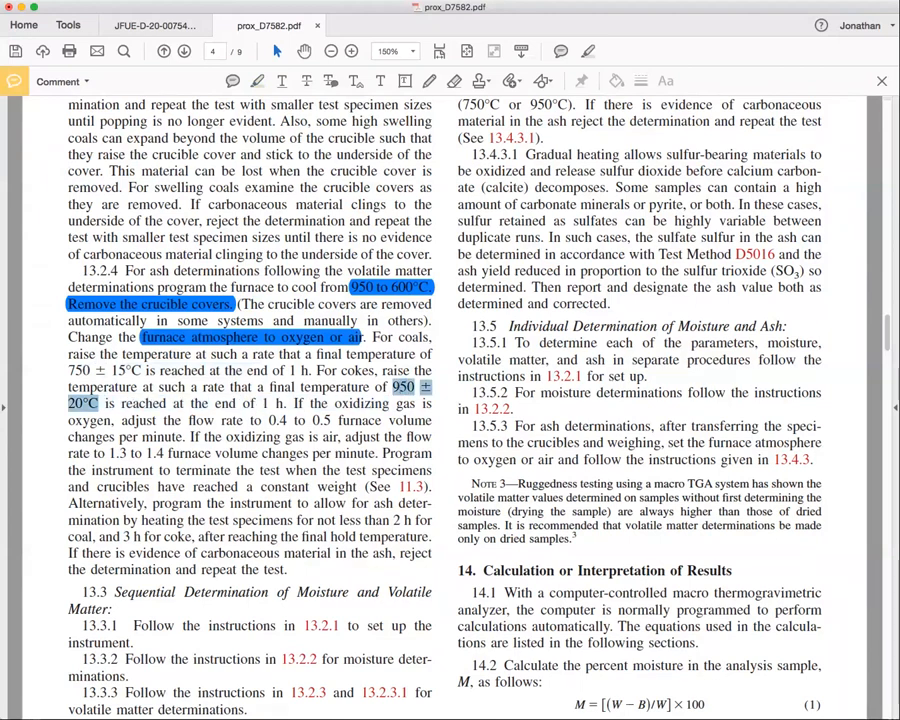
{"action": "scroll", "scroll_direction": "down", "scroll_amount": 3}
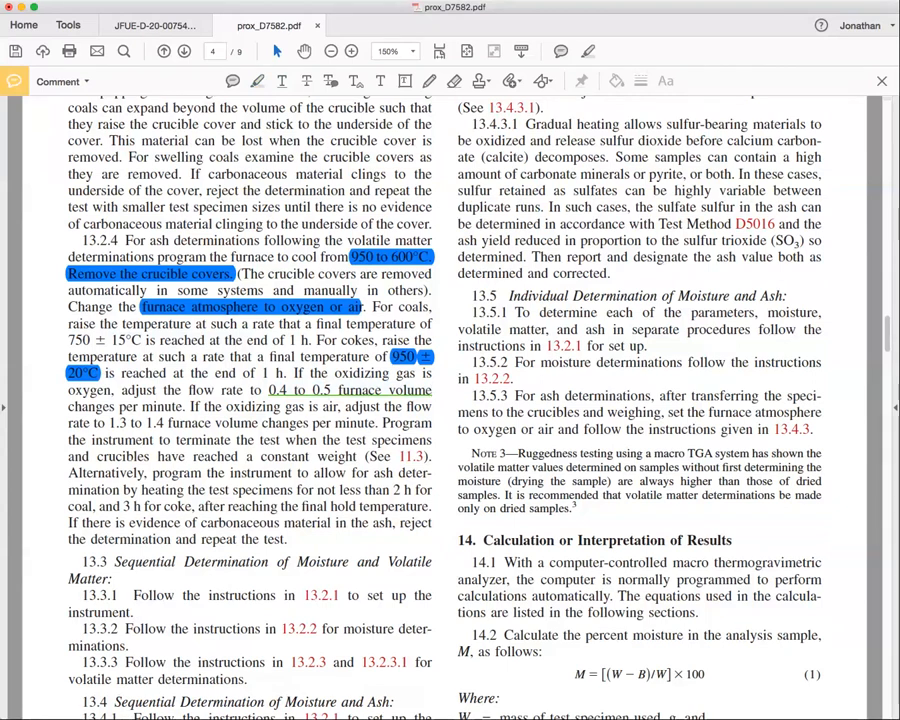
Scroll past the section 14 calculation equations to page 5's Report and Precision and Bias
{"action": "scroll", "scroll_direction": "down", "scroll_amount": 3}
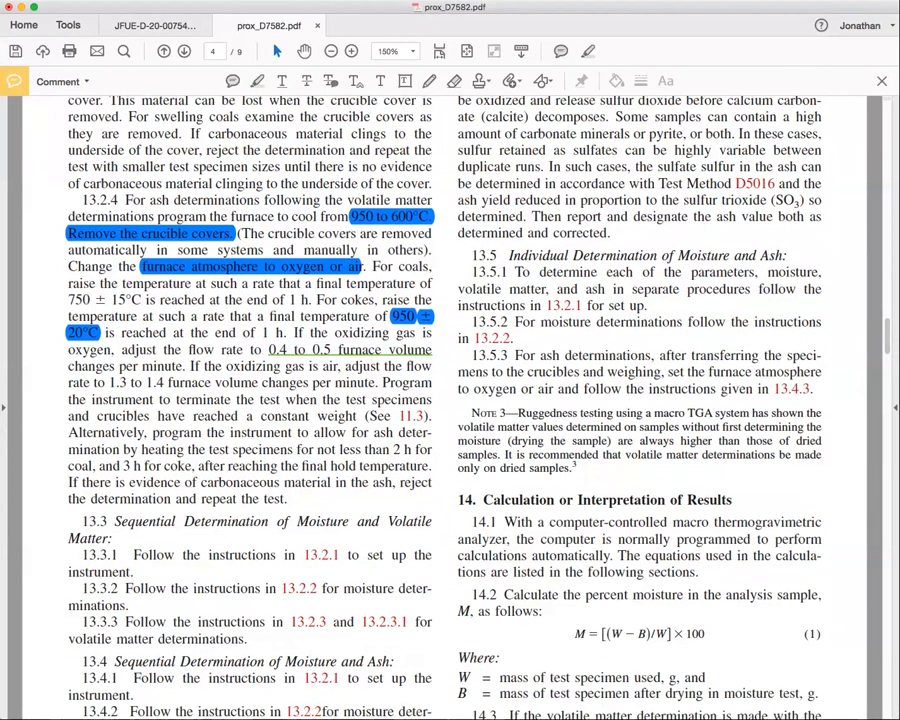
{"action": "scroll", "scroll_direction": "down", "scroll_amount": 3}
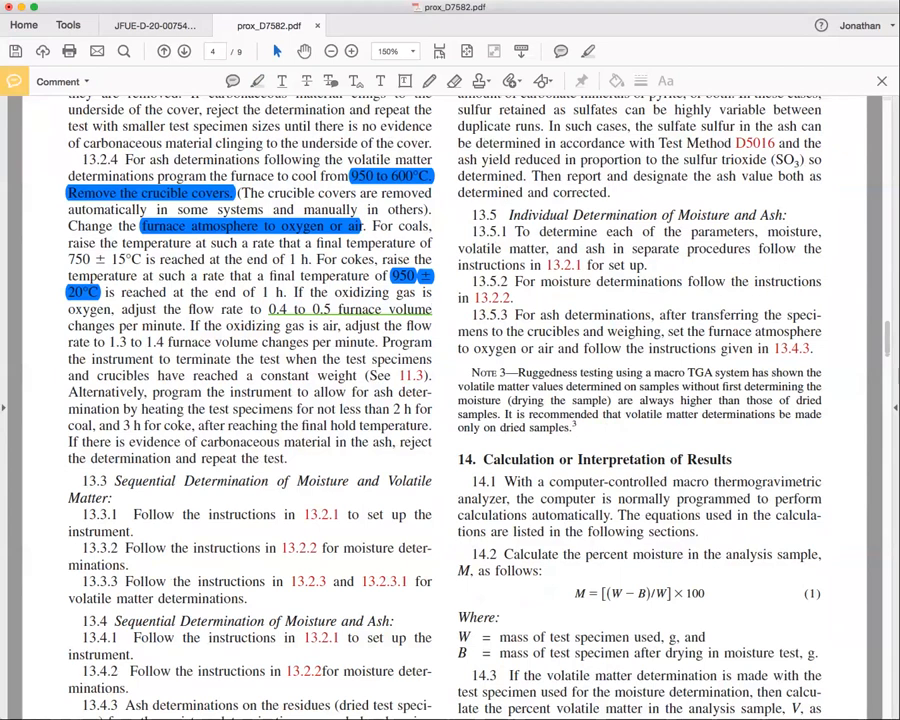
{"action": "scroll", "scroll_direction": "down", "scroll_amount": 3}
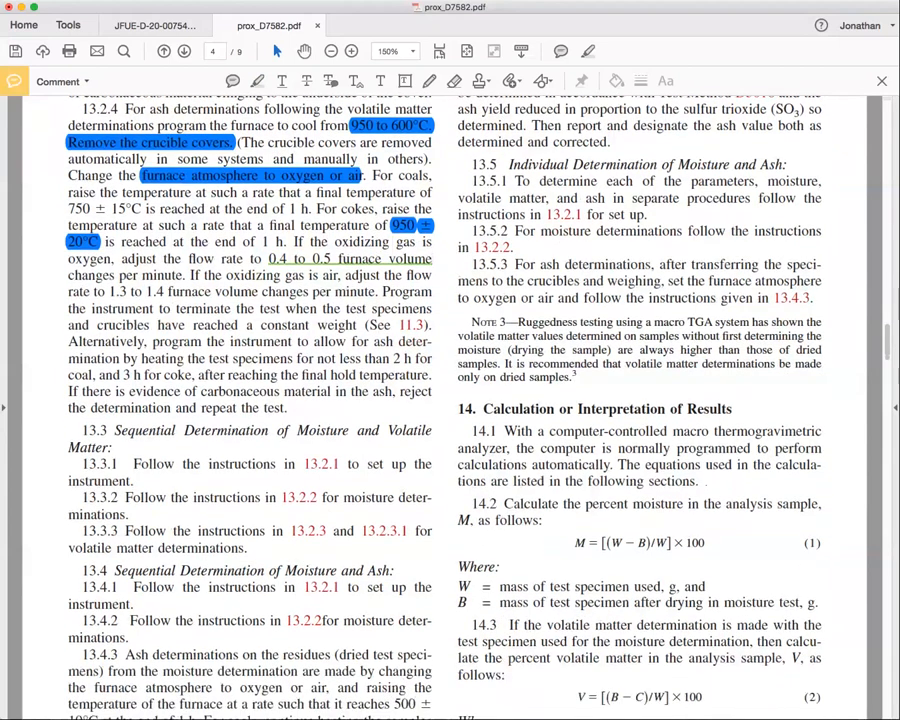
{"action": "scroll", "scroll_direction": "down", "scroll_amount": 3}
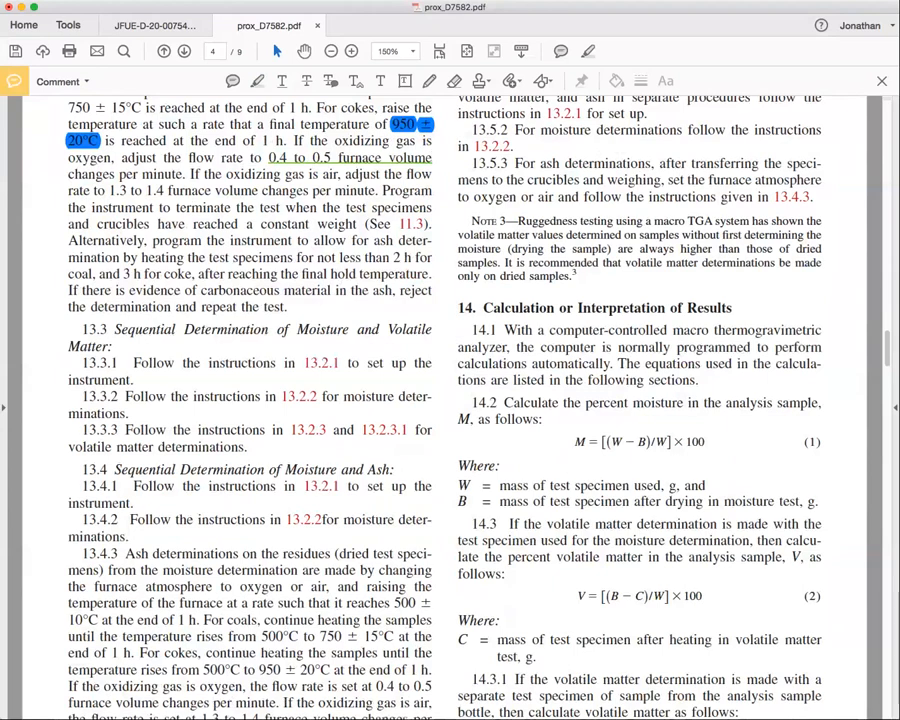
{"action": "scroll", "scroll_direction": "down", "scroll_amount": 3}
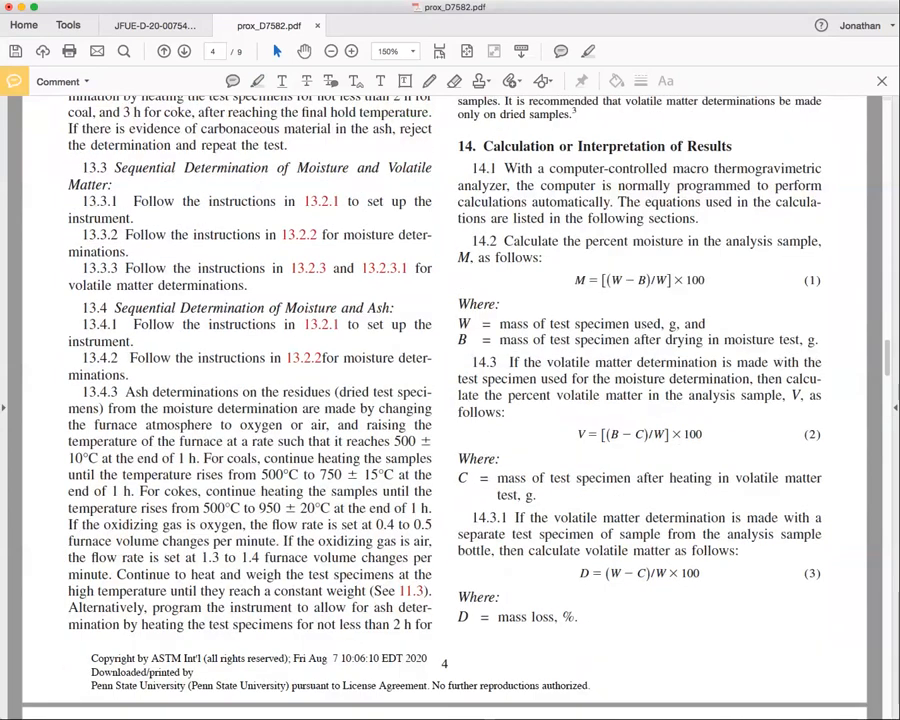
{"action": "scroll", "scroll_direction": "down", "scroll_amount": 3}
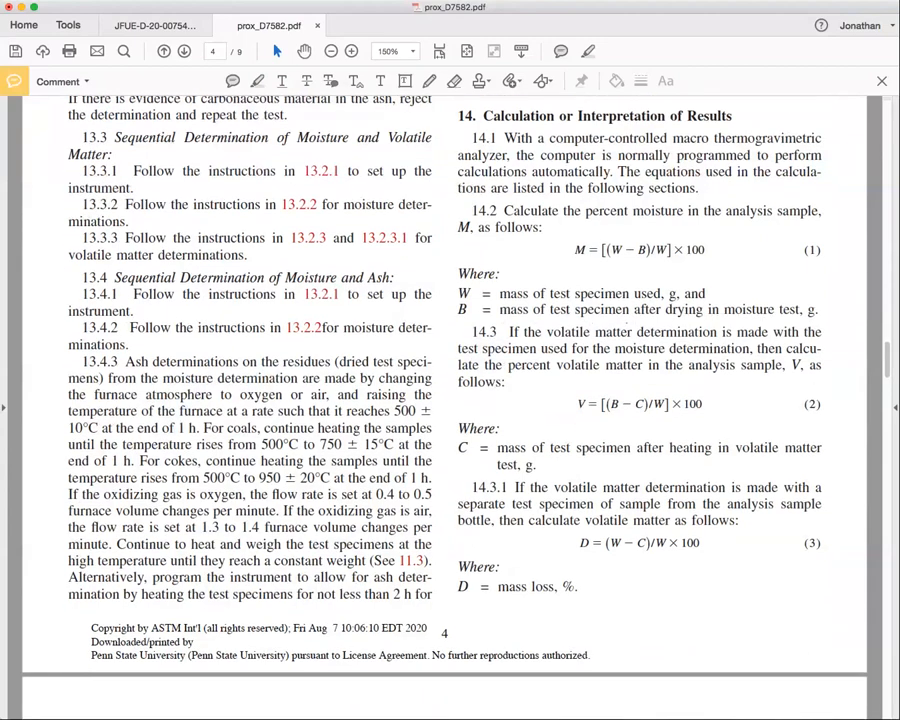
{"action": "scroll", "scroll_direction": "down", "scroll_amount": 3}
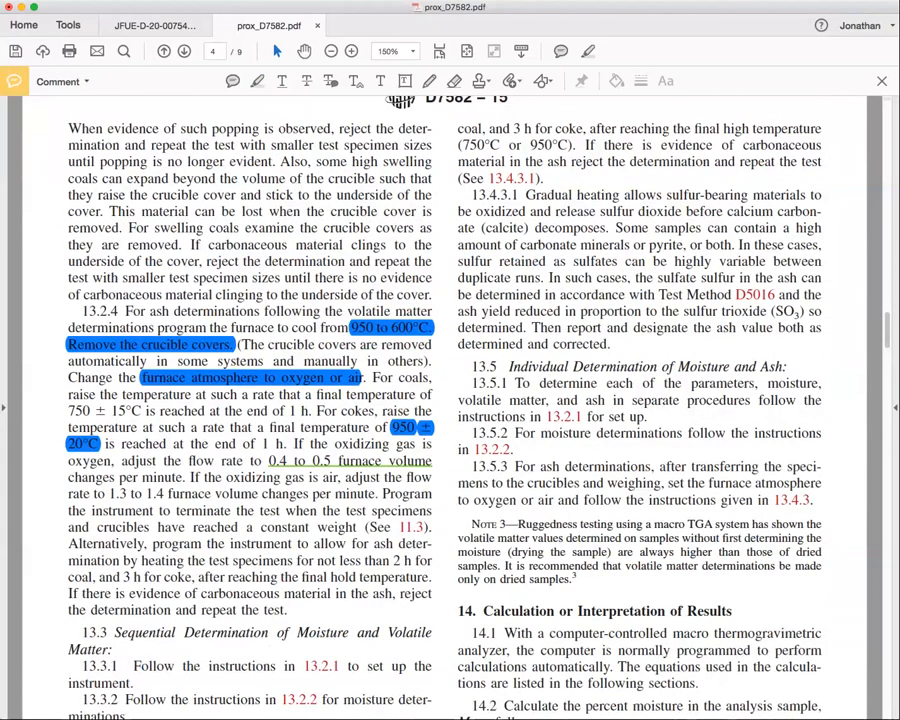
{"action": "scroll", "scroll_direction": "down", "scroll_amount": 3}
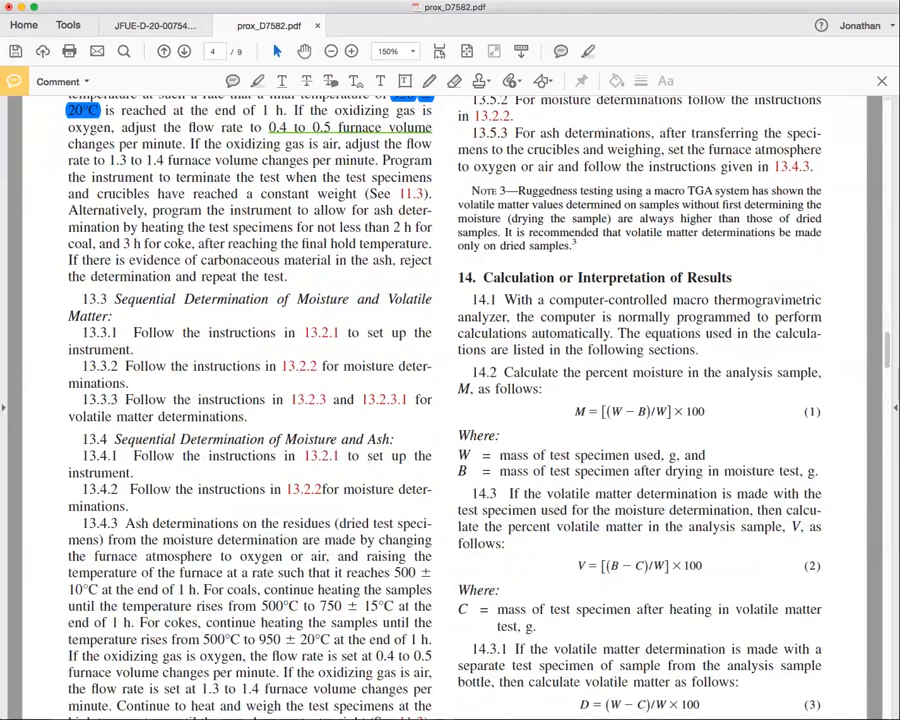
{"action": "scroll", "scroll_direction": "down", "scroll_amount": 3}
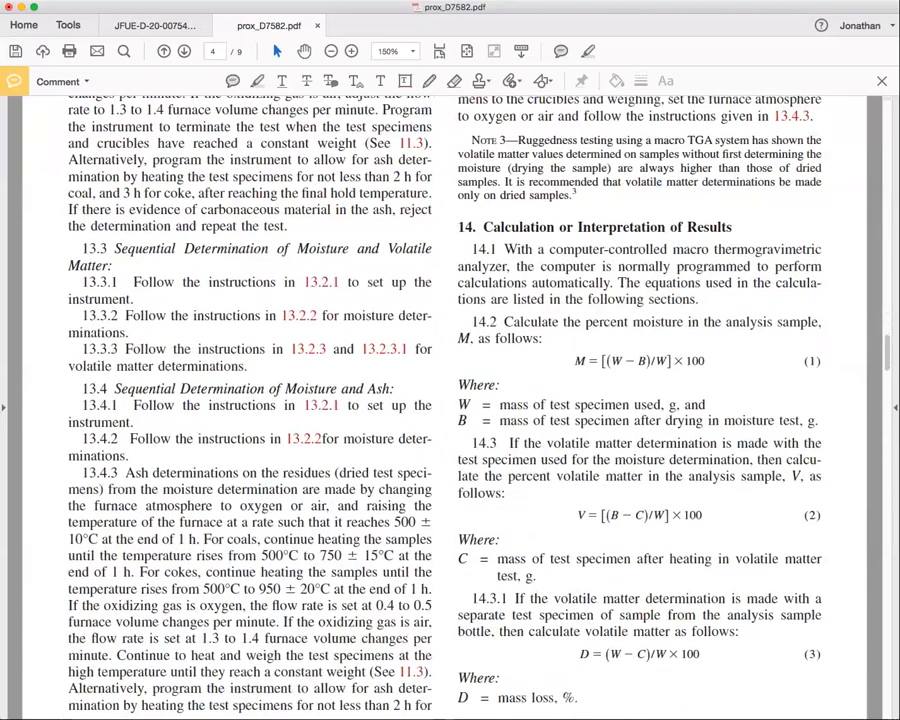
{"action": "scroll", "scroll_direction": "down", "scroll_amount": 3}
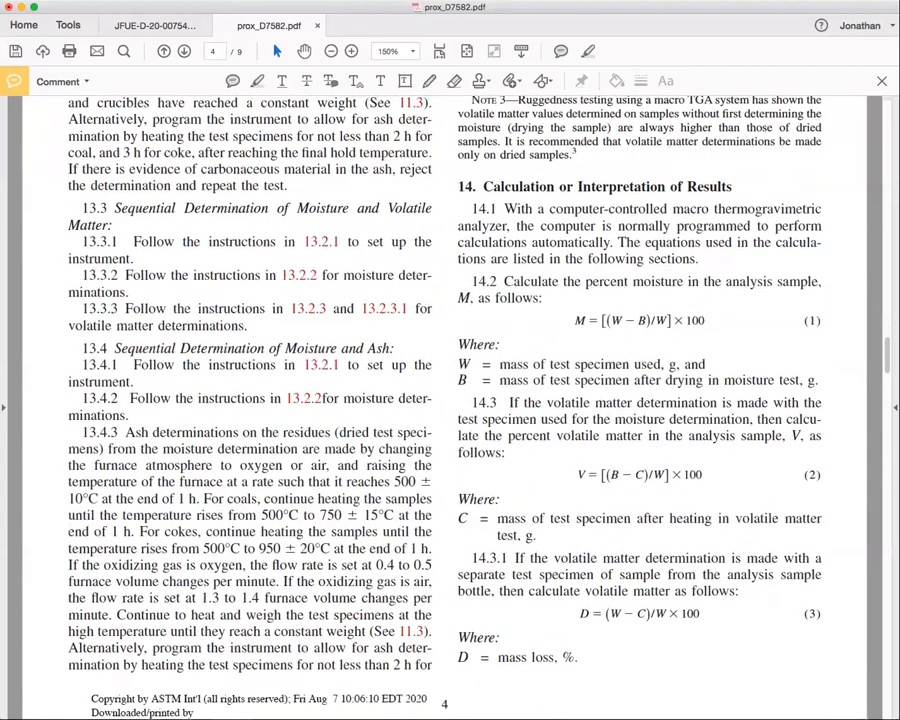
{"action": "scroll", "scroll_direction": "down", "scroll_amount": 3}
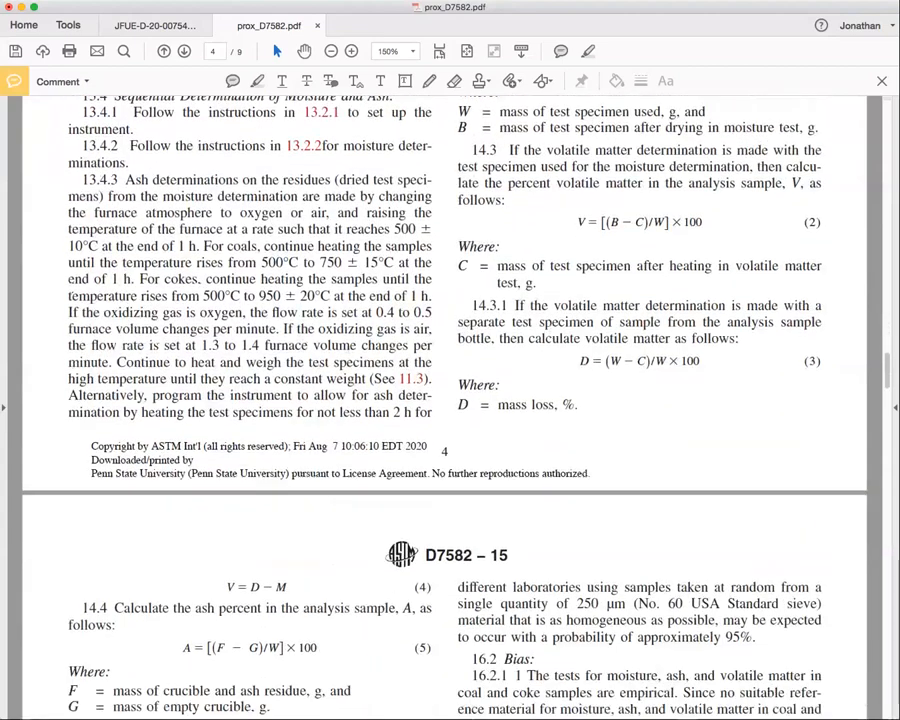
{"action": "scroll", "scroll_direction": "down", "scroll_amount": 3}
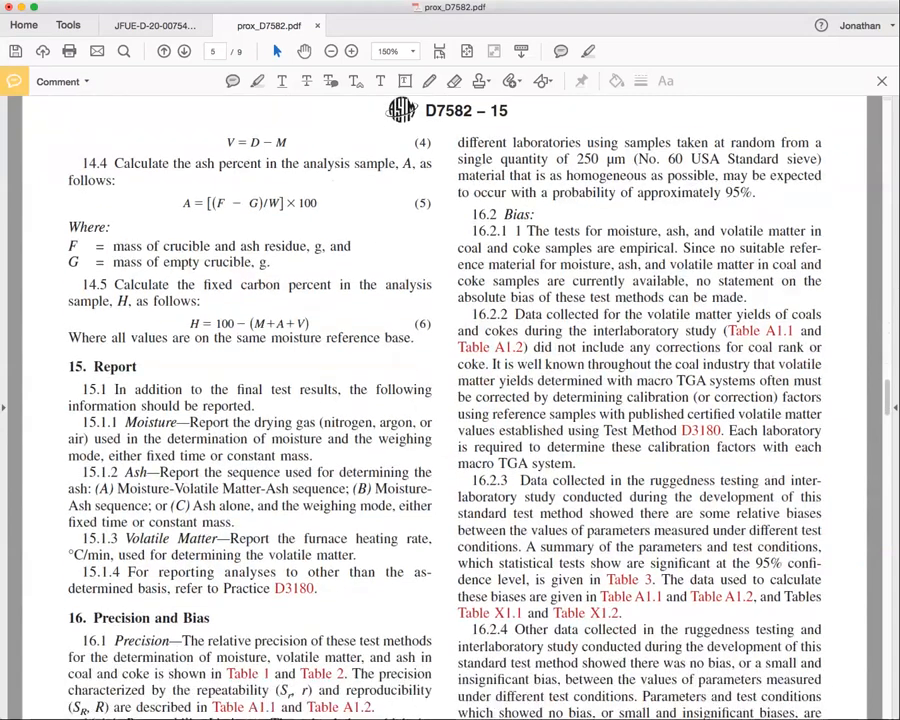
Highlight the '15. Report' heading and continue down to section 16 Precision and Bias
{"action": "double_click", "coordinate": [104, 366]}
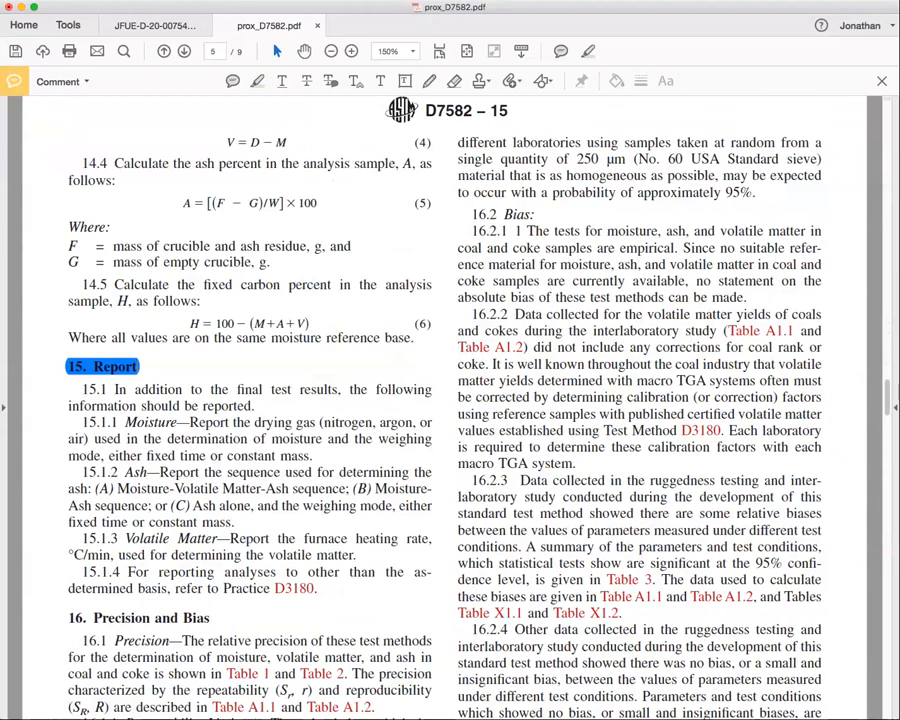
{"action": "scroll", "scroll_direction": "down", "scroll_amount": 3}
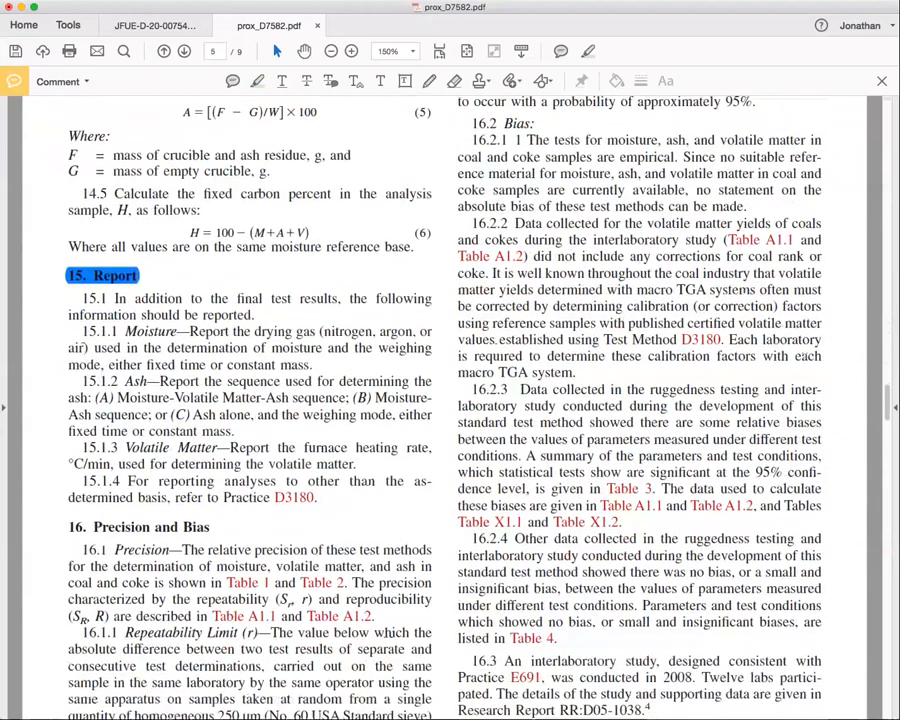
{"action": "scroll", "scroll_direction": "down", "scroll_amount": 3}
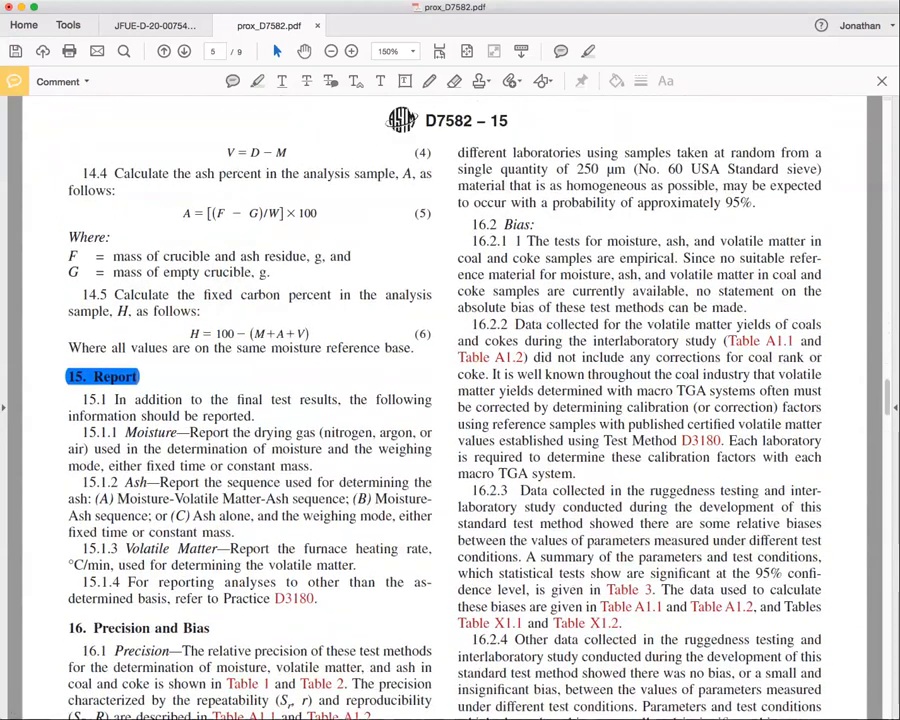
{"action": "scroll", "scroll_direction": "down", "scroll_amount": 3}
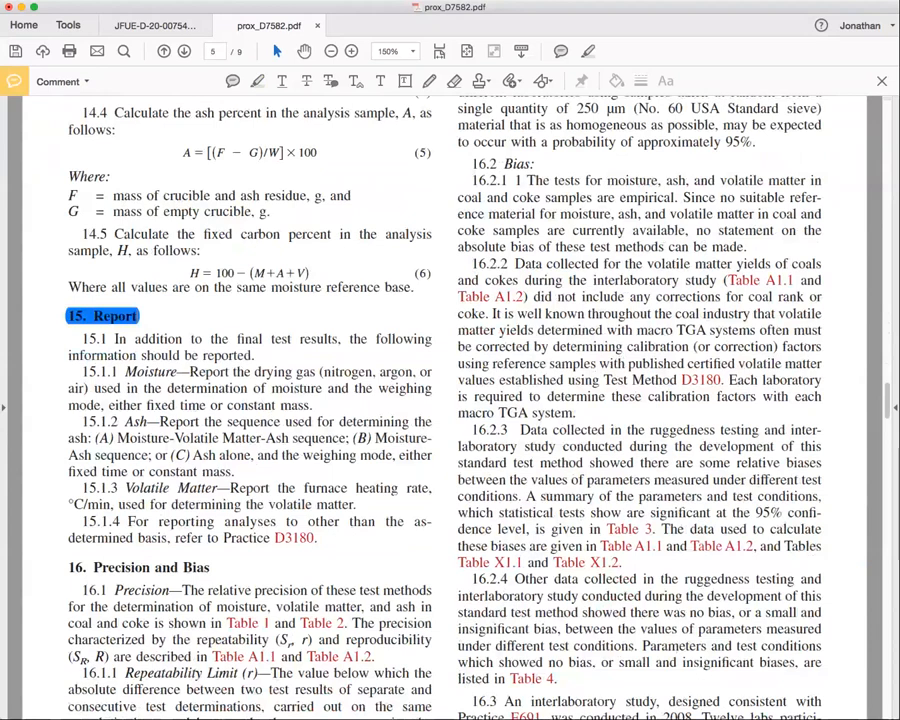
{"action": "scroll", "scroll_direction": "down", "scroll_amount": 3}
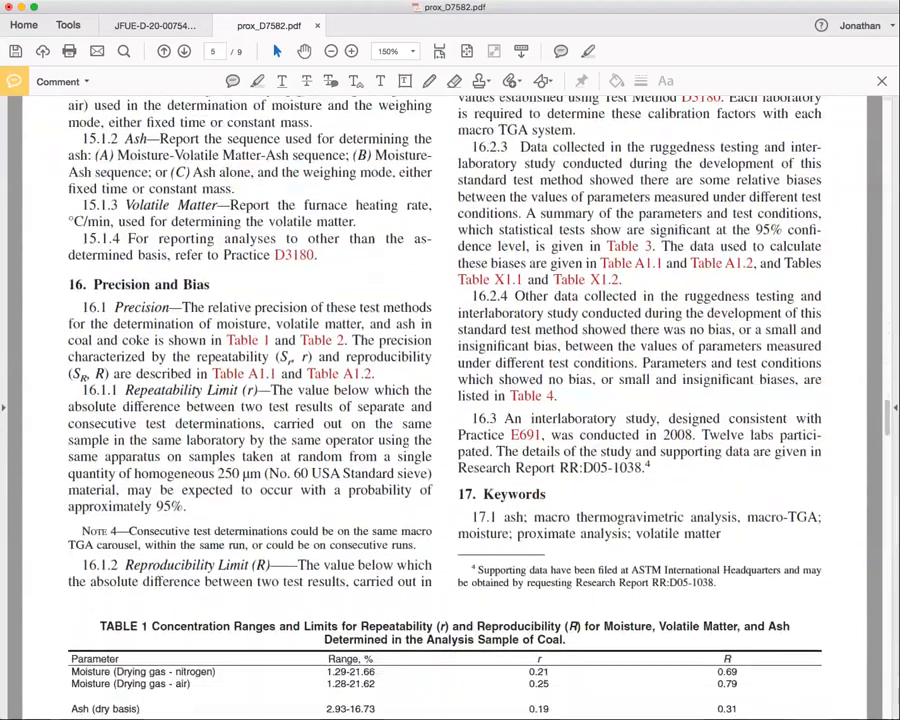
Highlight the 17.1 keyword list and read through Tables 1–4 and the annex to the end
{"action": "left_click_drag", "start_coordinate": [504, 516], "coordinate": [722, 532]}
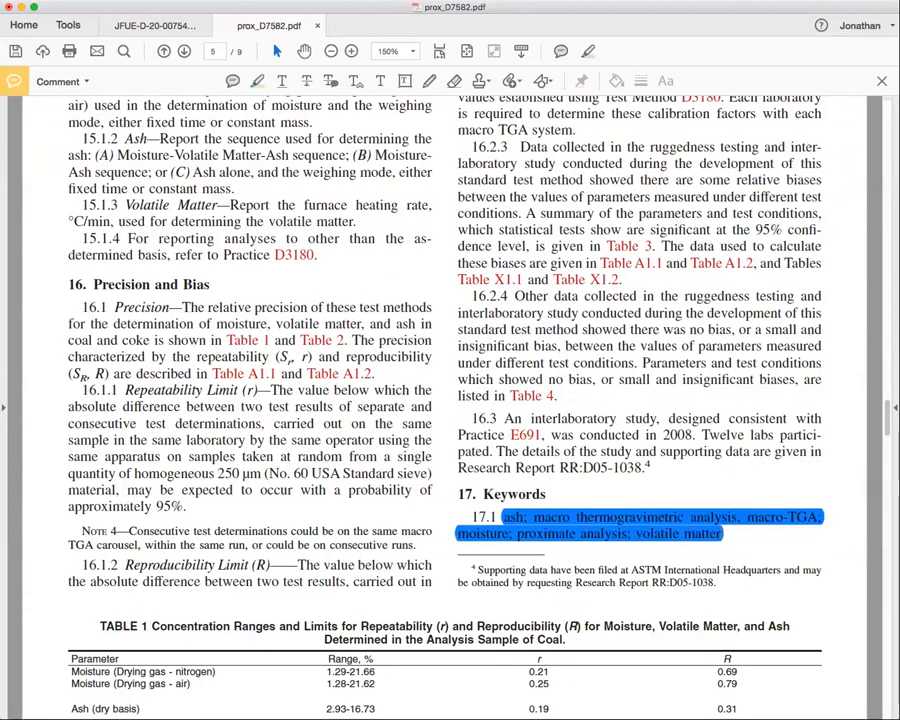
{"action": "scroll", "scroll_direction": "down", "scroll_amount": 3}
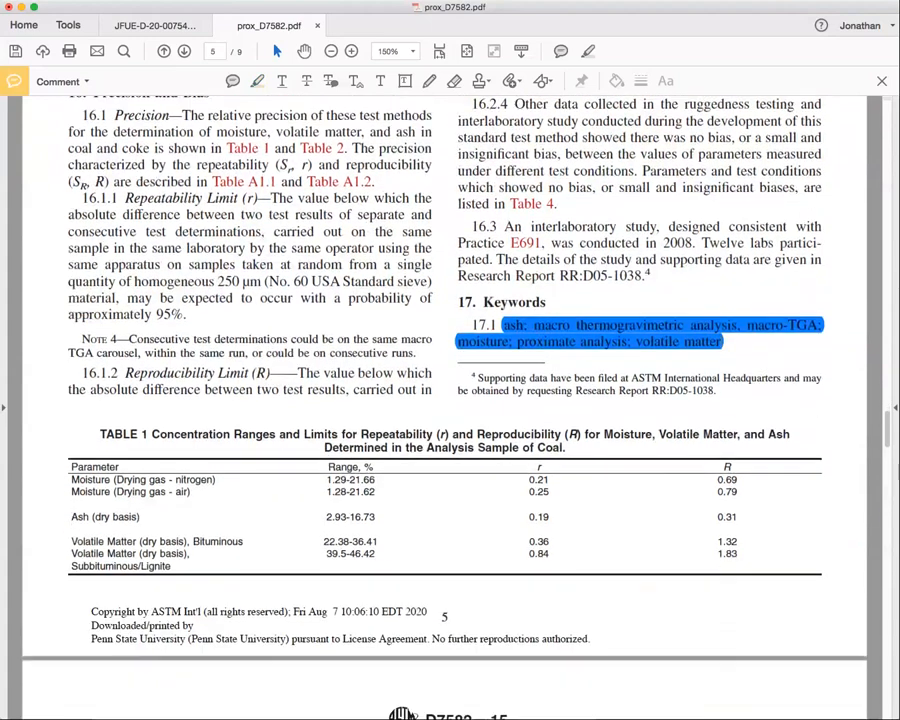
{"action": "scroll", "scroll_direction": "down", "scroll_amount": 3}
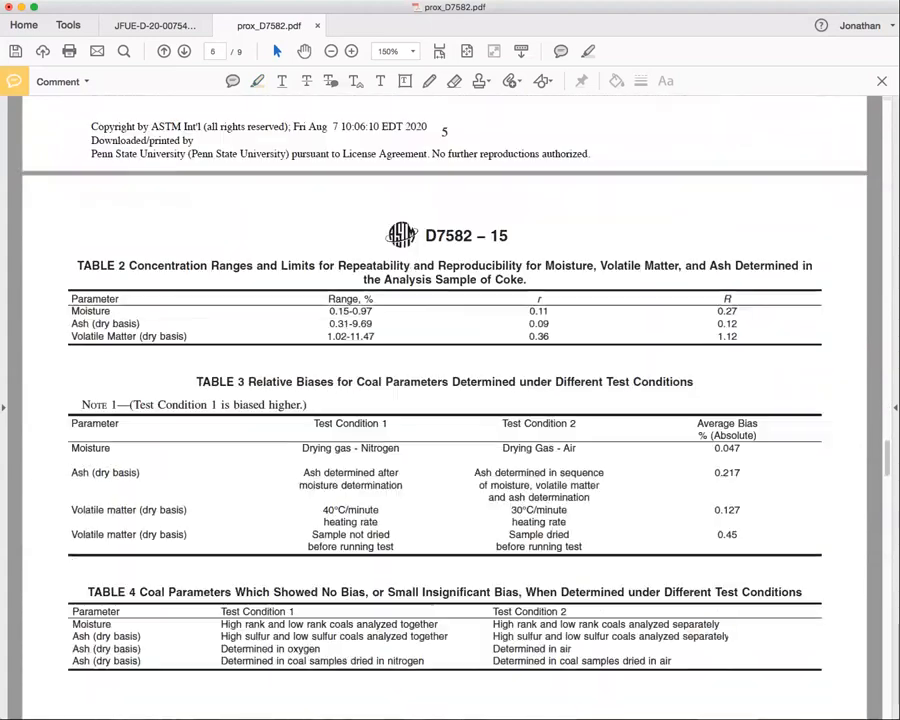
{"action": "scroll", "scroll_direction": "down", "scroll_amount": 3}
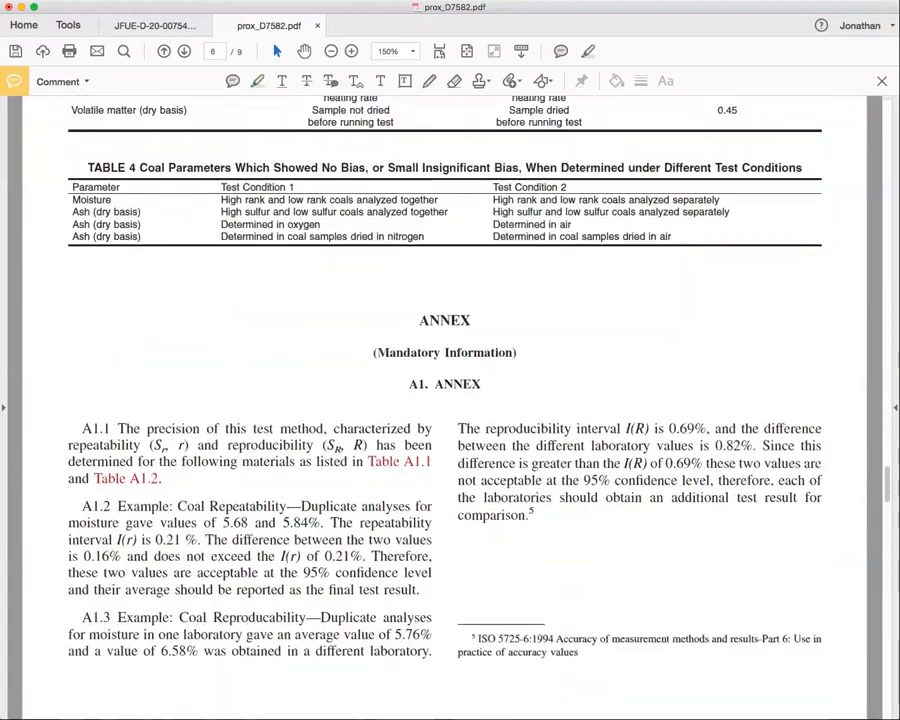
{"action": "scroll", "scroll_direction": "down", "scroll_amount": 3}
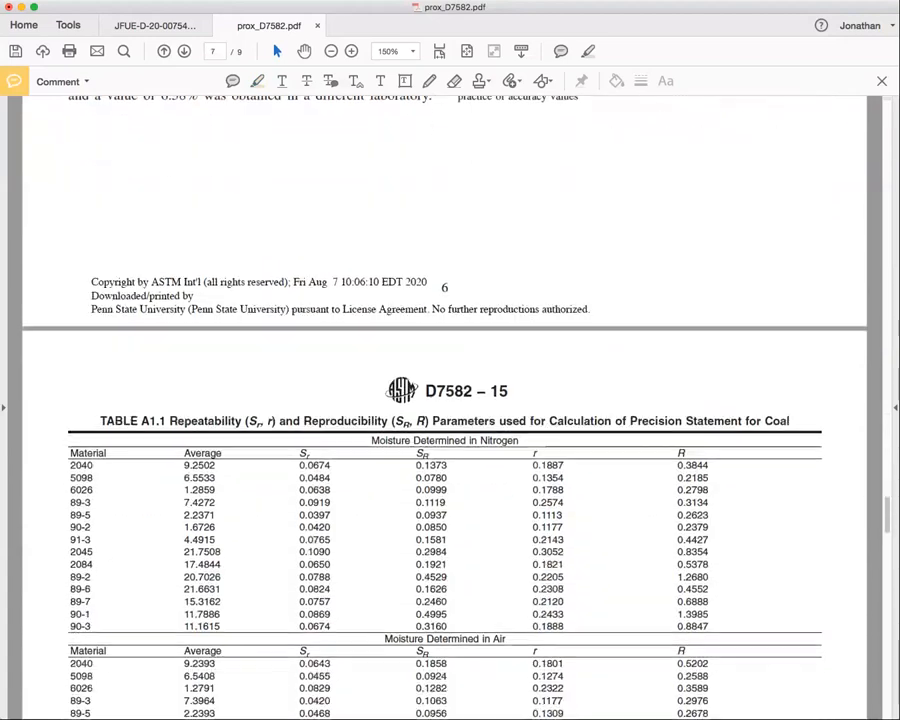
{"action": "scroll", "scroll_direction": "down", "scroll_amount": 3}
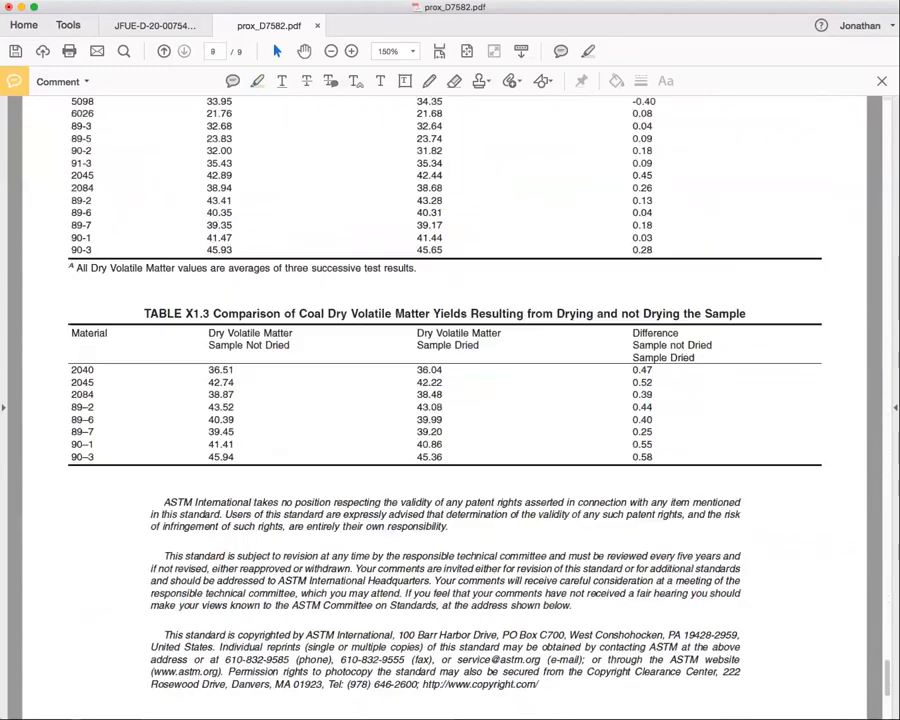
{"action": "scroll", "scroll_direction": "down", "scroll_amount": 3}
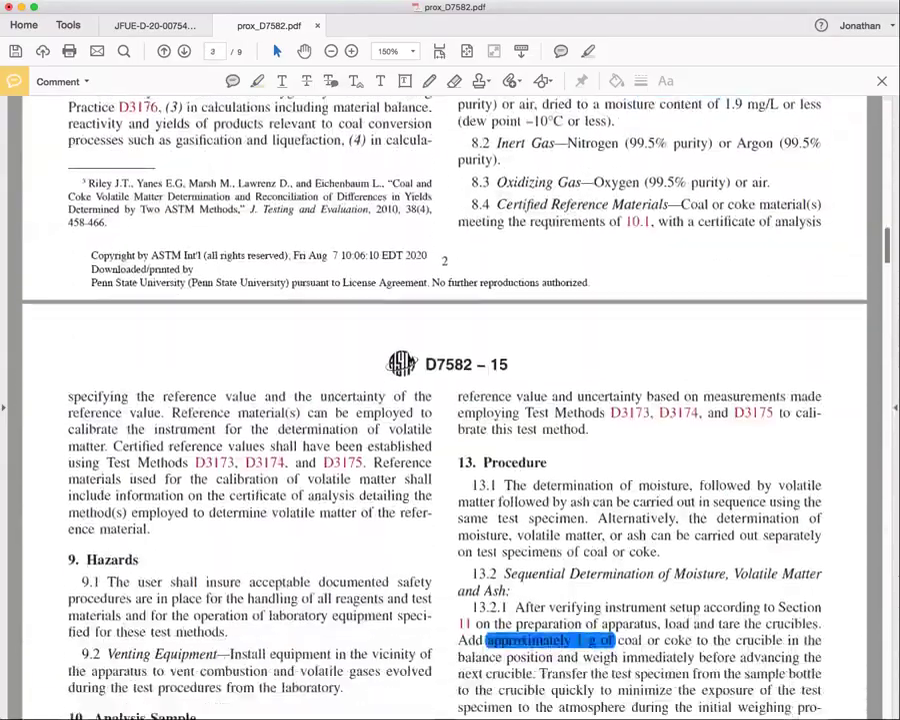
Scroll back to page 1 to review the Scope and Summary of Test Method highlights
{"action": "scroll", "scroll_direction": "down", "scroll_amount": 3}
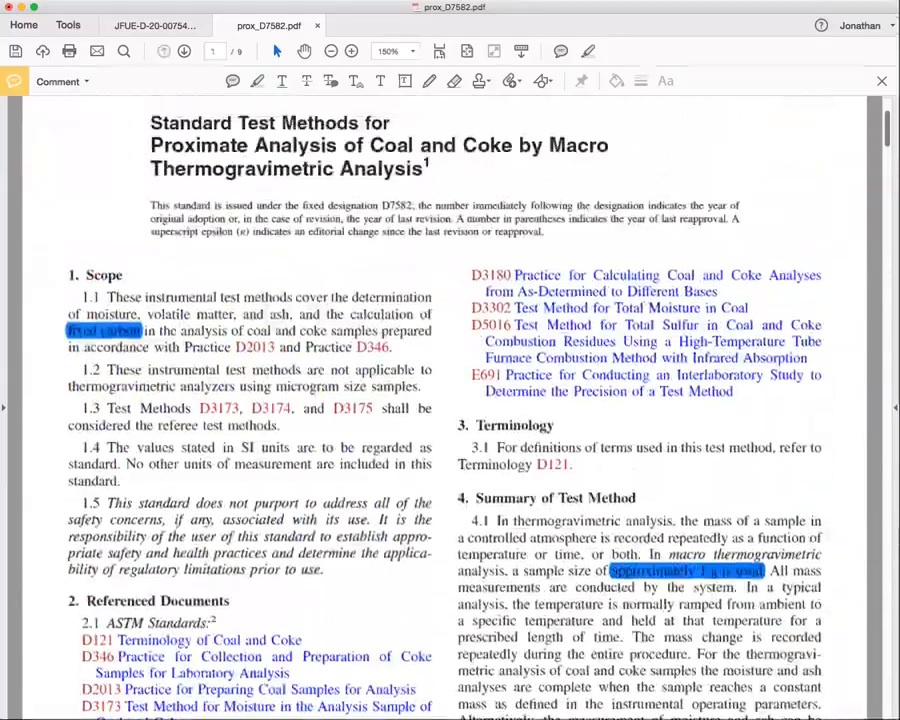
{"action": "scroll", "scroll_direction": "down", "scroll_amount": 3}
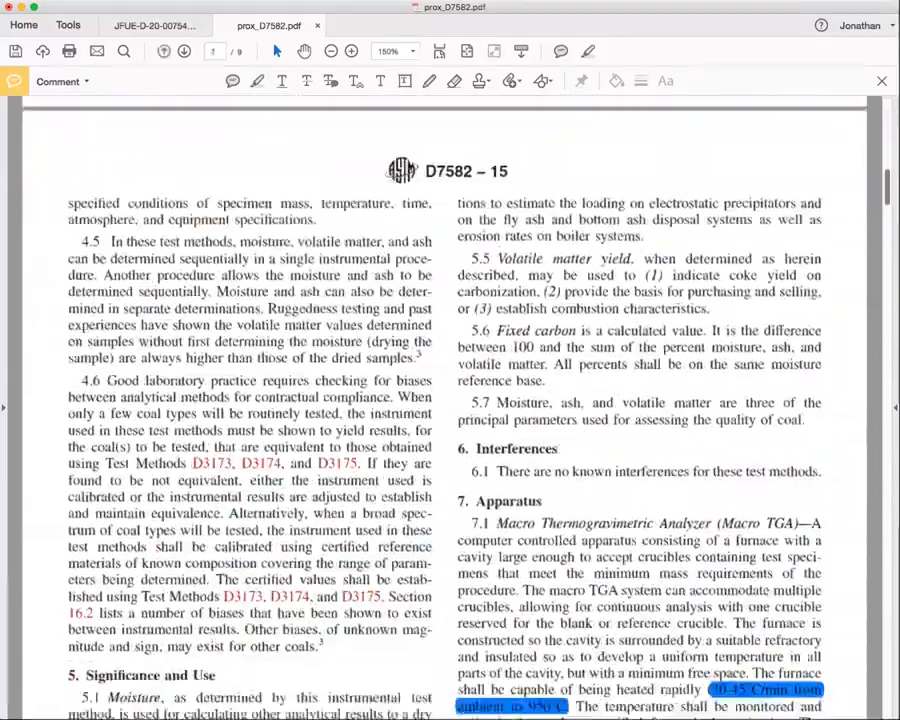
{"action": "scroll", "scroll_direction": "down", "scroll_amount": 3}
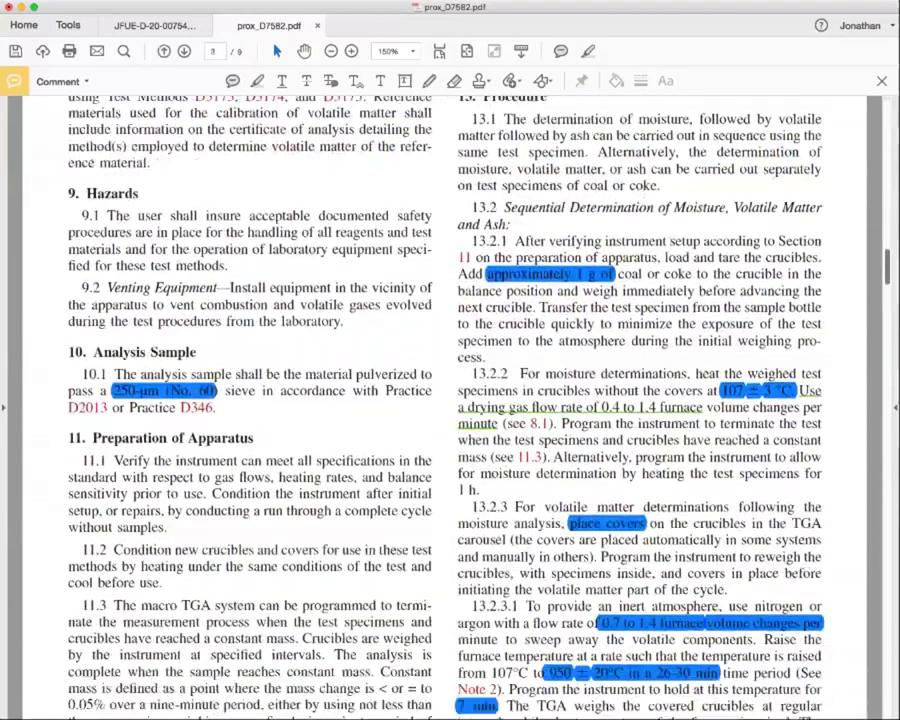
{"action": "scroll", "scroll_direction": "down", "scroll_amount": 3}
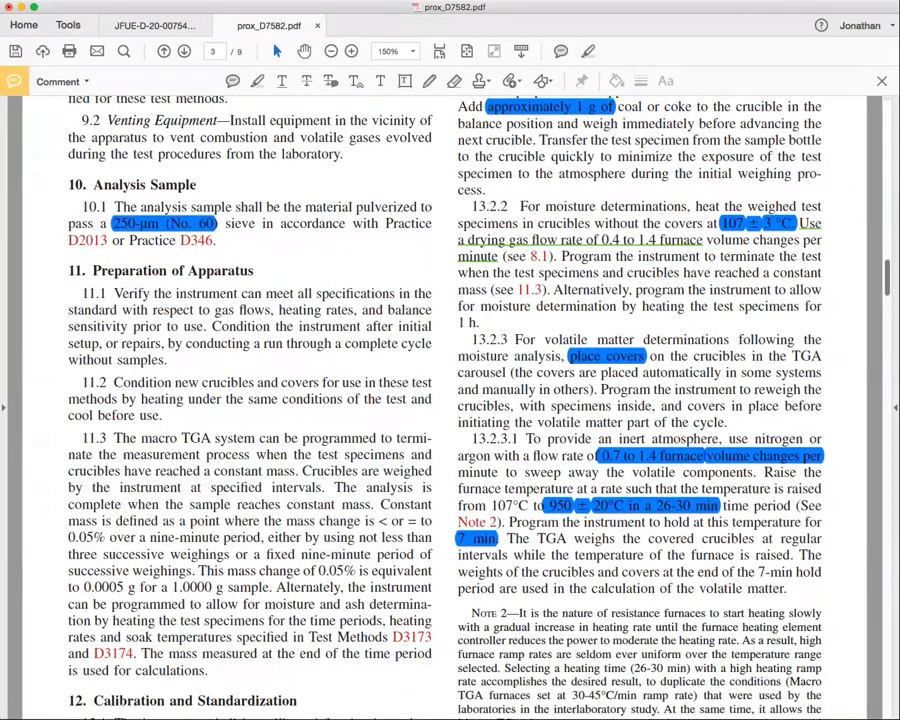
{"action": "scroll", "scroll_direction": "down", "scroll_amount": 3}
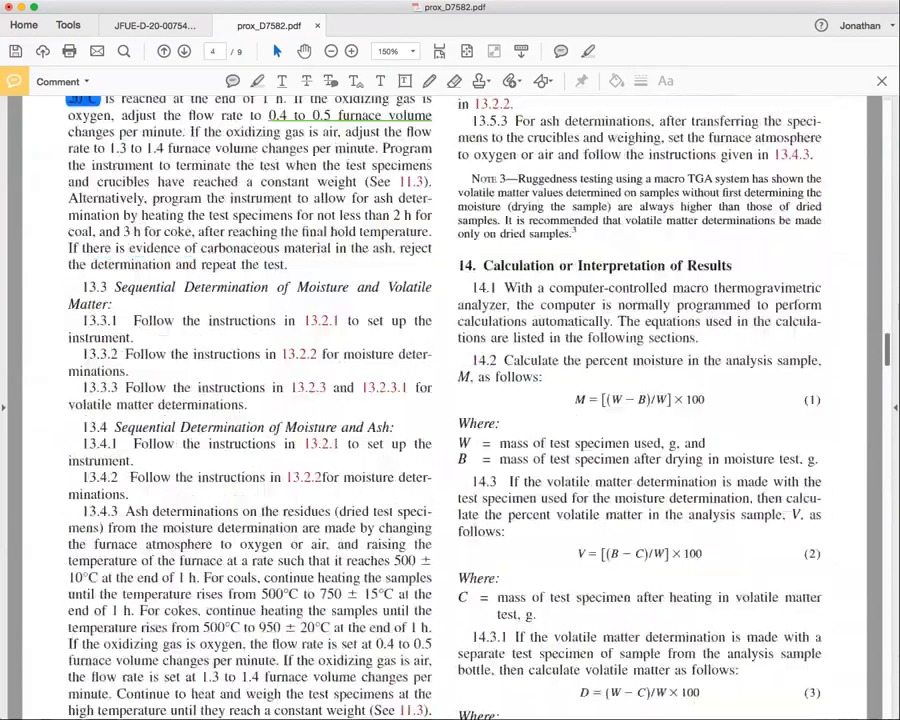
{"action": "scroll", "scroll_direction": "down", "scroll_amount": 3}
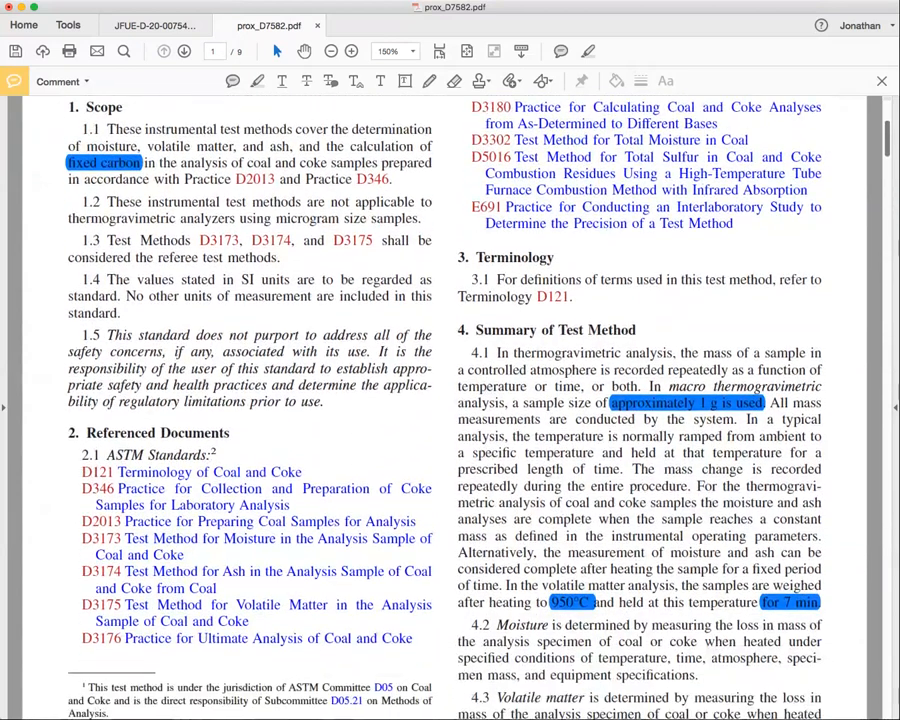
{"action": "scroll", "scroll_direction": "down", "scroll_amount": 3}
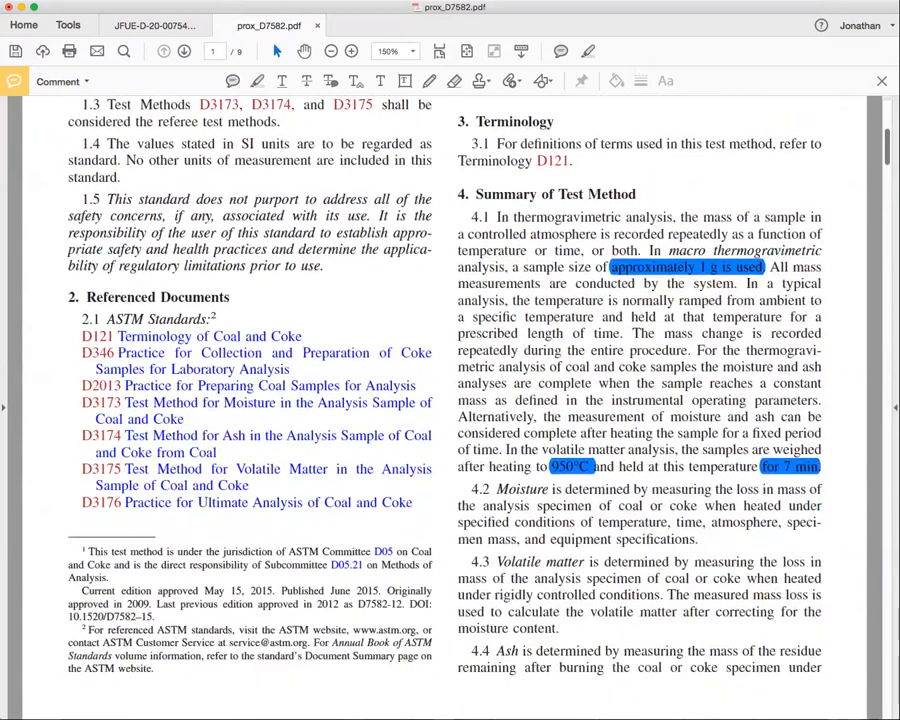
{"action": "scroll", "scroll_direction": "down", "scroll_amount": 3}
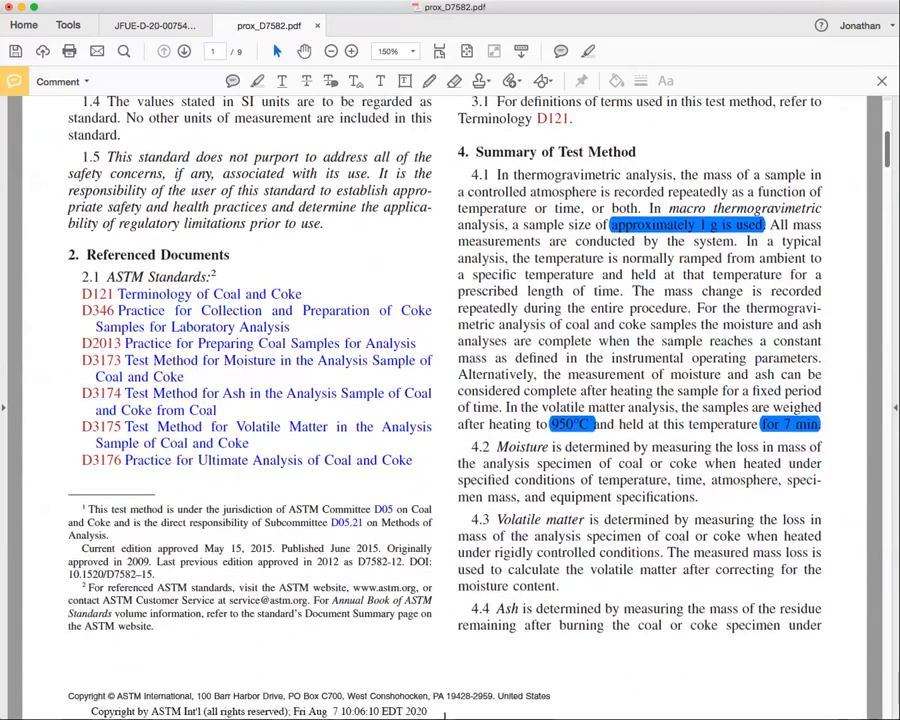